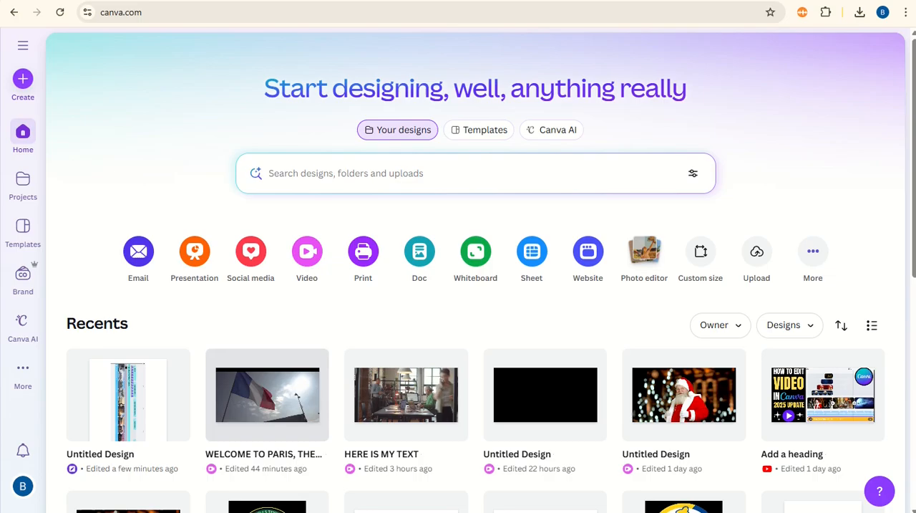
mouse_move(169, 172)
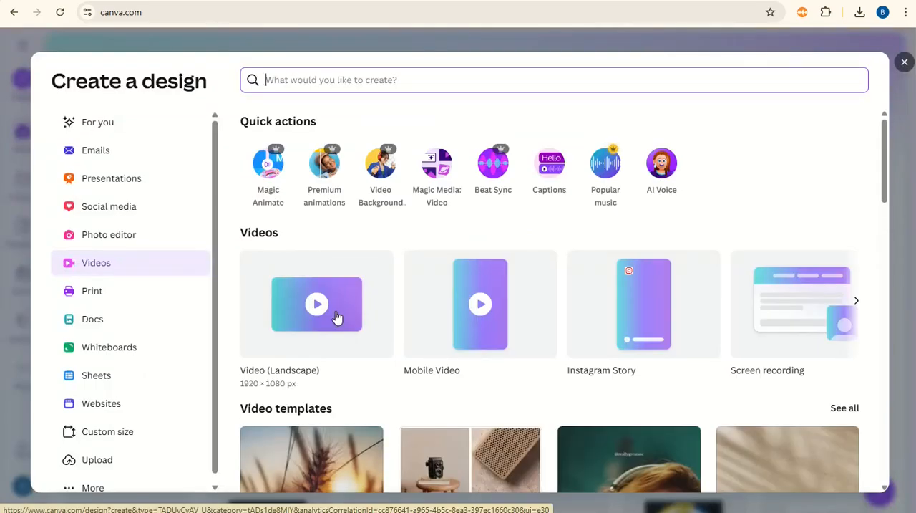
Create a new blank Video (Landscape) design from the Canva home page
left_click(317, 304)
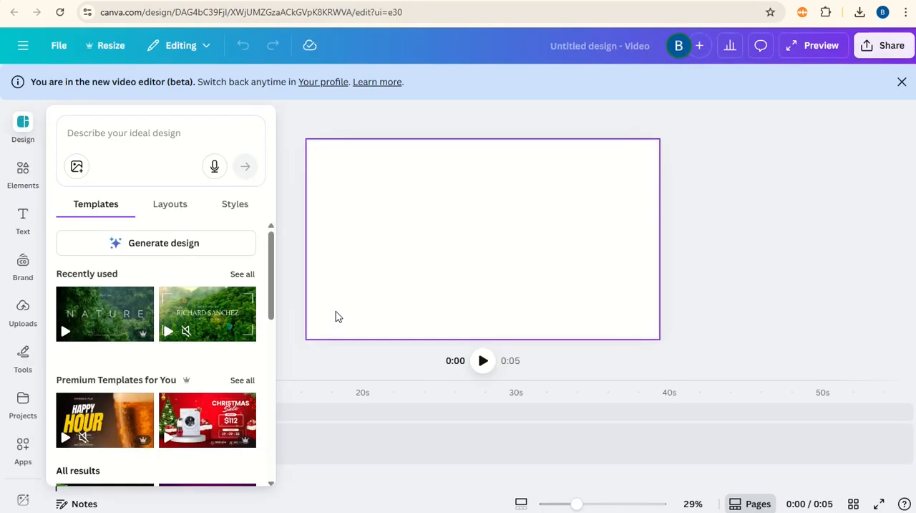
mouse_move(347, 238)
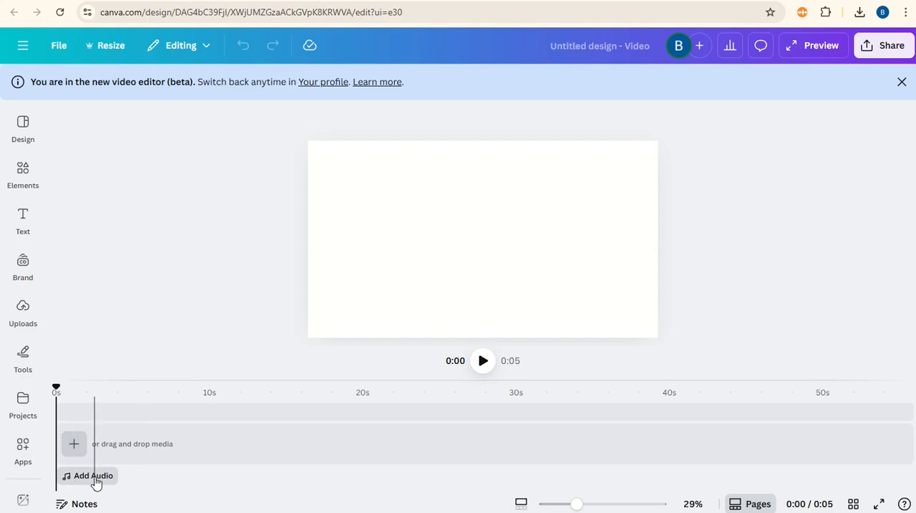
Search the audio library for 'Fabulous destiny' and add the track to the timeline
left_click(93, 475)
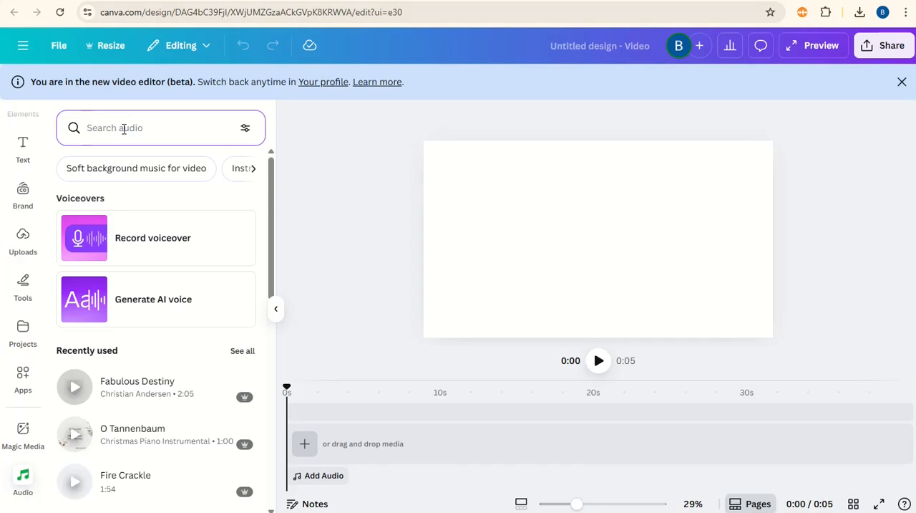
type("F")
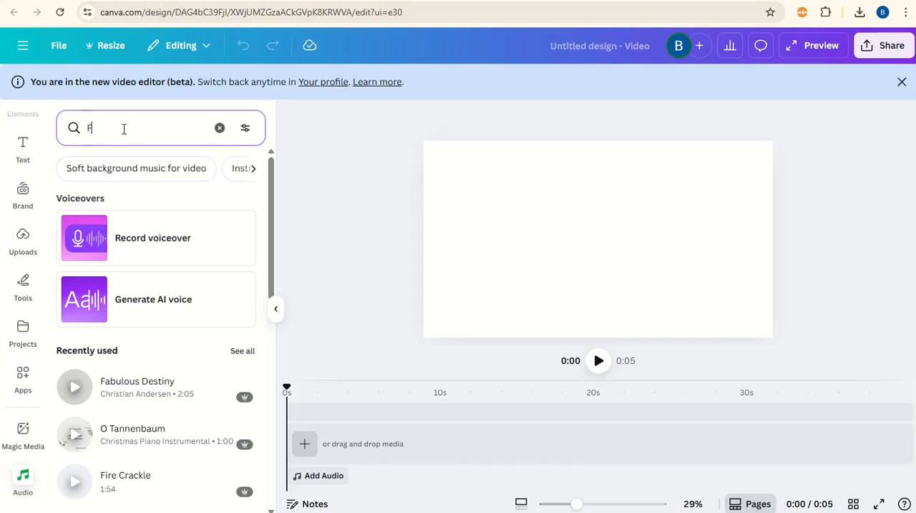
type("Fabulous destiny")
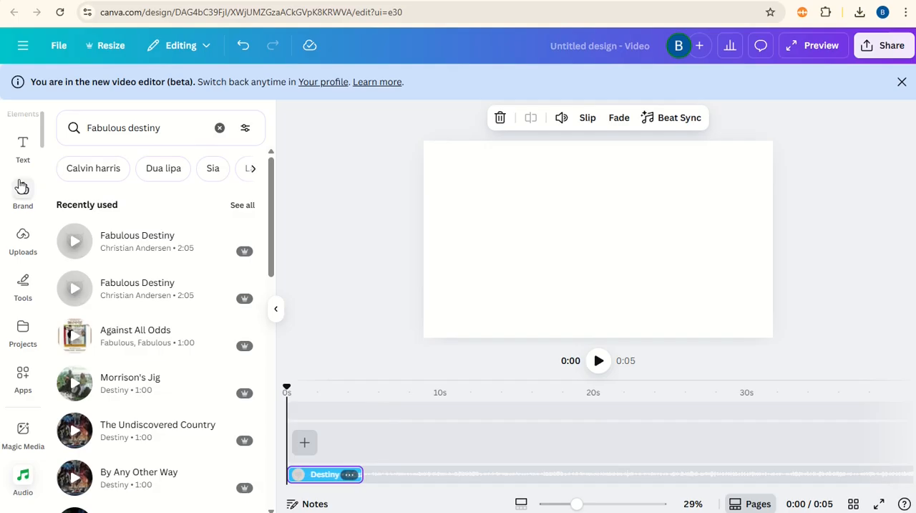
Browse Elements to the full list of recently used media
left_click(23, 175)
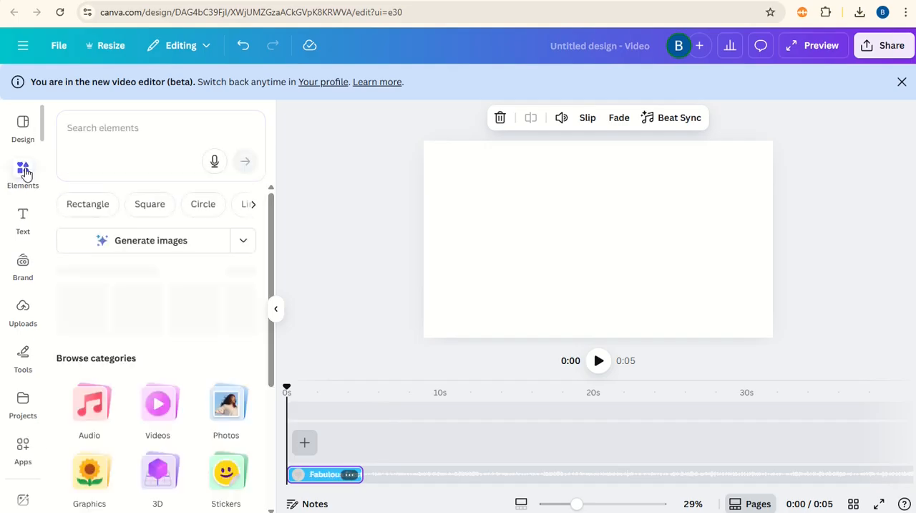
left_click(23, 172)
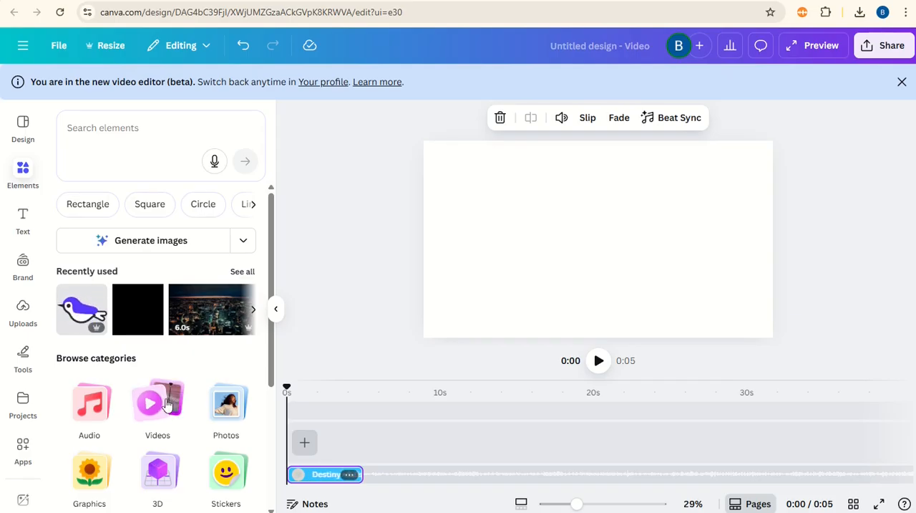
left_click(157, 408)
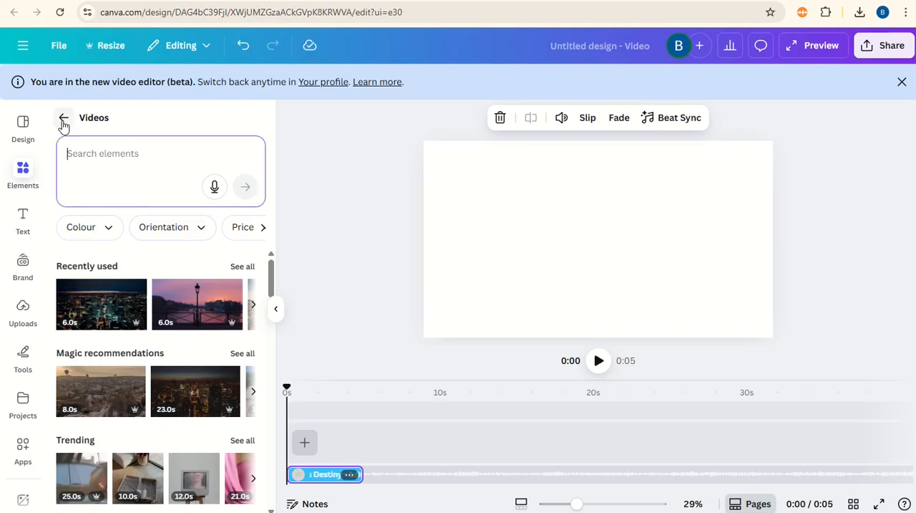
left_click(63, 118)
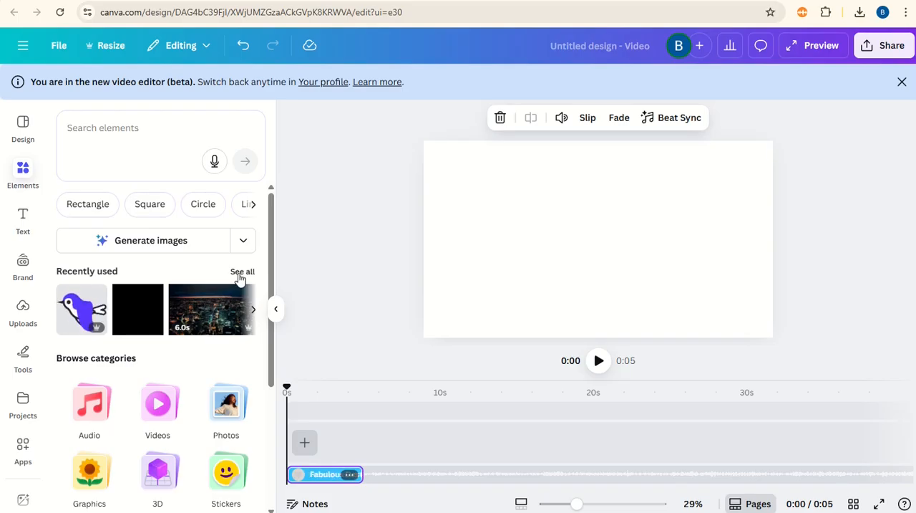
left_click(242, 272)
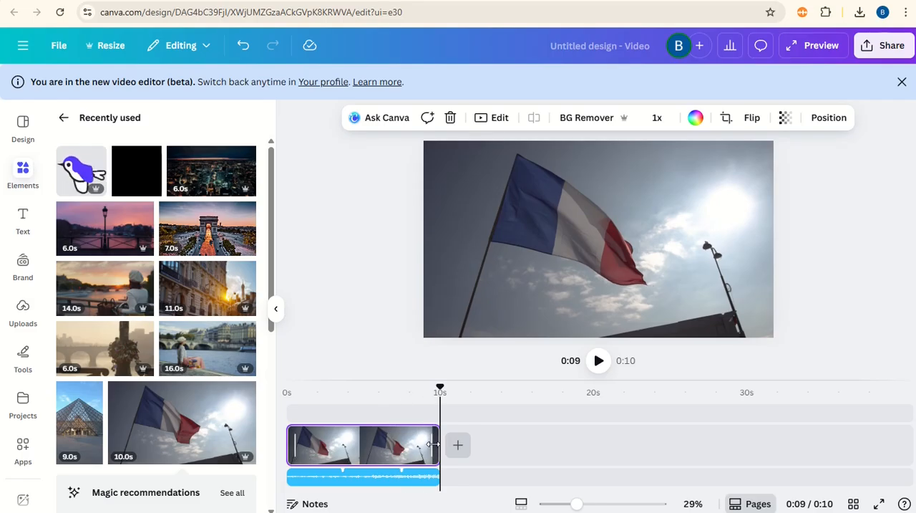
Drag the French flag clip and the remaining Paris clips onto the timeline in order
left_click_drag(429, 444, 337, 443)
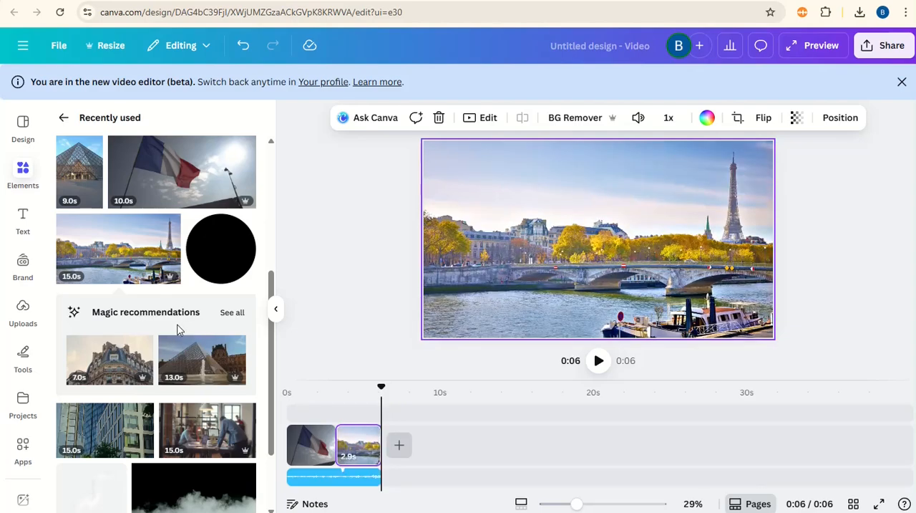
scroll("down", 3)
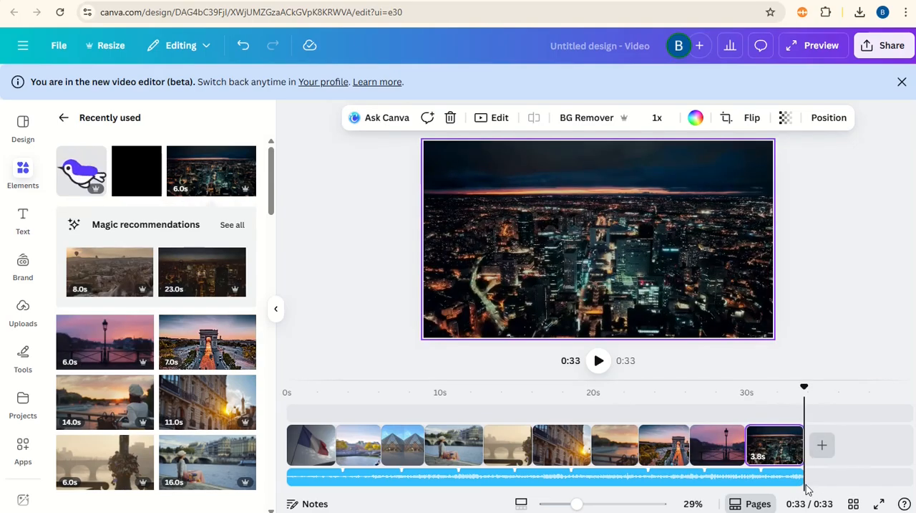
mouse_move(822, 444)
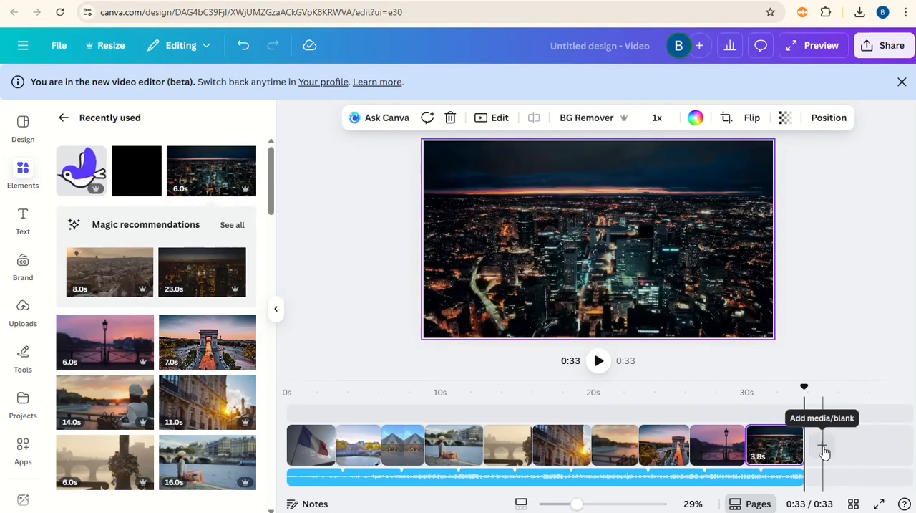
Add a blank page at the end of the video and fill it with black
left_click(822, 444)
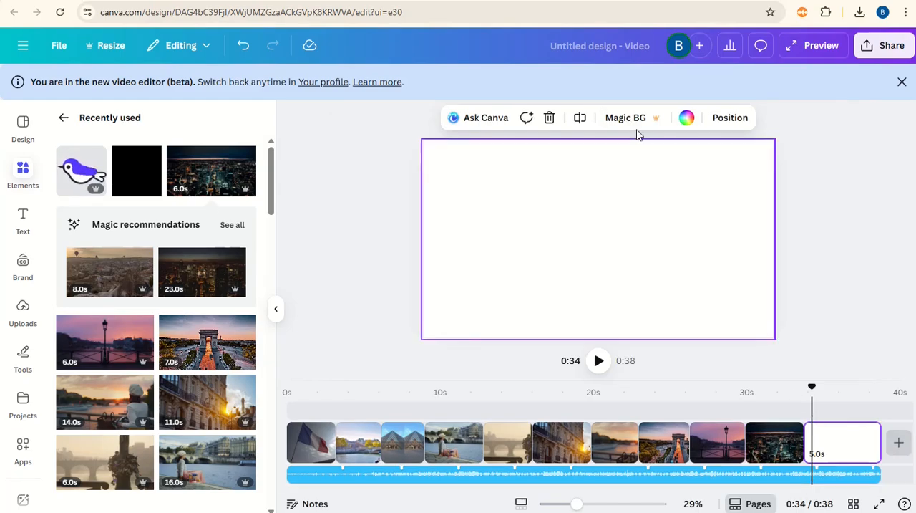
left_click(686, 118)
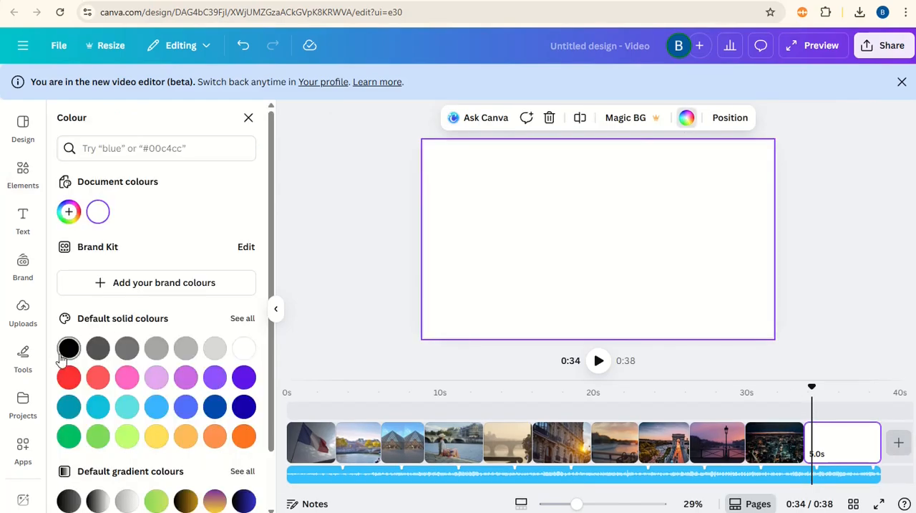
left_click(69, 348)
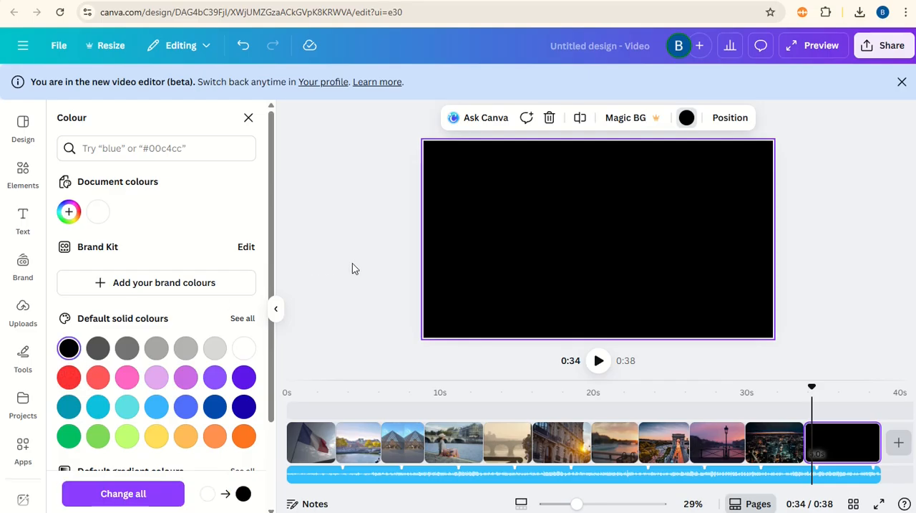
left_click(249, 117)
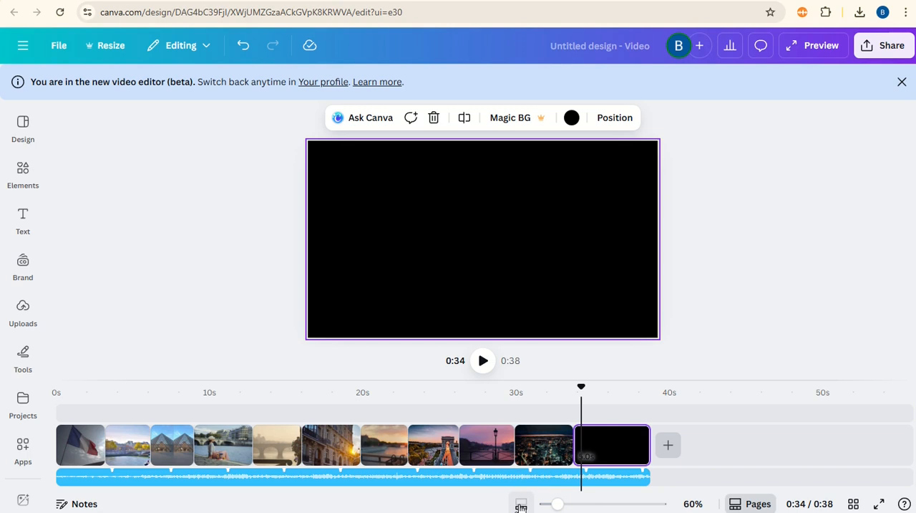
mouse_move(521, 504)
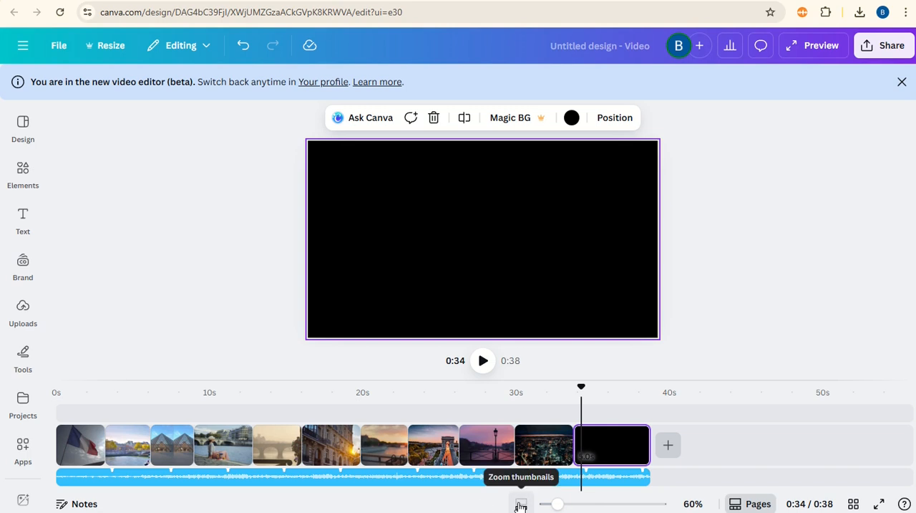
Zoom the timeline in on the opening clips
left_click_drag(557, 504, 579, 504)
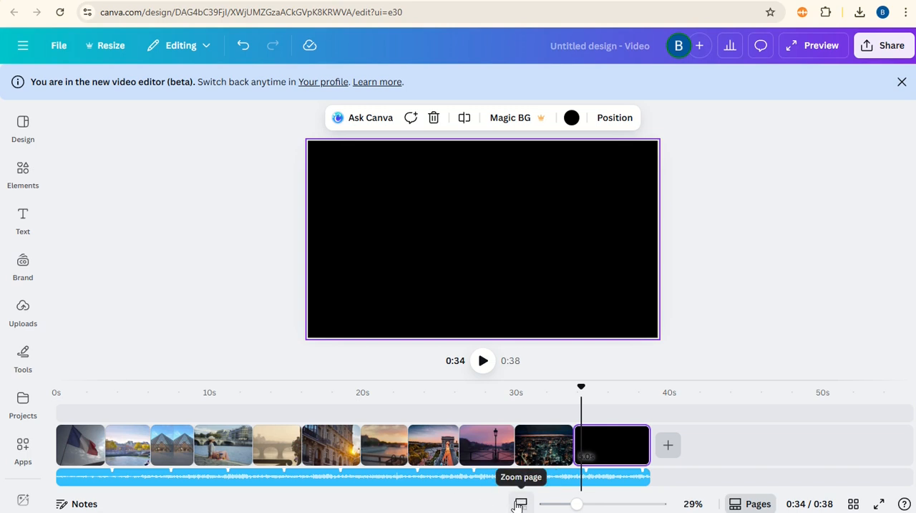
left_click_drag(579, 504, 570, 504)
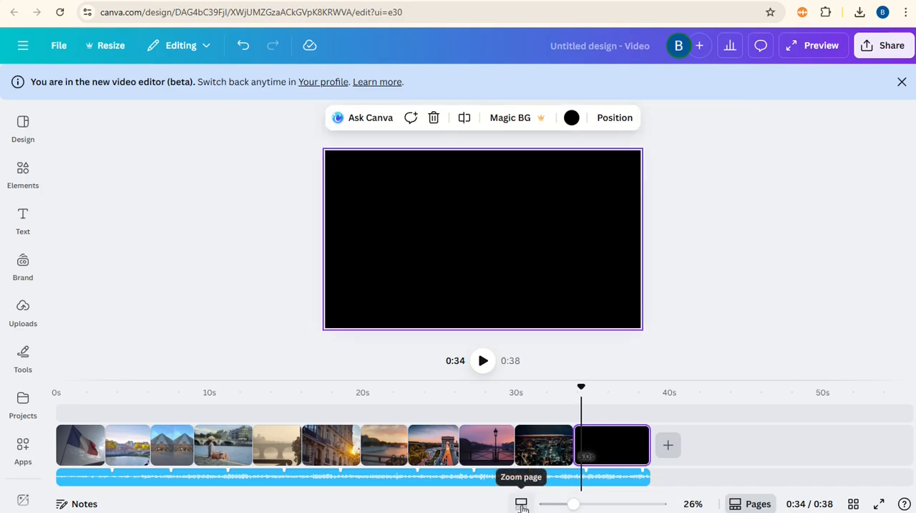
left_click_drag(573, 504, 562, 504)
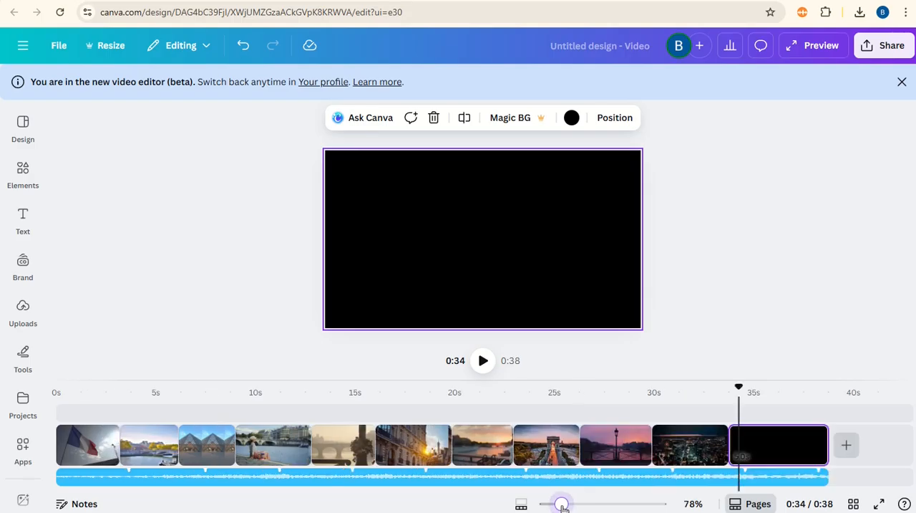
left_click_drag(561, 504, 587, 504)
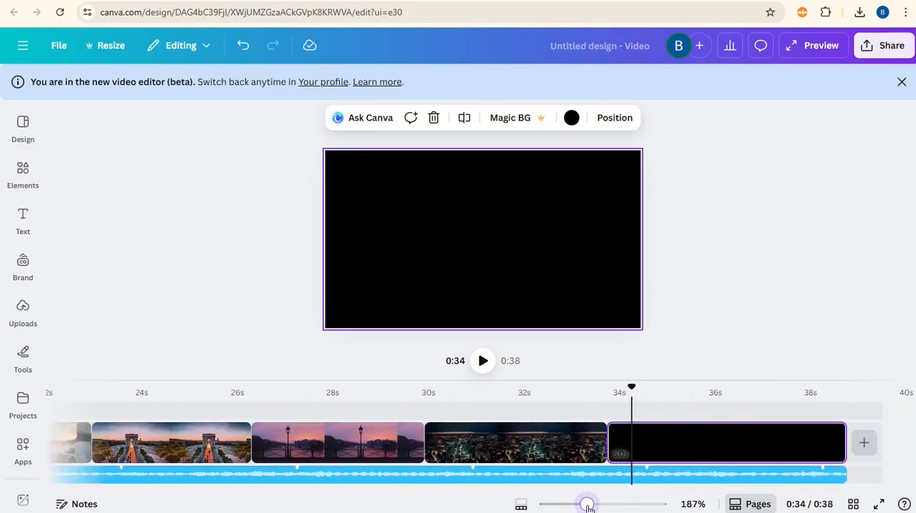
left_click_drag(587, 503, 592, 503)
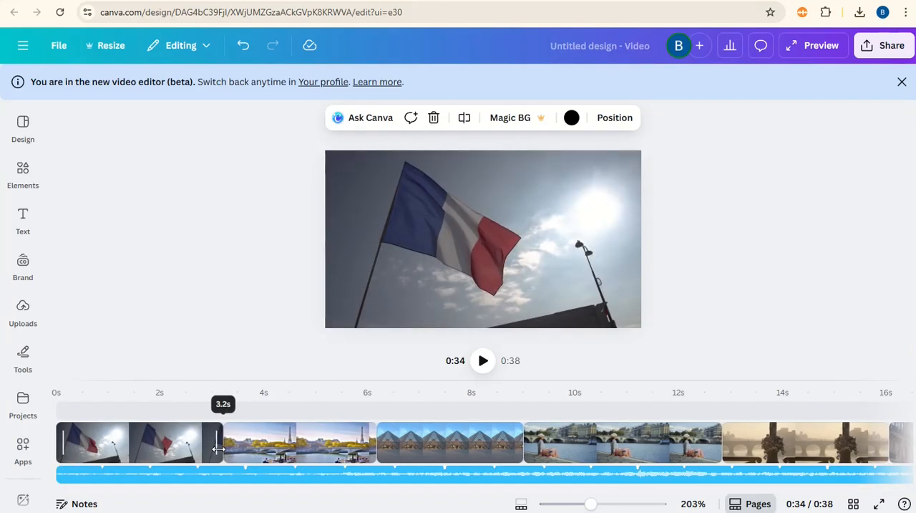
Trim the French flag clip to about three seconds and zoom back out
left_click_drag(218, 441, 203, 441)
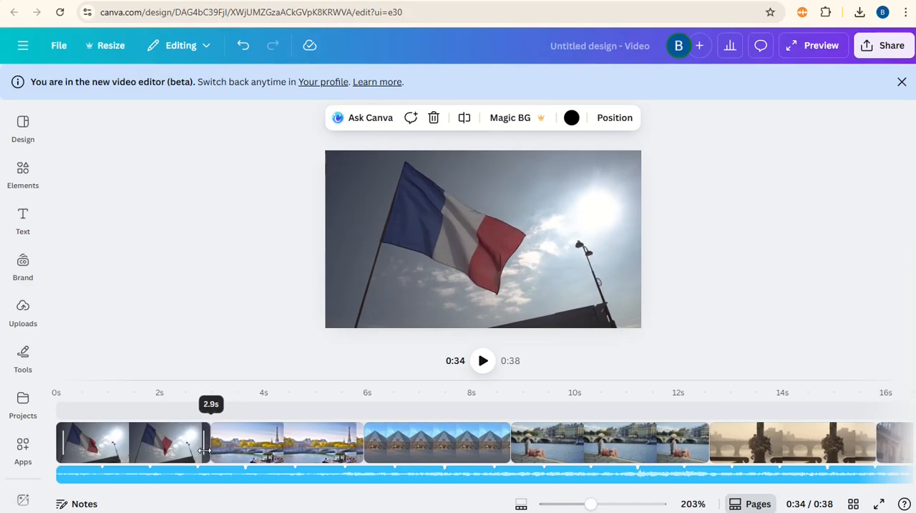
left_click_drag(203, 442, 194, 443)
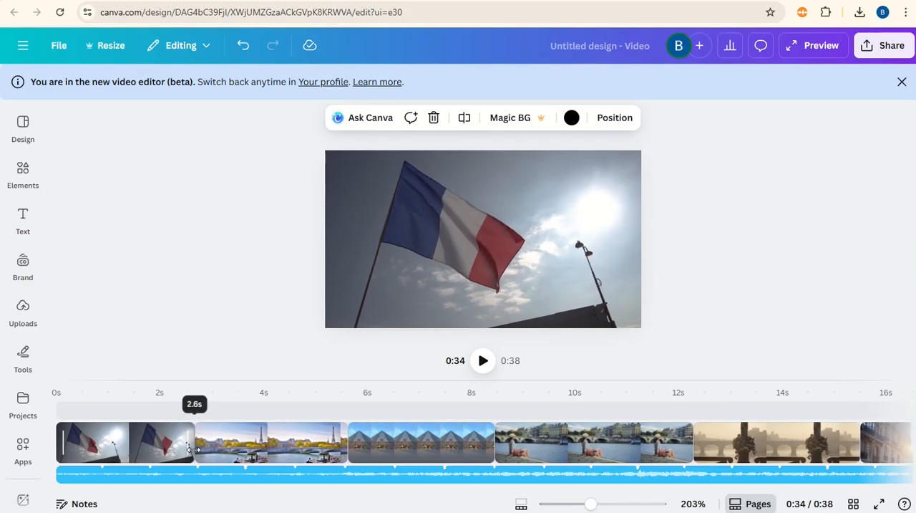
left_click_drag(195, 443, 209, 443)
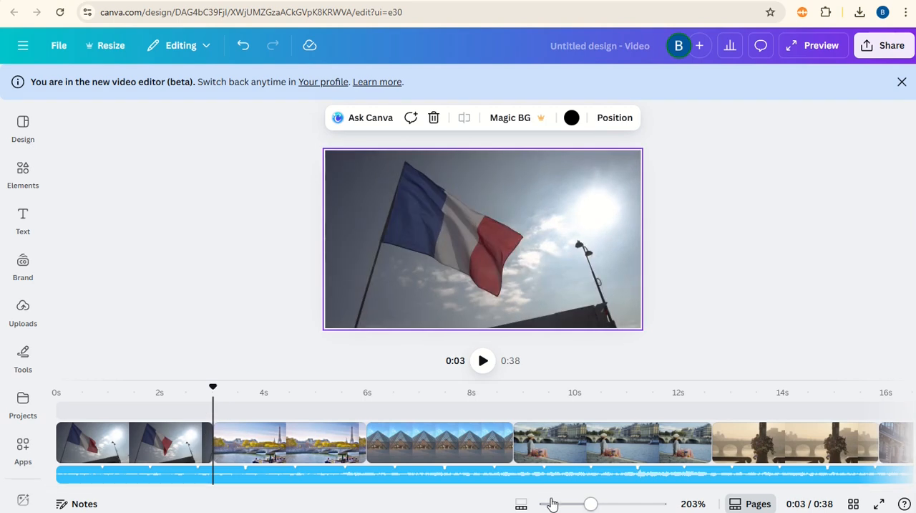
left_click_drag(590, 504, 558, 504)
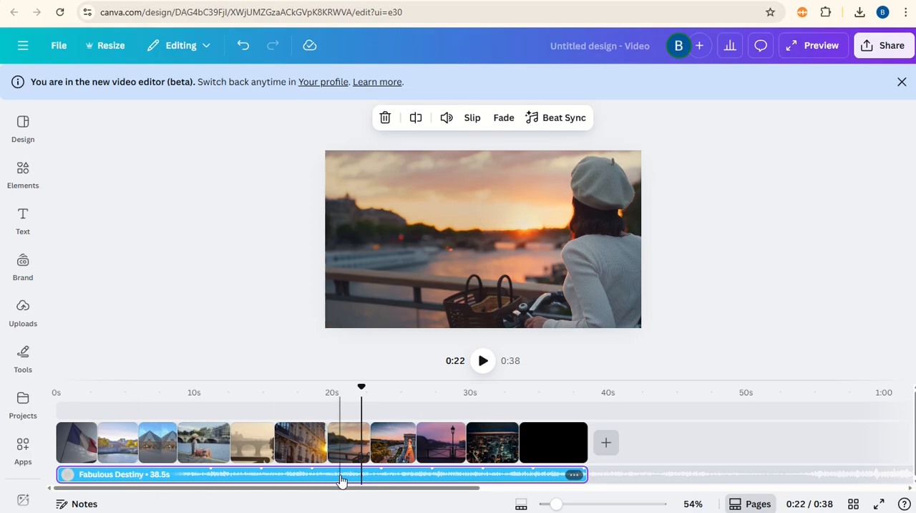
mouse_move(576, 131)
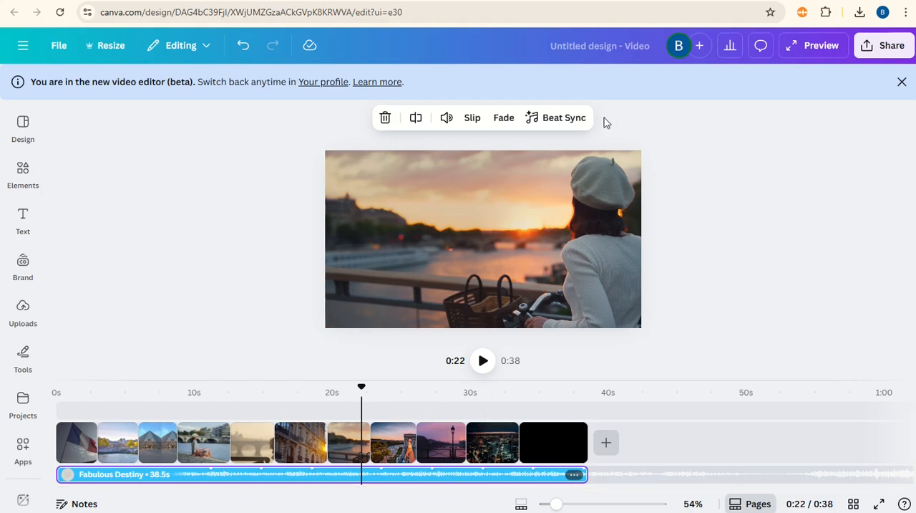
Turn on Beat Sync so the pages time to the Fabulous Destiny music
left_click(564, 118)
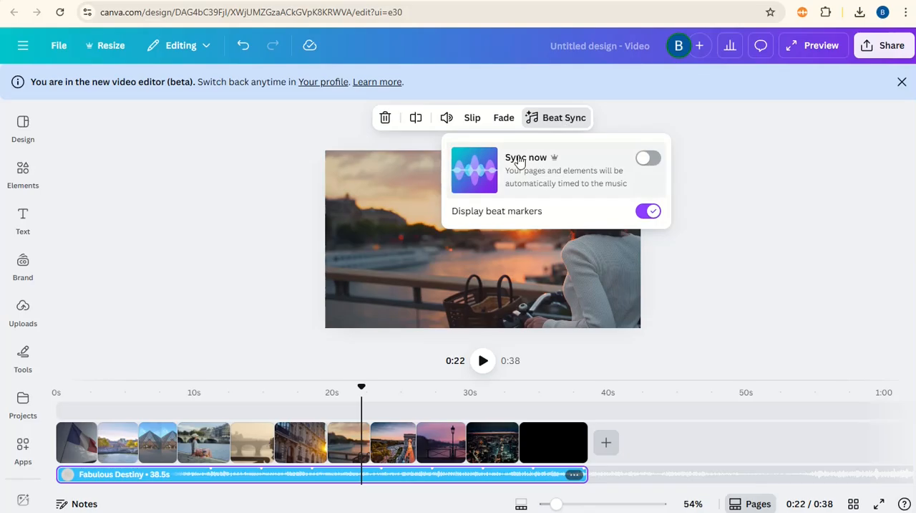
mouse_move(599, 185)
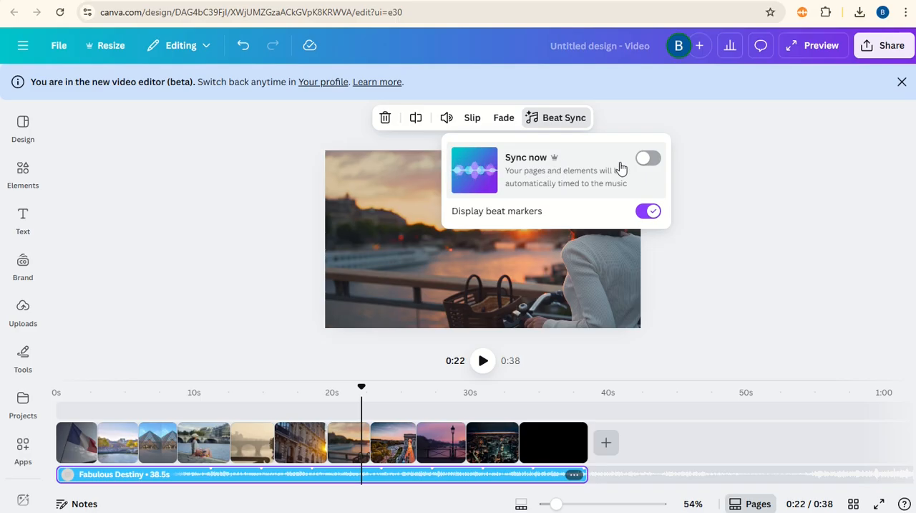
left_click(647, 158)
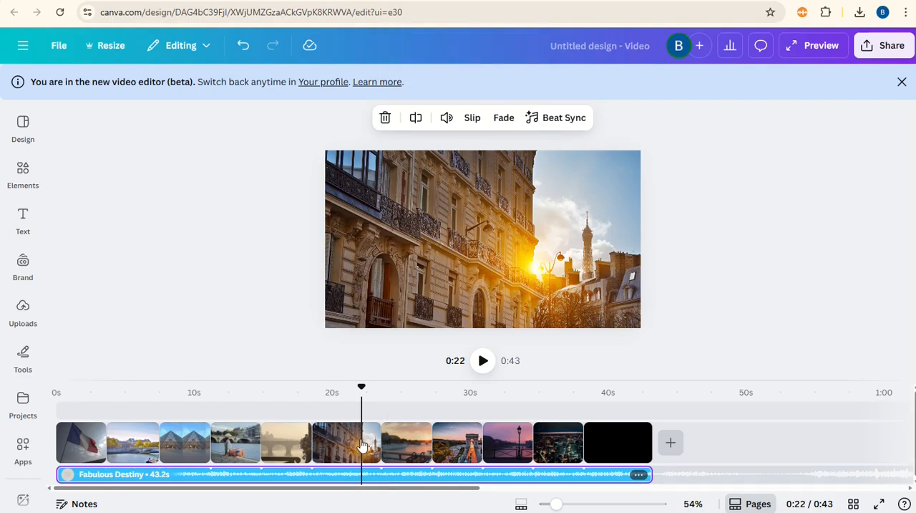
left_click_drag(361, 387, 108, 387)
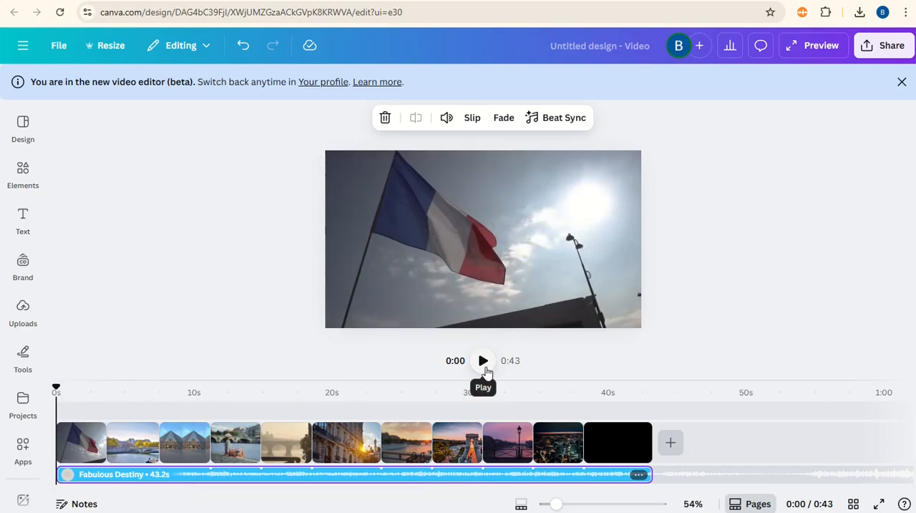
left_click(483, 360)
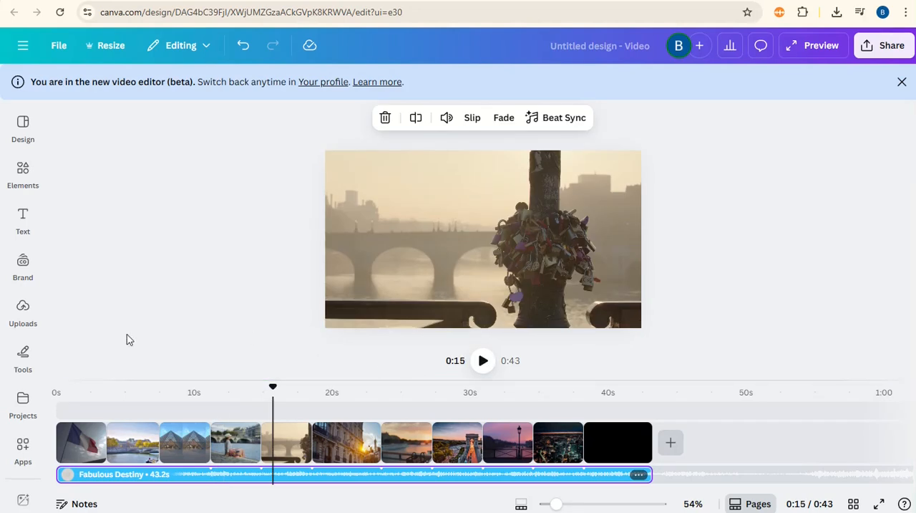
mouse_move(103, 453)
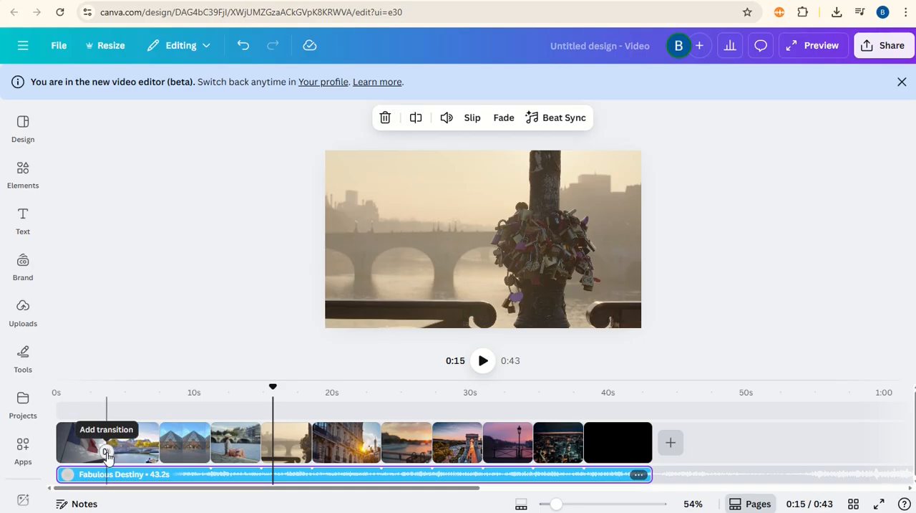
Add a one-second Dissolve transition between the flag and bridge clips
left_click(106, 441)
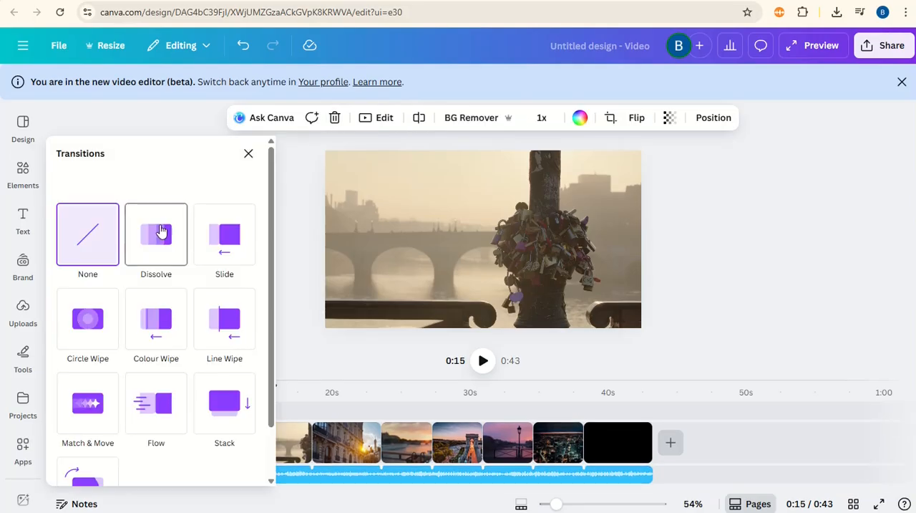
left_click(155, 235)
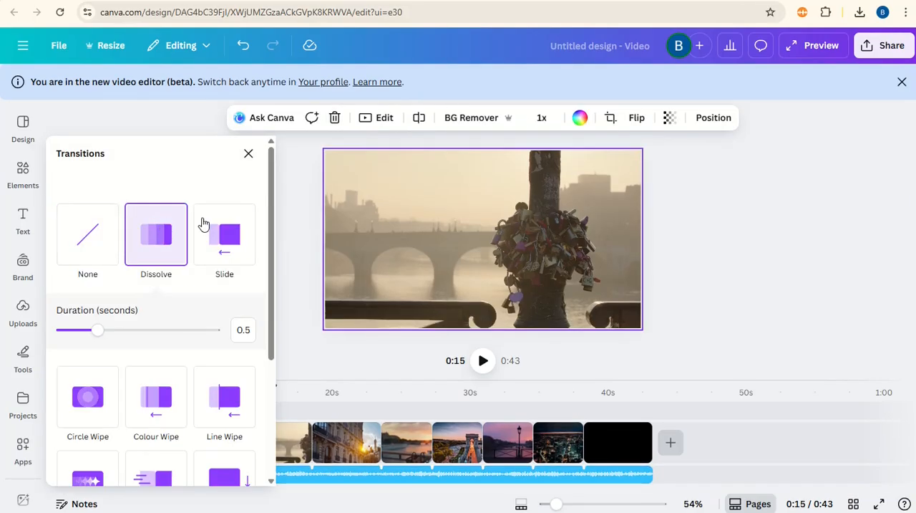
scroll("down", 3)
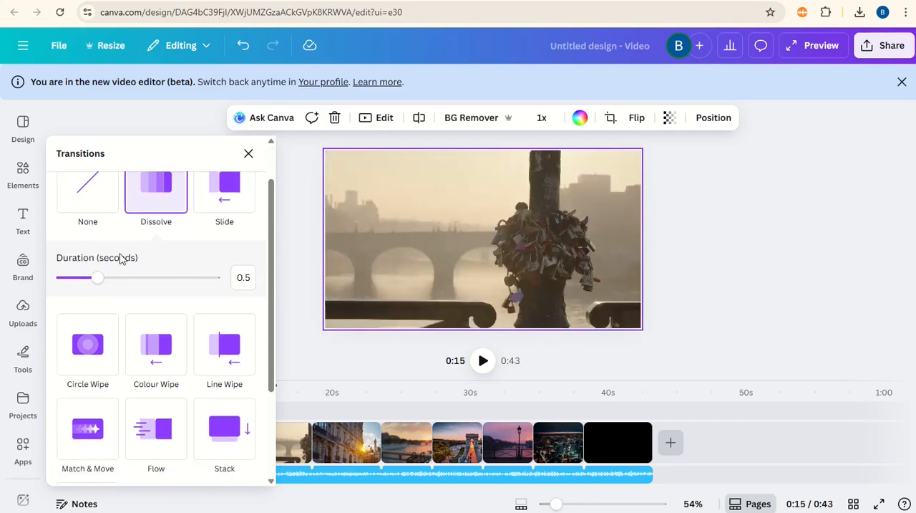
mouse_move(208, 255)
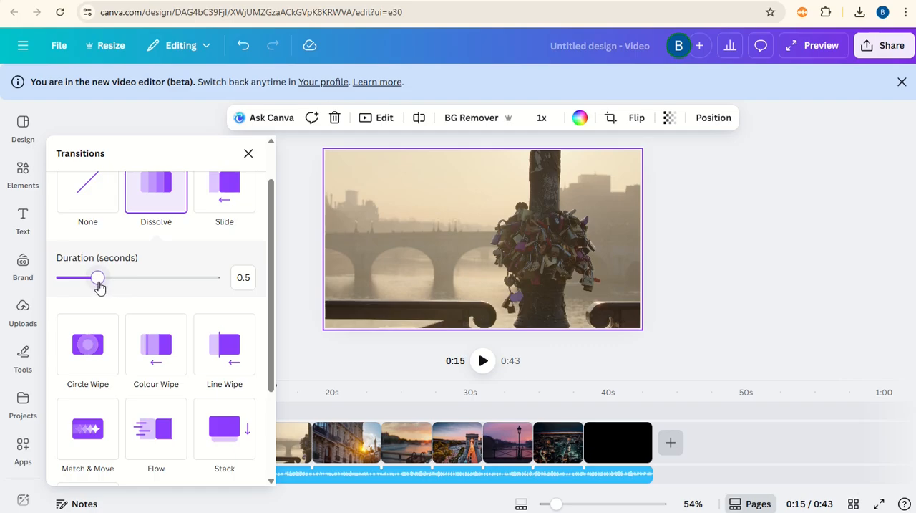
left_click_drag(98, 278, 142, 278)
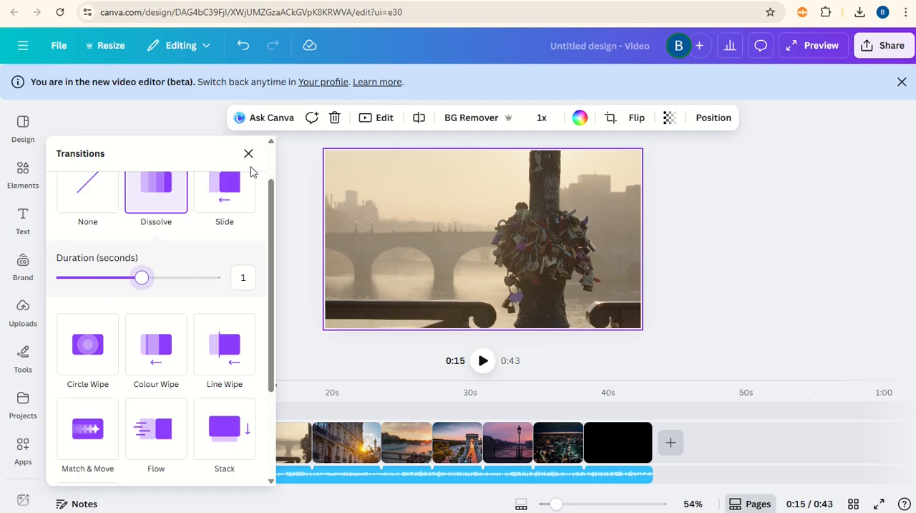
left_click(249, 153)
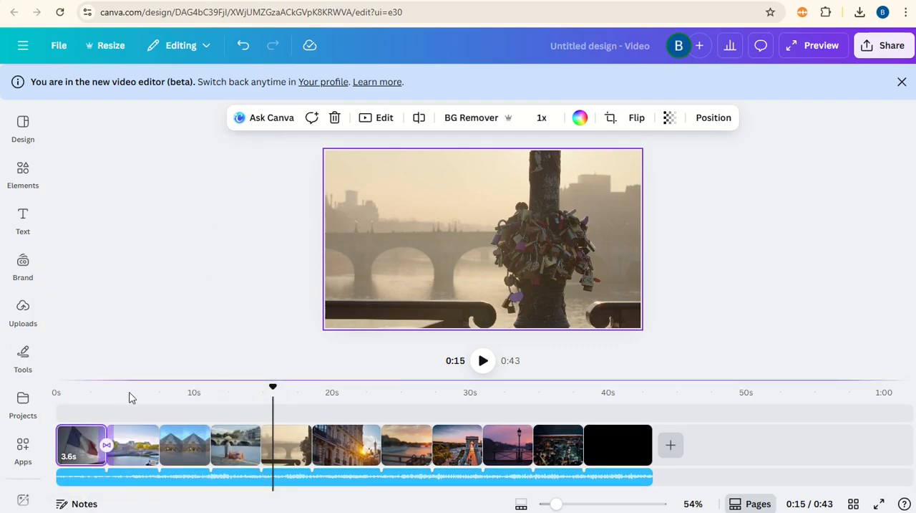
Zoom into the opening clips and preview the dissolve
left_click_drag(557, 504, 573, 504)
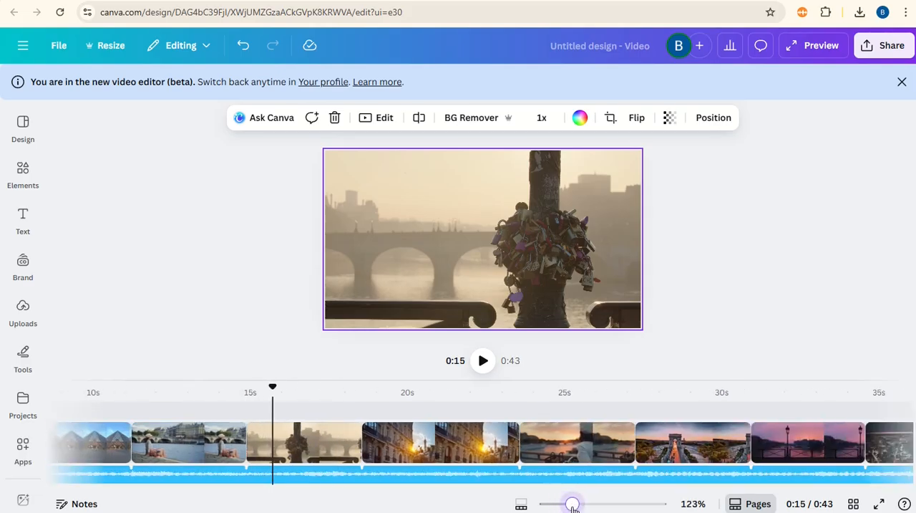
left_click_drag(572, 504, 607, 504)
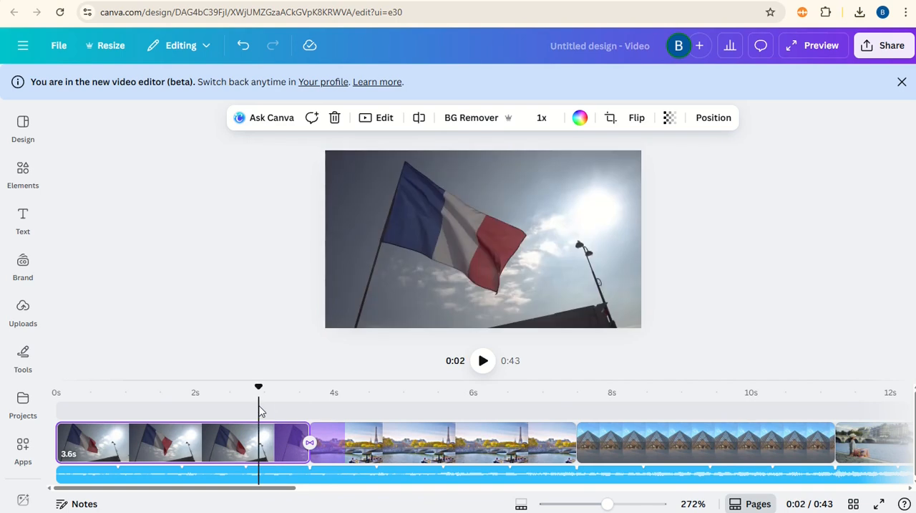
mouse_move(483, 361)
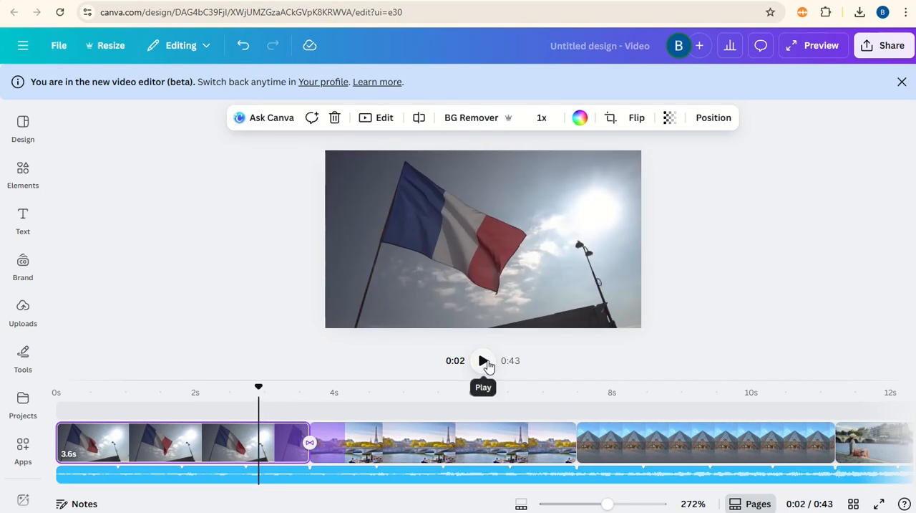
left_click(482, 361)
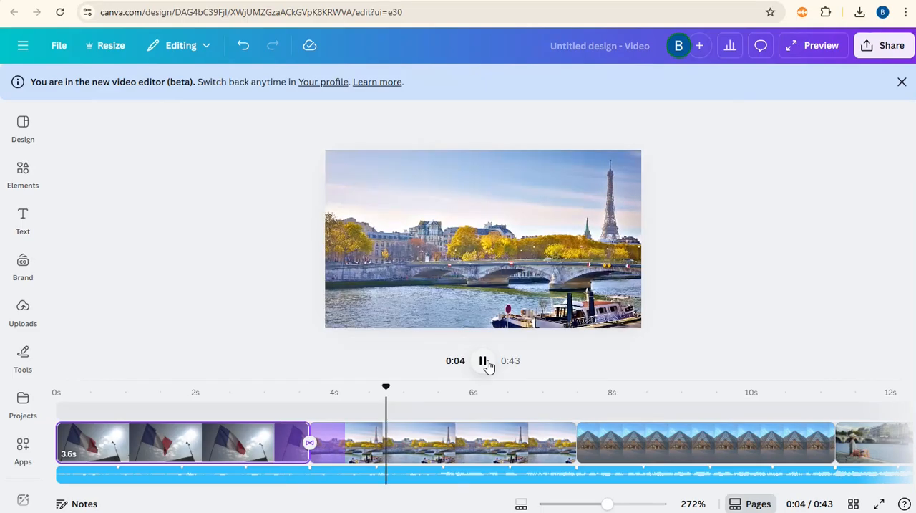
left_click(484, 361)
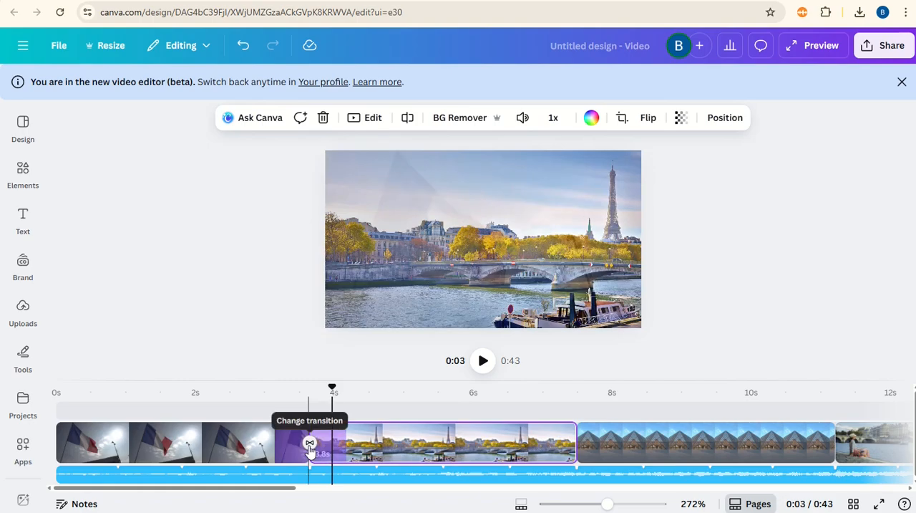
Adjust the dissolve duration, trying about 1.8 seconds and settling on 1.2
left_click(309, 441)
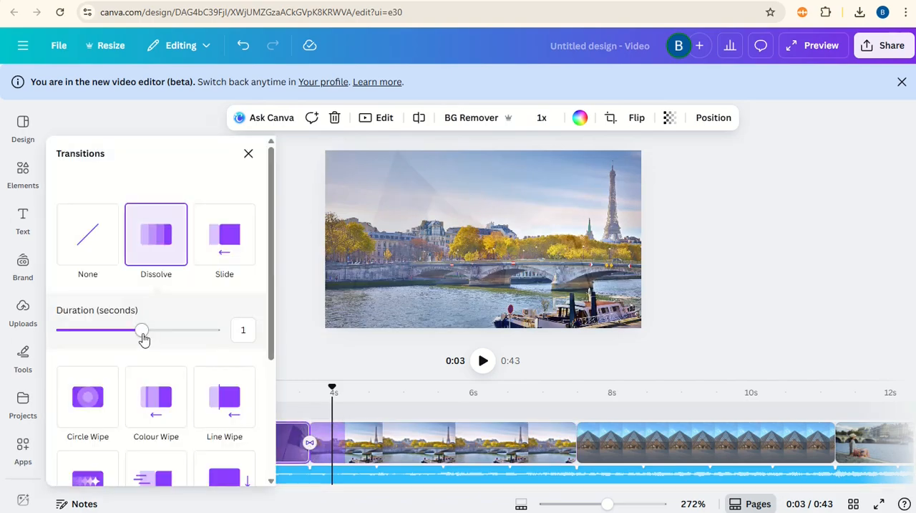
left_click_drag(143, 329, 212, 329)
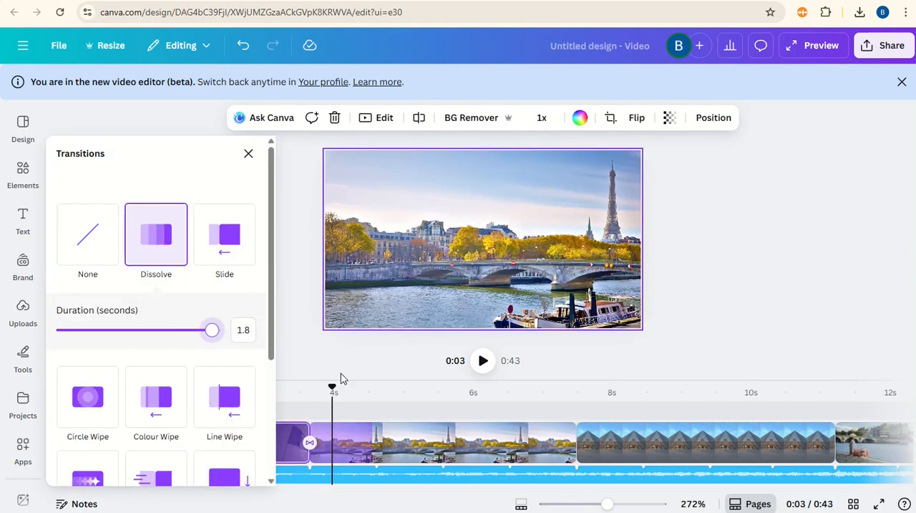
left_click(249, 153)
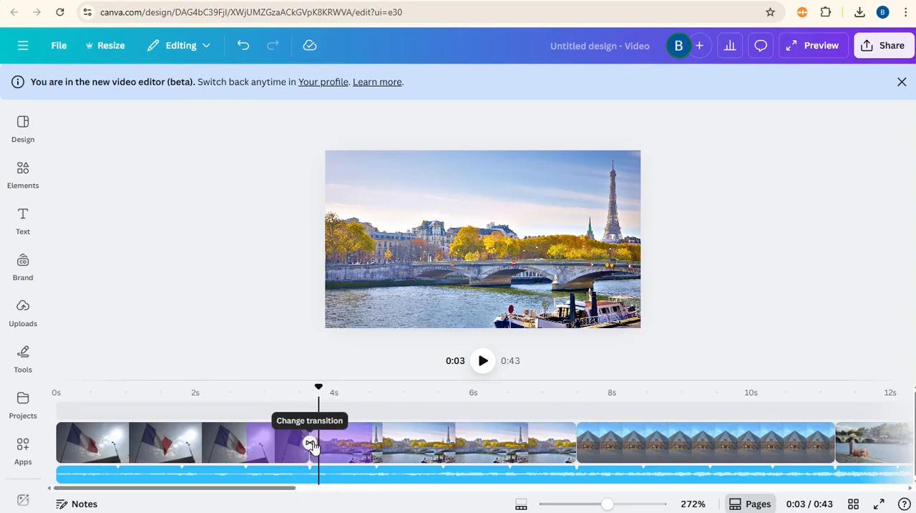
left_click(309, 441)
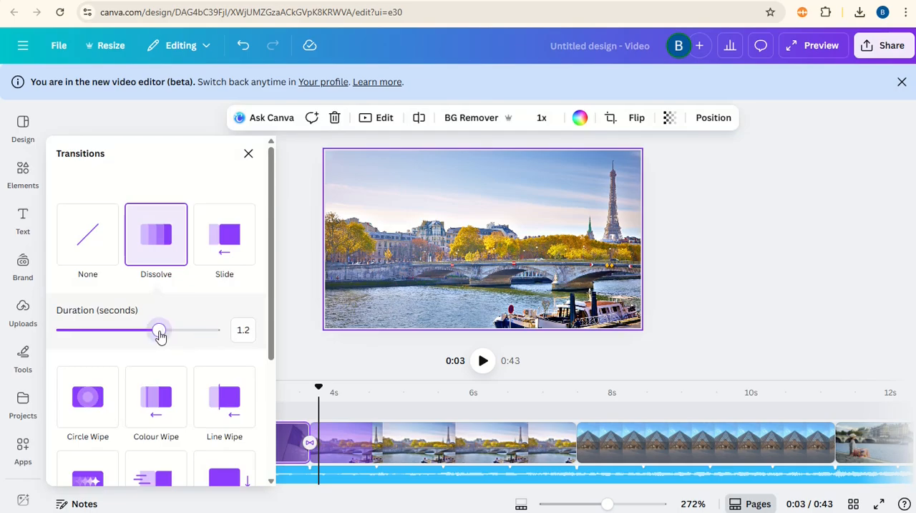
left_click_drag(160, 329, 140, 329)
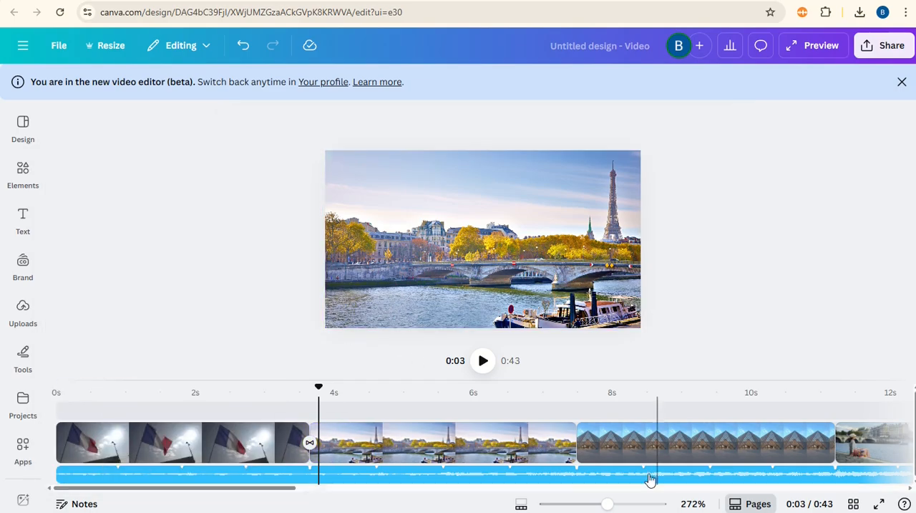
mouse_move(577, 455)
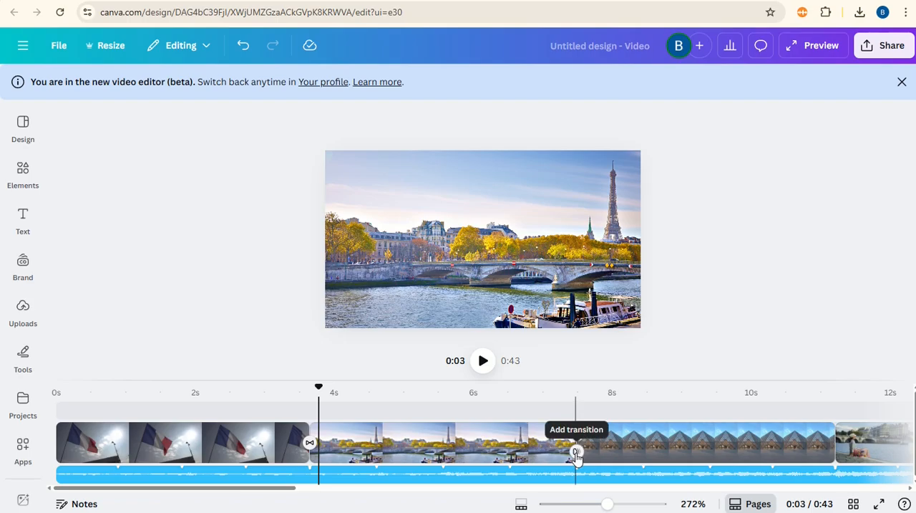
Add a one-second Line Wipe transition between the bridge and rooftops clips
left_click(576, 455)
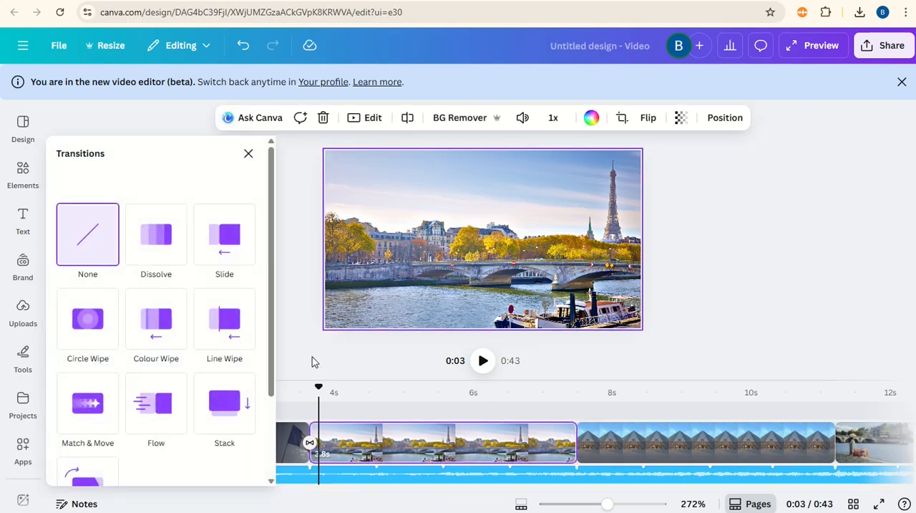
left_click(224, 318)
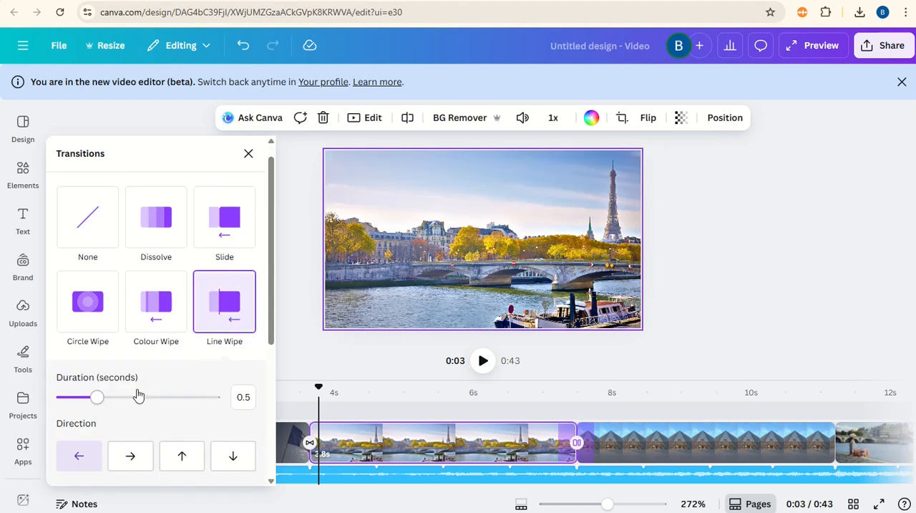
left_click_drag(98, 397, 106, 397)
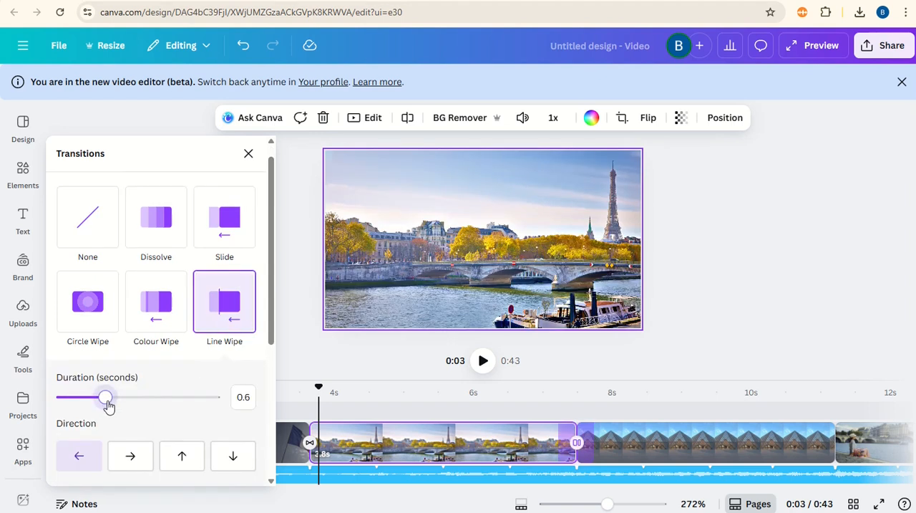
left_click_drag(106, 397, 140, 397)
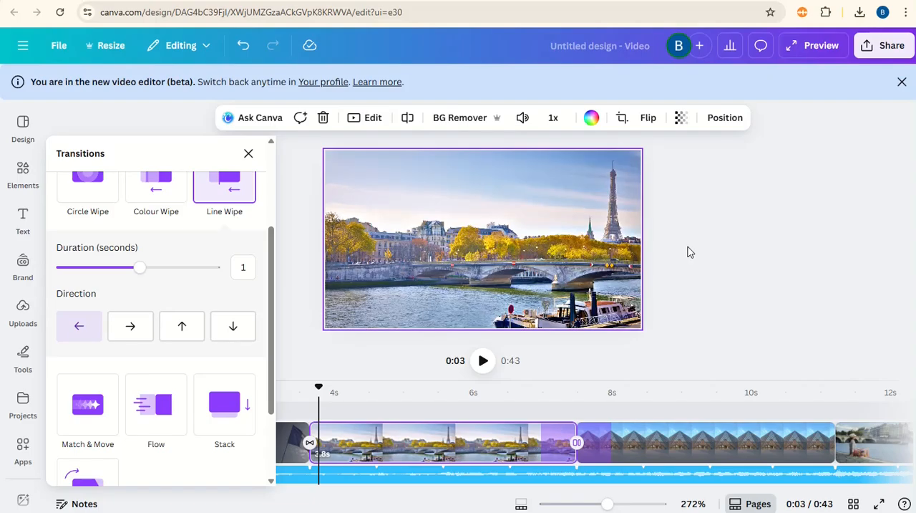
mouse_move(312, 256)
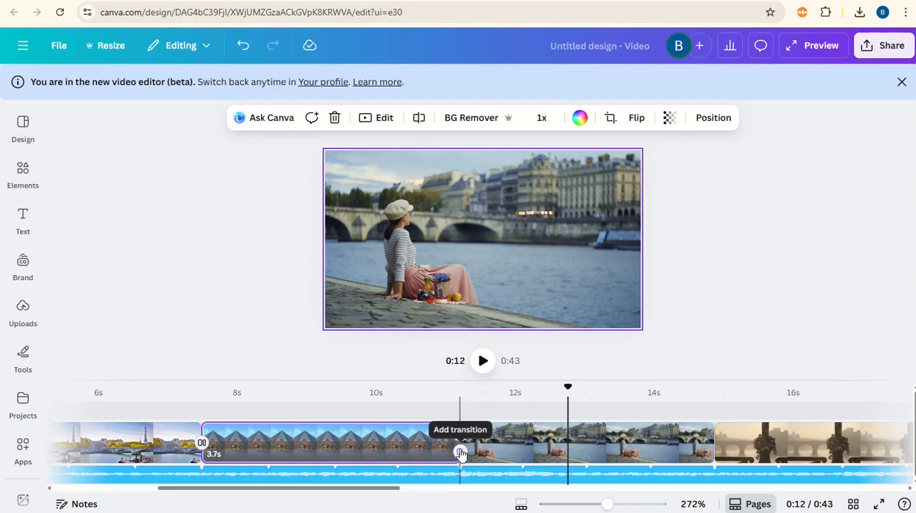
Add a one-second rightward Slide transition after the rooftops clip and preview it
left_click(461, 452)
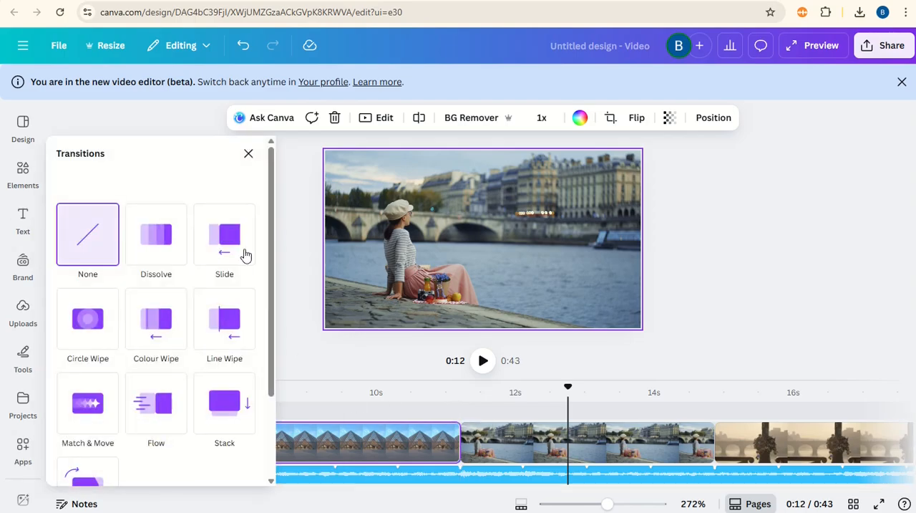
left_click(224, 235)
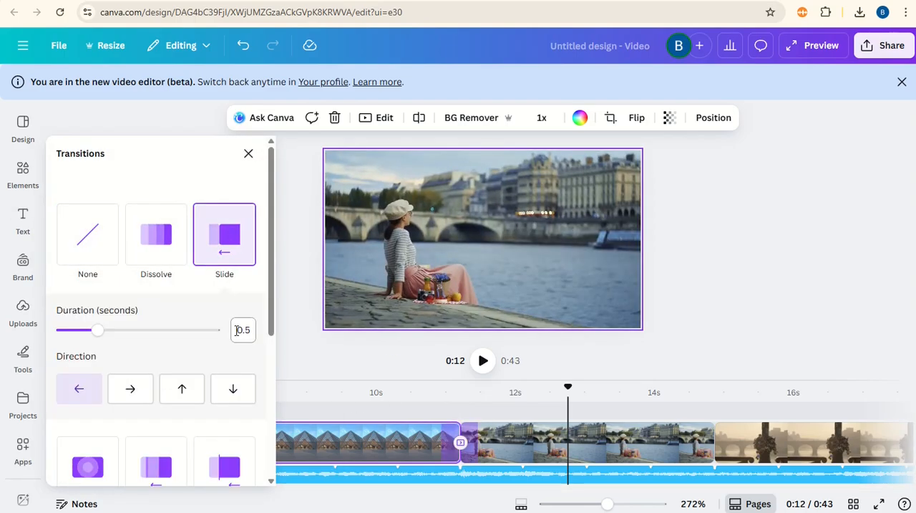
left_click_drag(98, 329, 140, 329)
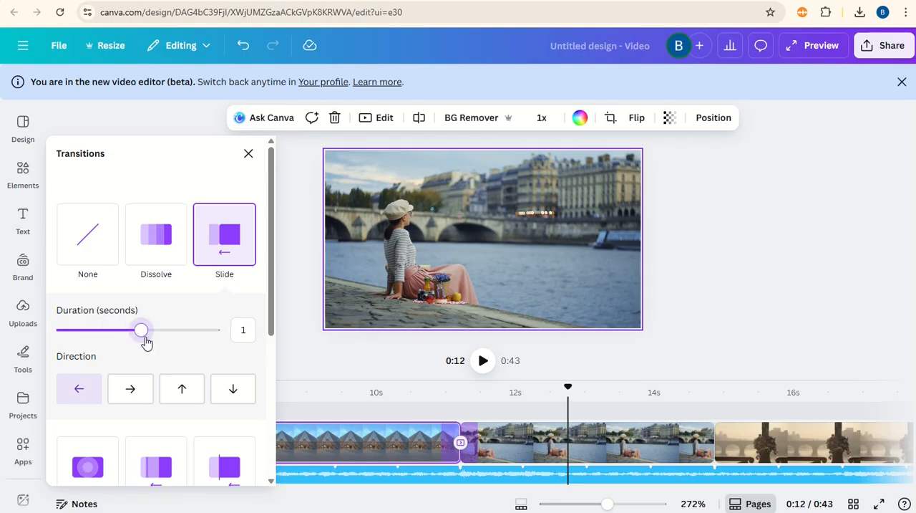
left_click(130, 388)
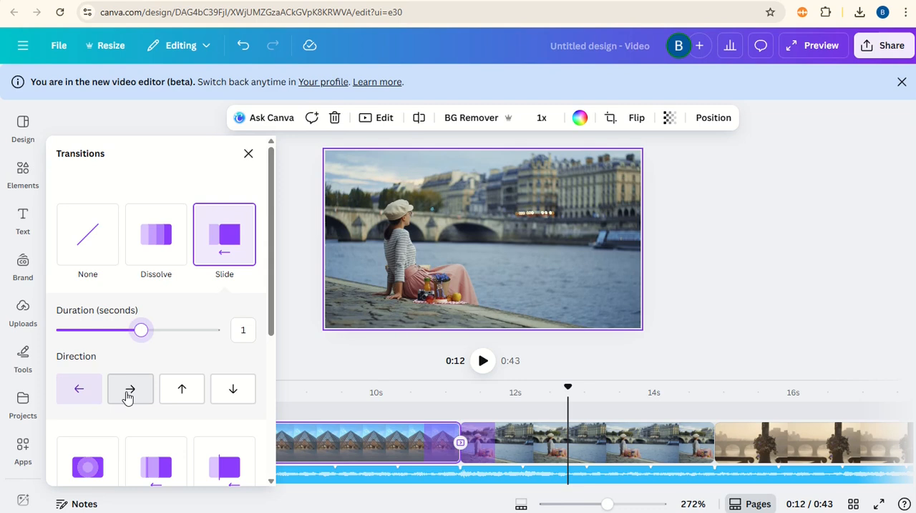
left_click(130, 388)
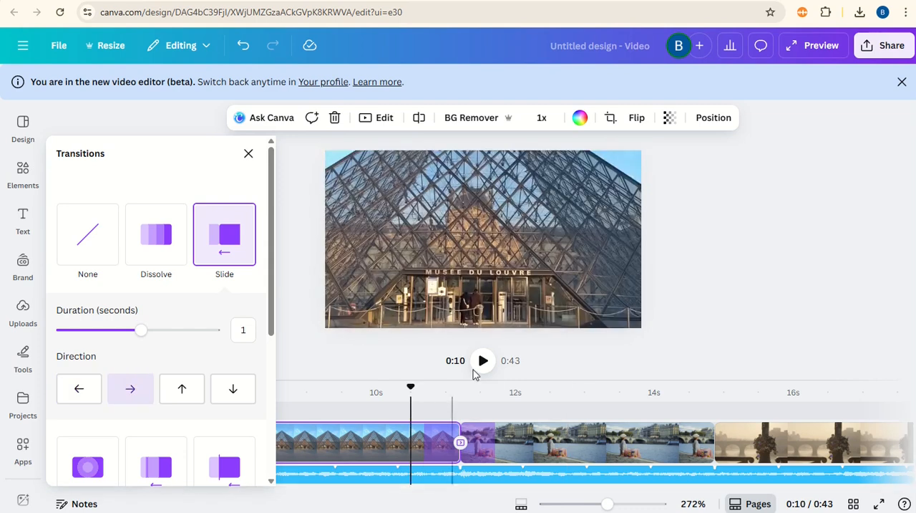
left_click(483, 360)
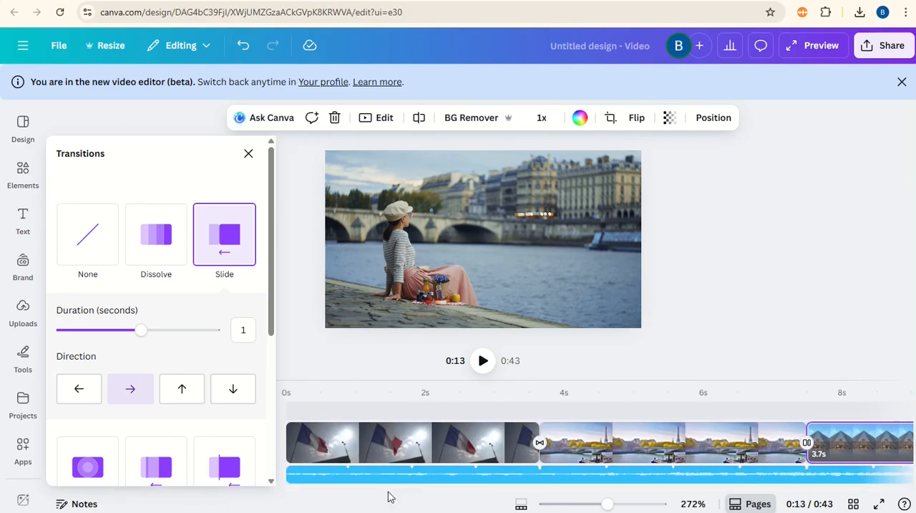
Make a later transition a Dissolve lasting about 1.8 seconds
left_click(155, 234)
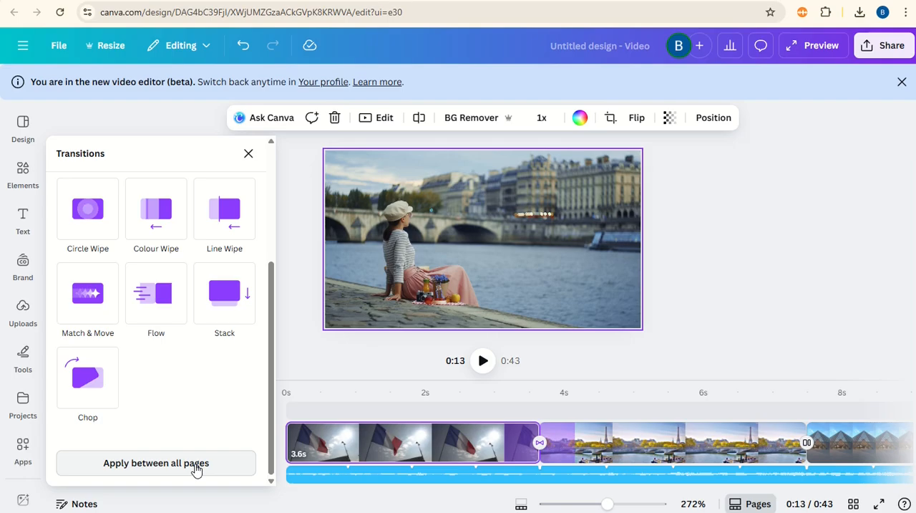
mouse_move(542, 441)
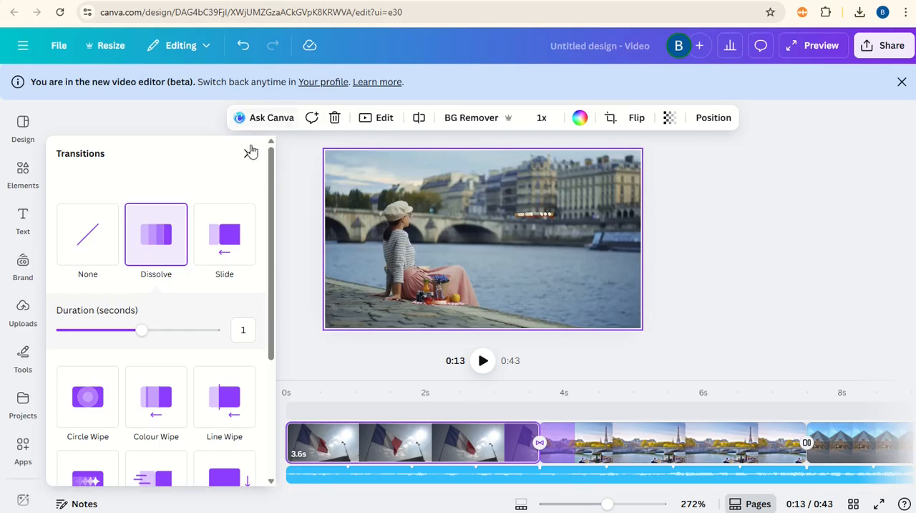
left_click(252, 151)
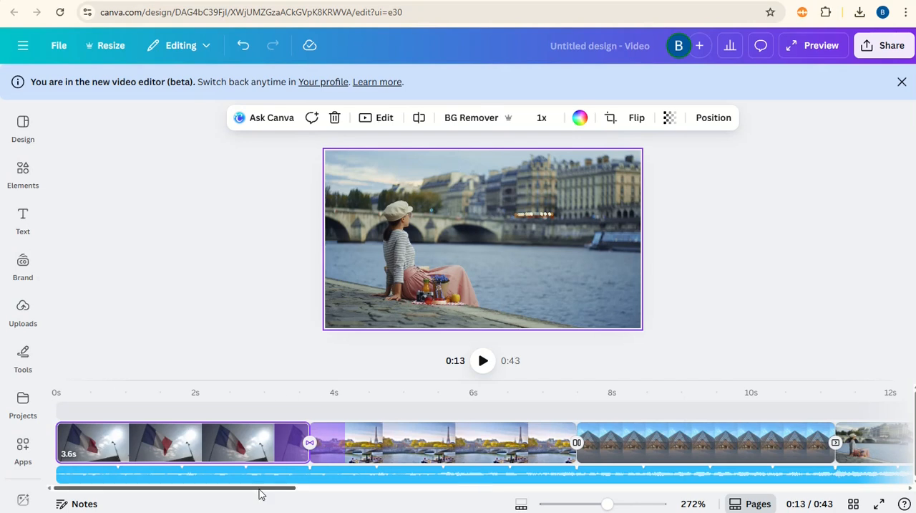
left_click(309, 441)
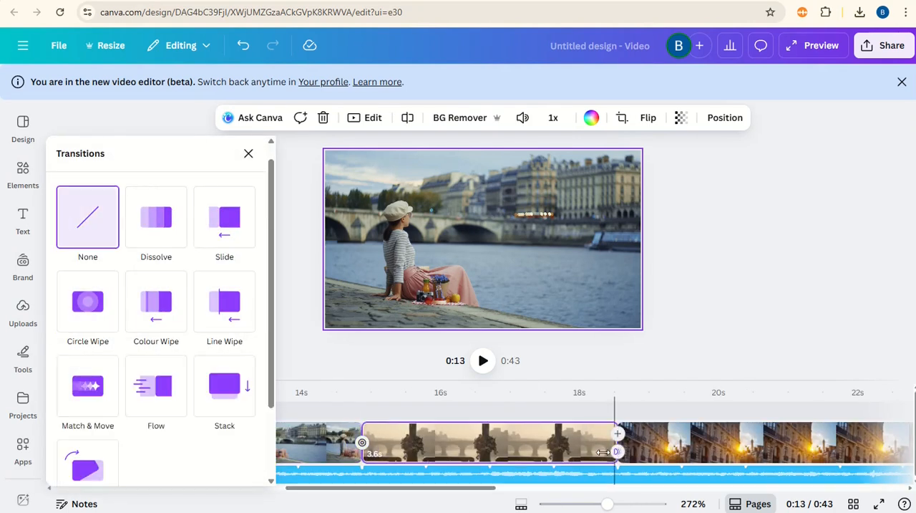
left_click(155, 216)
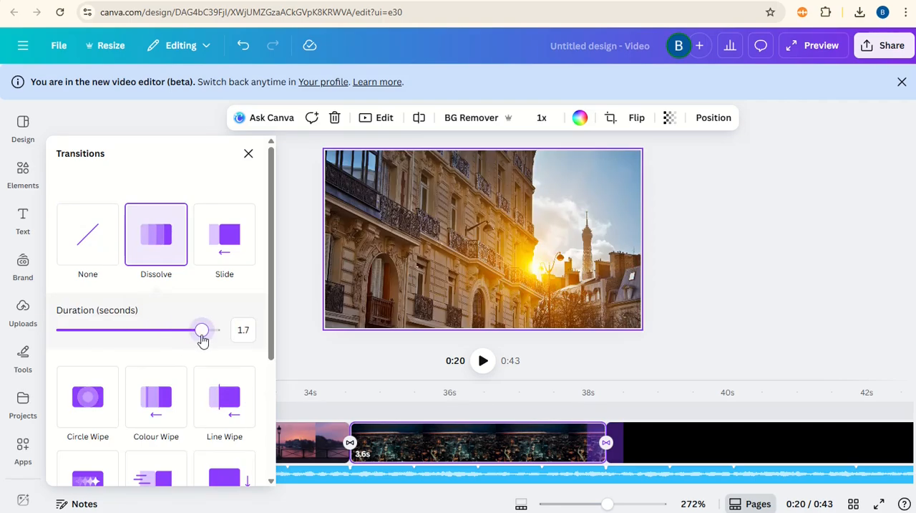
left_click_drag(203, 330, 211, 329)
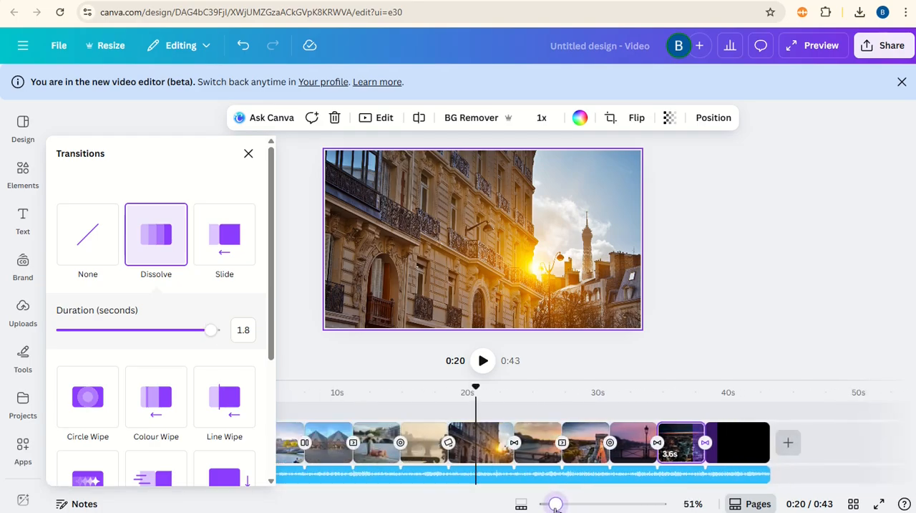
Close the Transitions panel and move the playhead back to 0:00 of the 43-second video
left_click(249, 153)
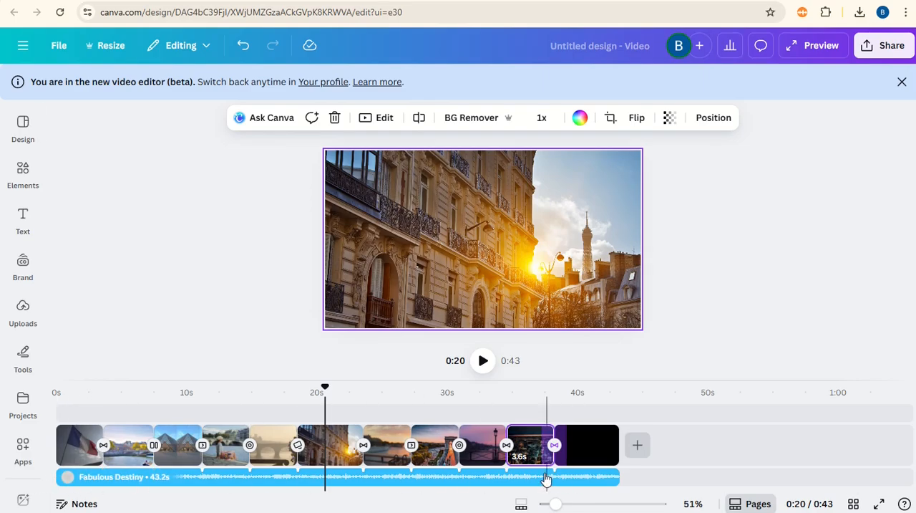
mouse_move(104, 444)
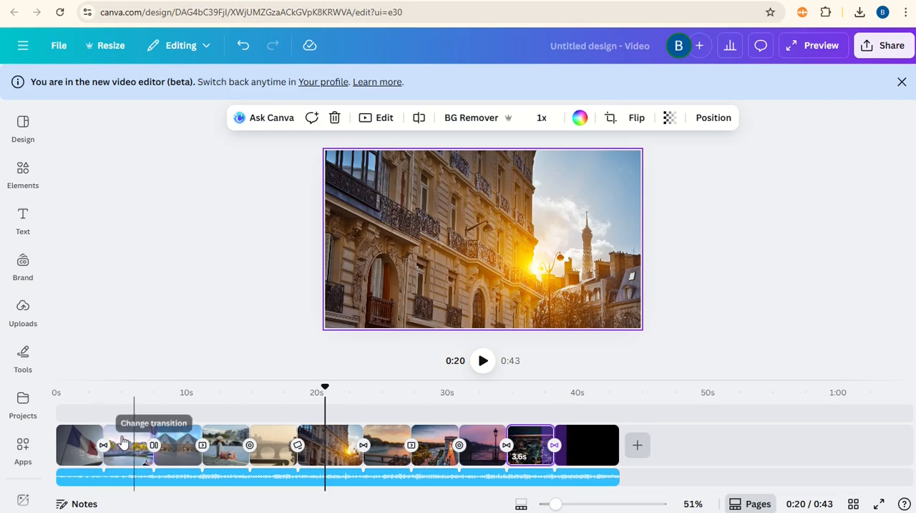
mouse_move(90, 417)
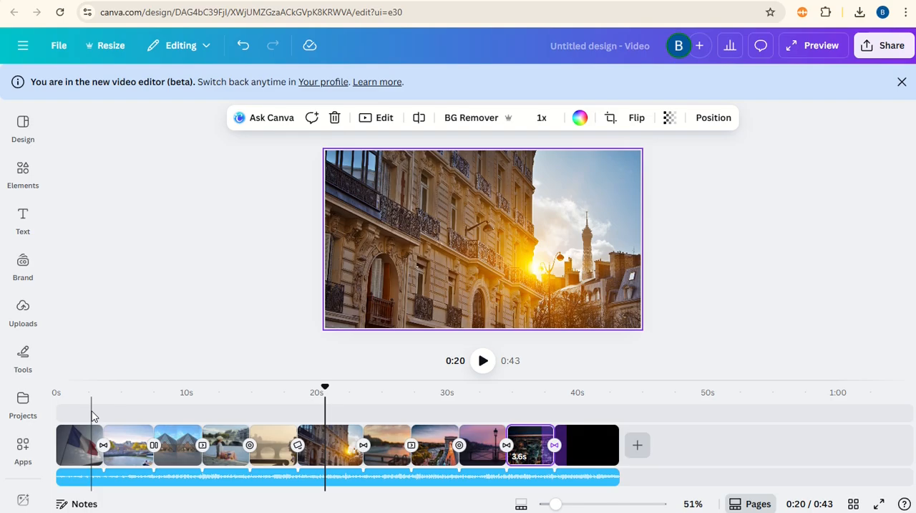
mouse_move(75, 419)
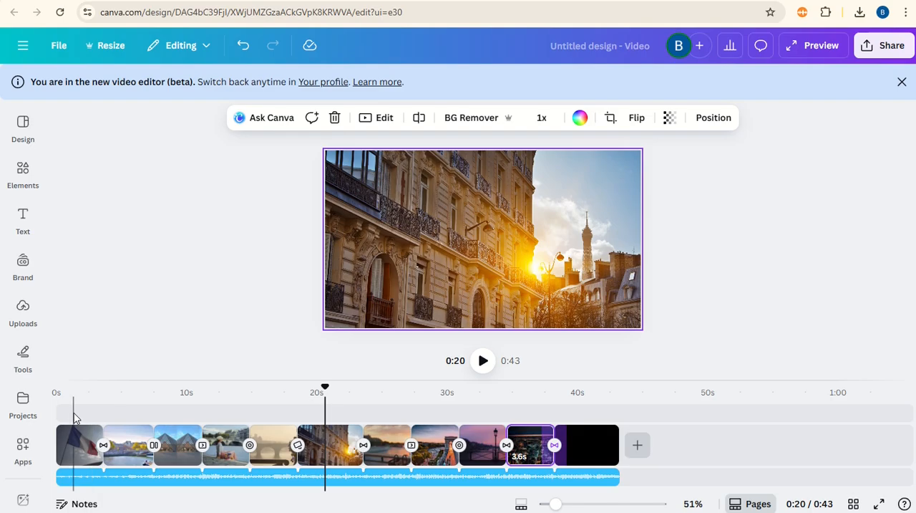
left_click(69, 392)
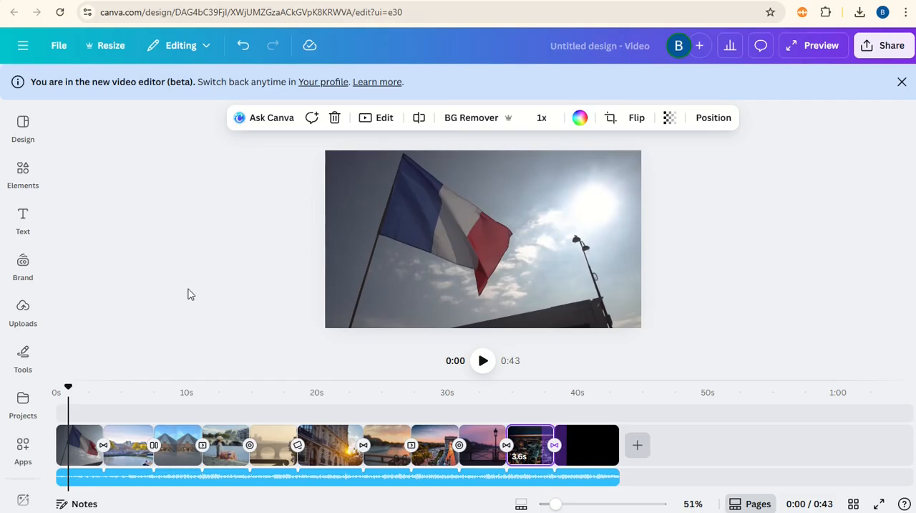
mouse_move(192, 298)
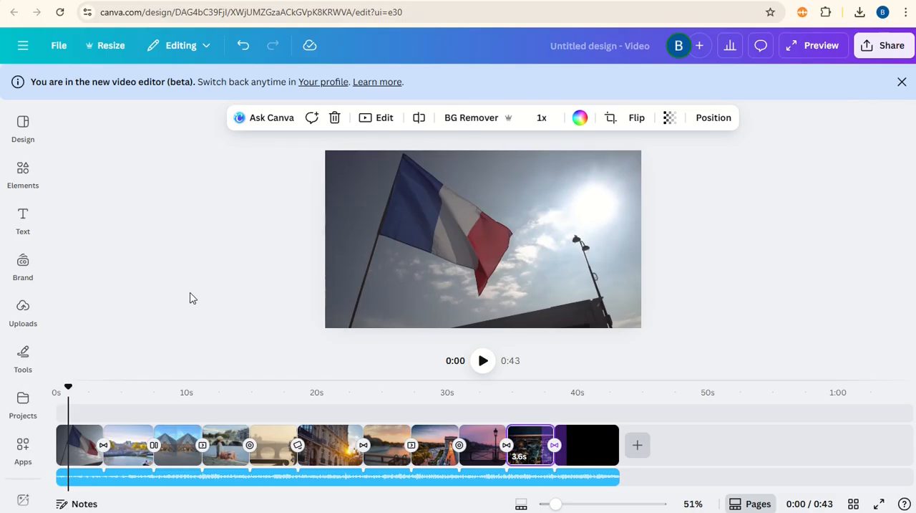
Add a square shape, stretch it into a full-width bar along the top edge and colour it black
left_click(23, 172)
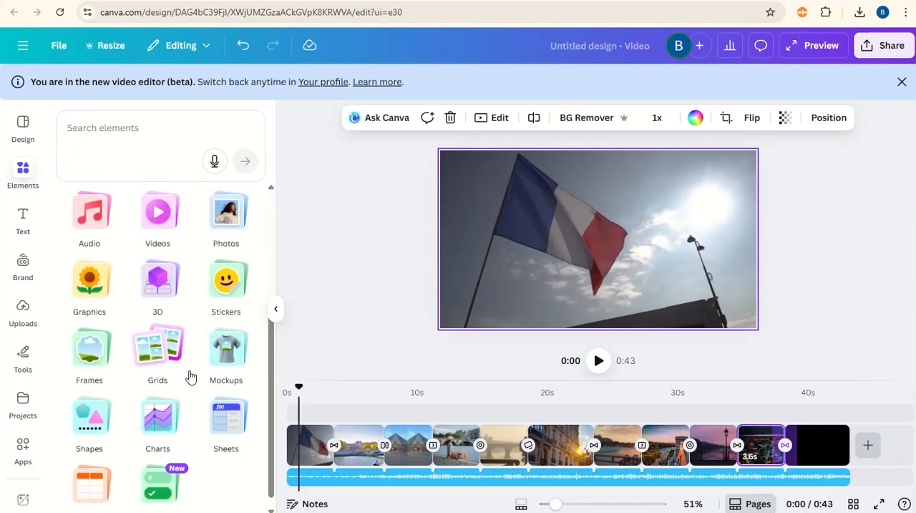
left_click(88, 423)
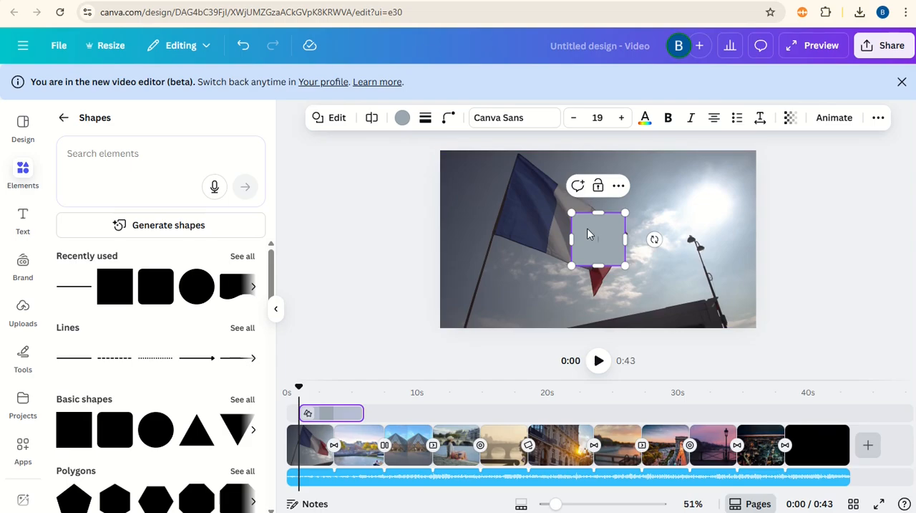
left_click_drag(599, 237, 465, 178)
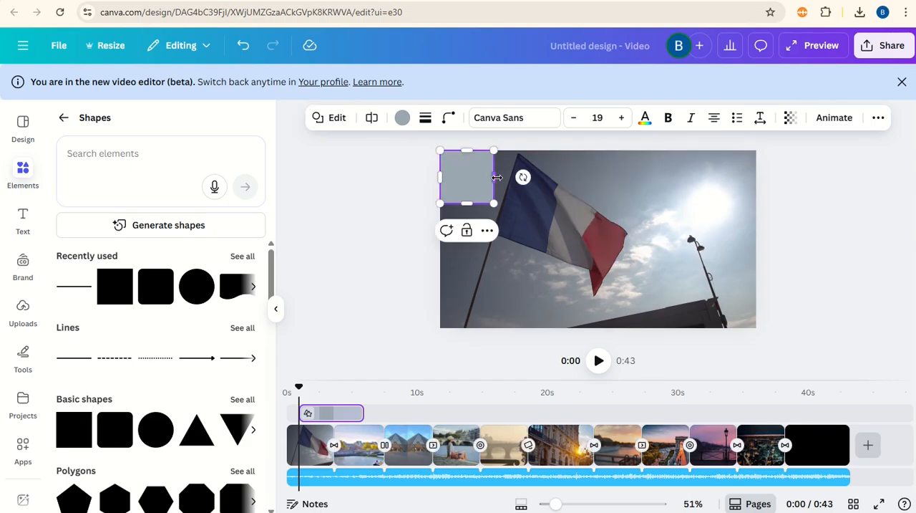
left_click_drag(494, 177, 756, 178)
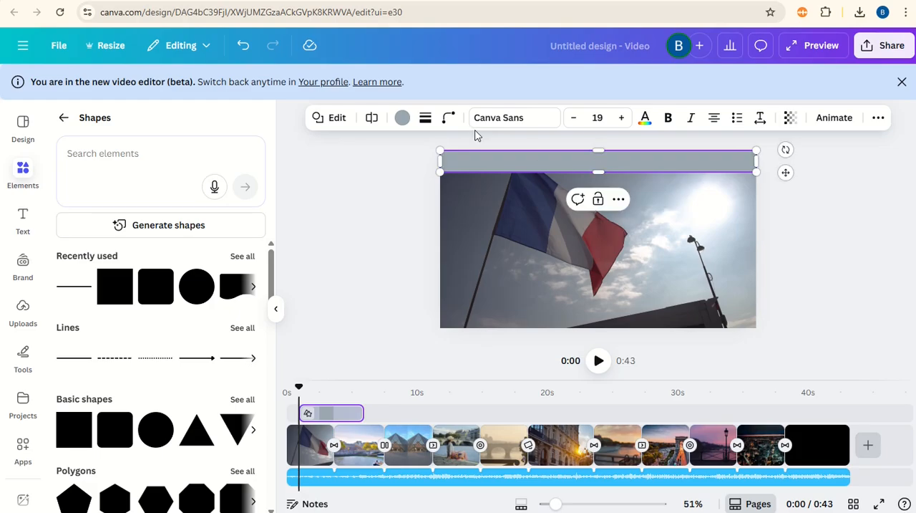
left_click(402, 117)
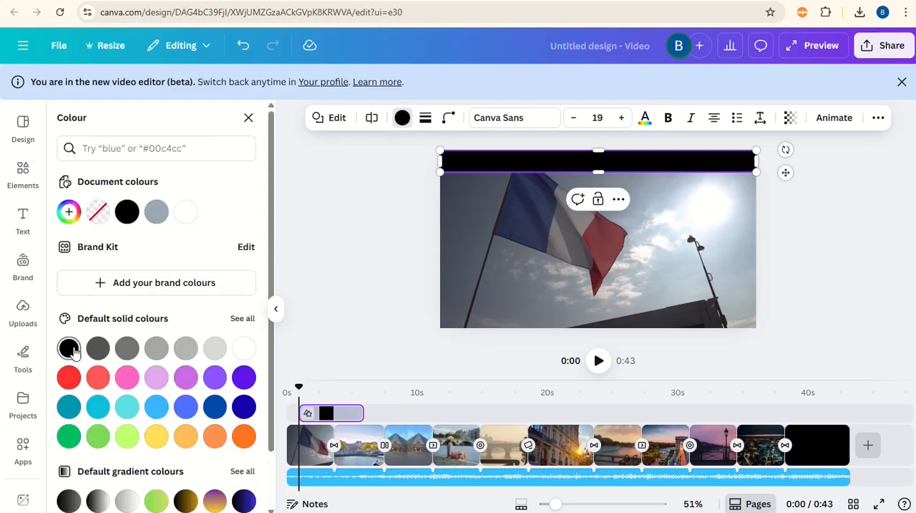
left_click(68, 348)
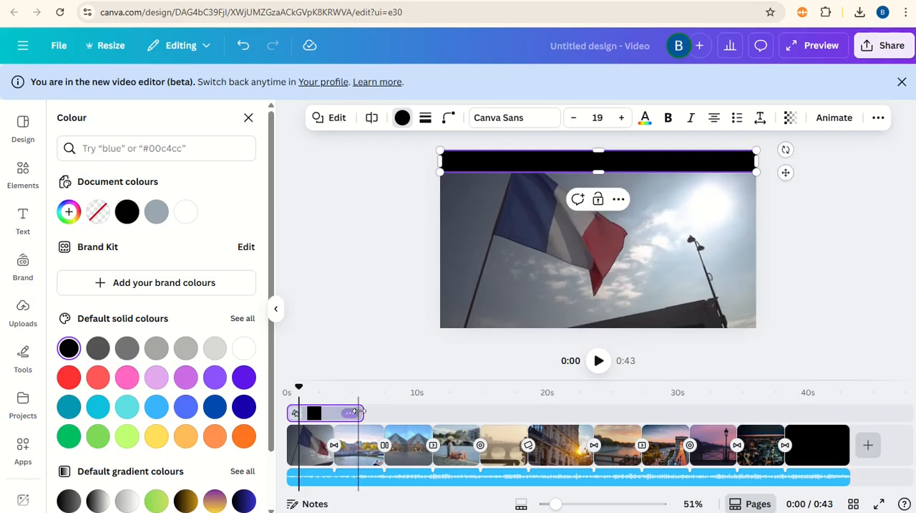
Extend the black bar's timeline layer so it lasts the whole video
left_click_drag(358, 413, 647, 412)
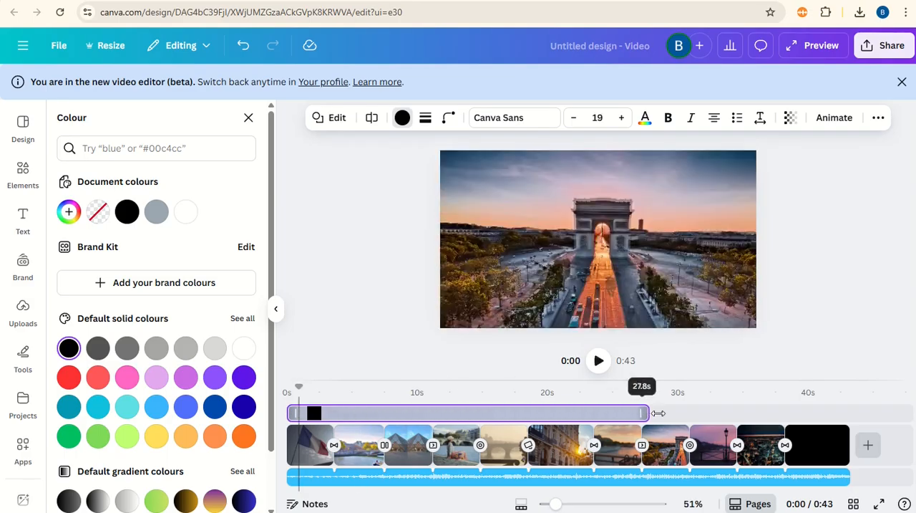
left_click_drag(645, 413, 779, 412)
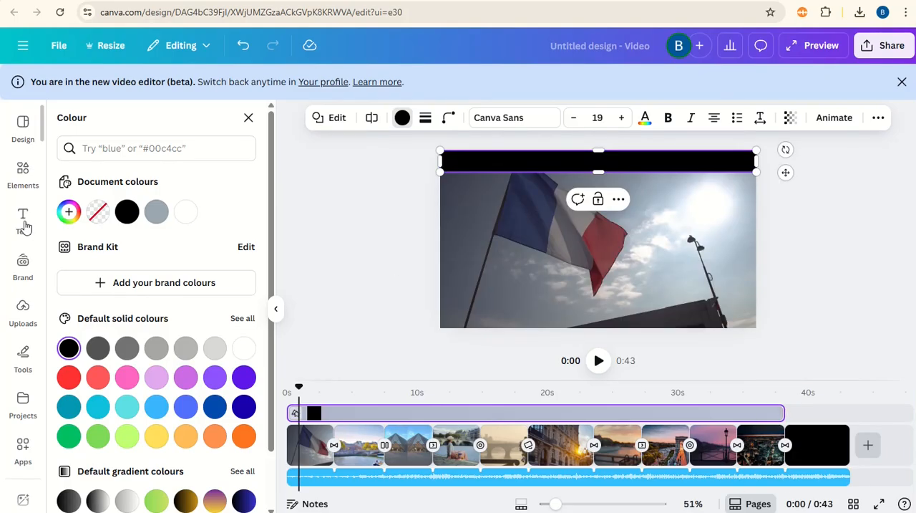
Add a heading text box set in DM Sans uppercase for the WELCOME TO PARIS caption
left_click(23, 218)
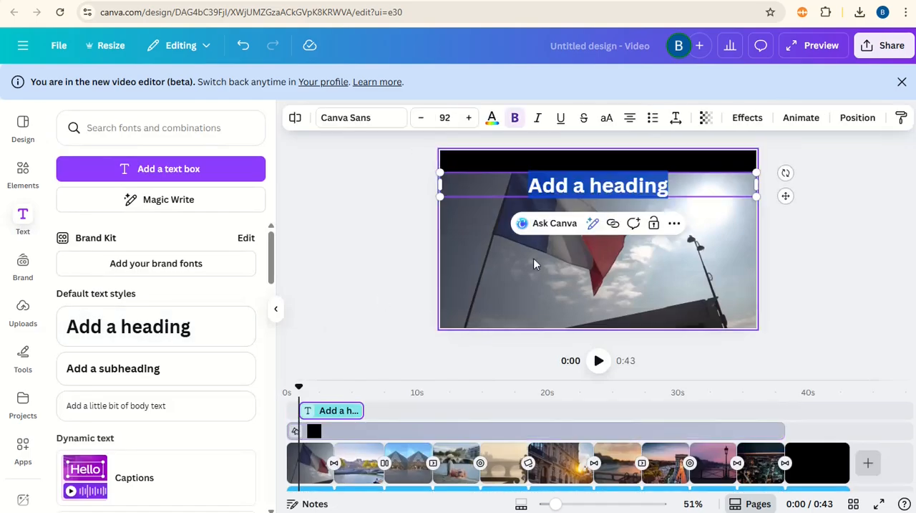
left_click(346, 117)
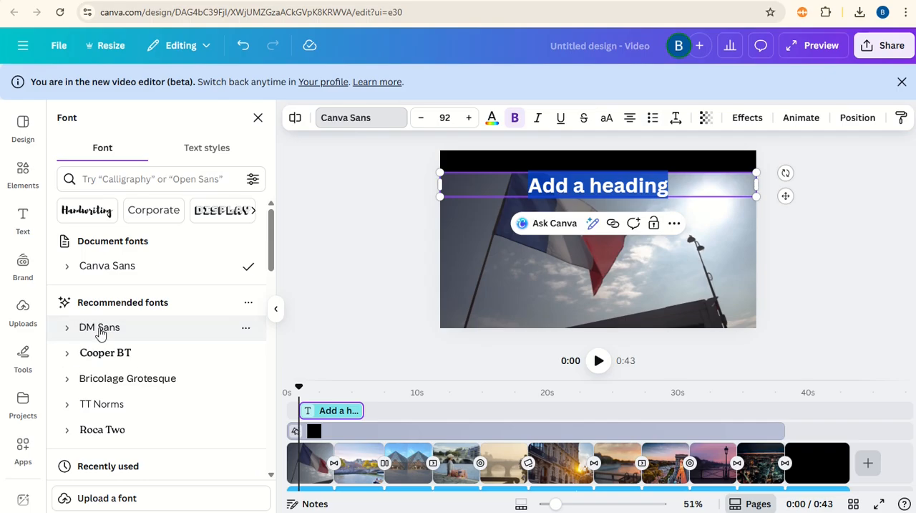
left_click(99, 326)
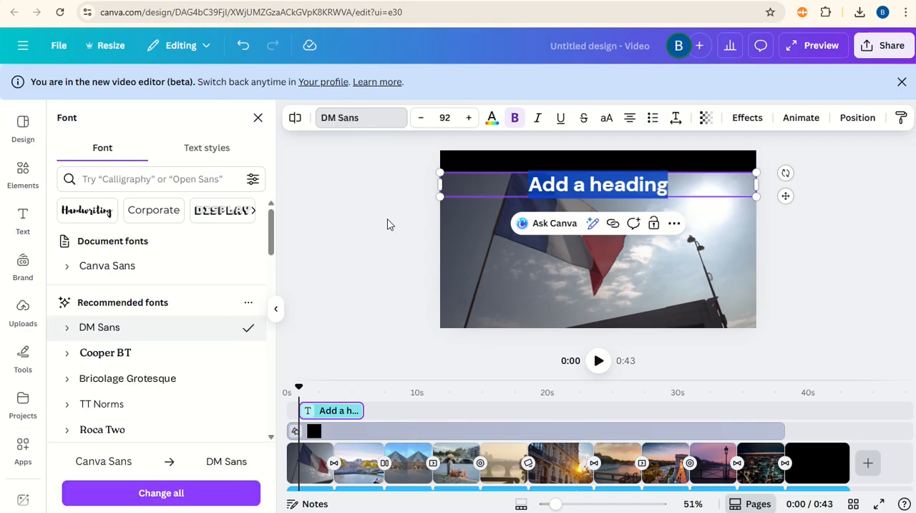
mouse_move(607, 118)
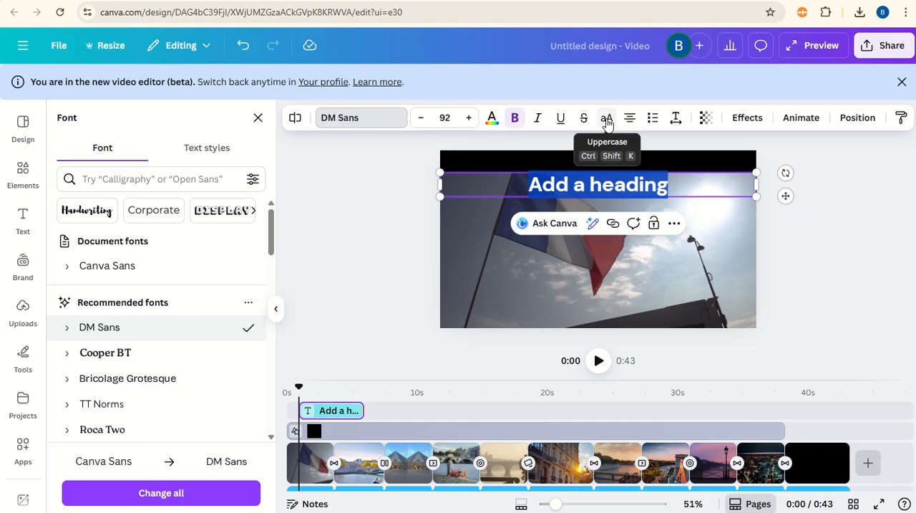
left_click(607, 117)
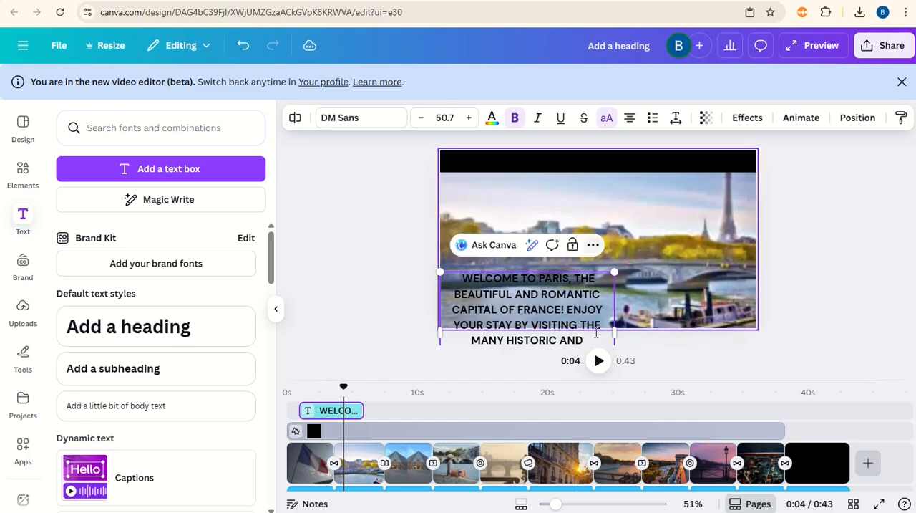
mouse_move(521, 504)
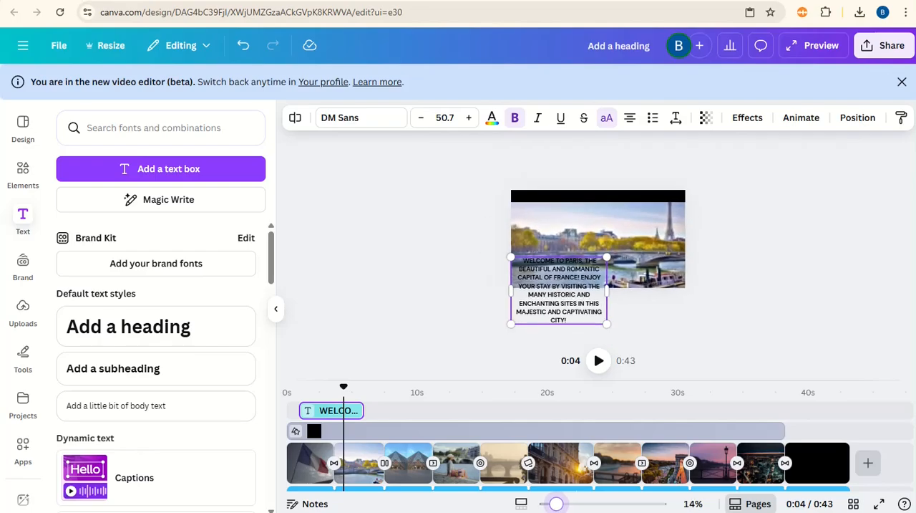
Widen the caption box into one long single line, adjust alignment and show text colour choices
left_click_drag(608, 289, 786, 278)
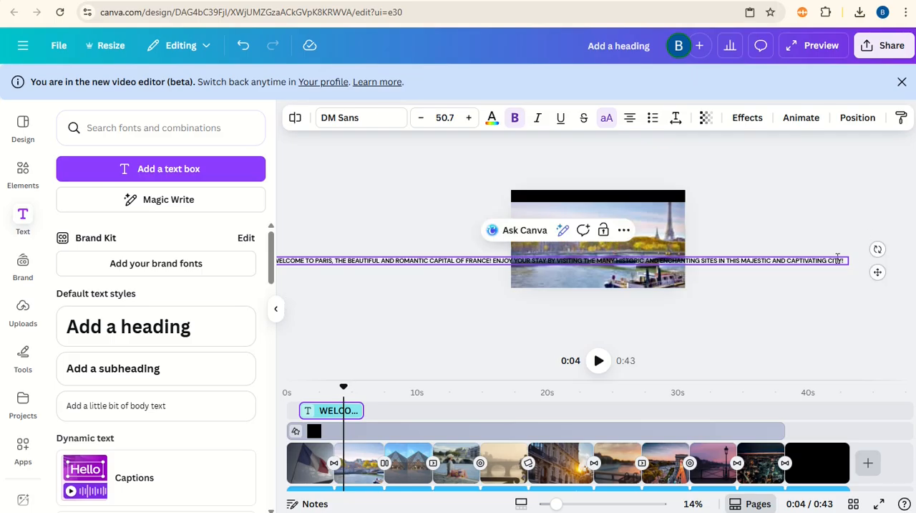
left_click_drag(845, 260, 894, 259)
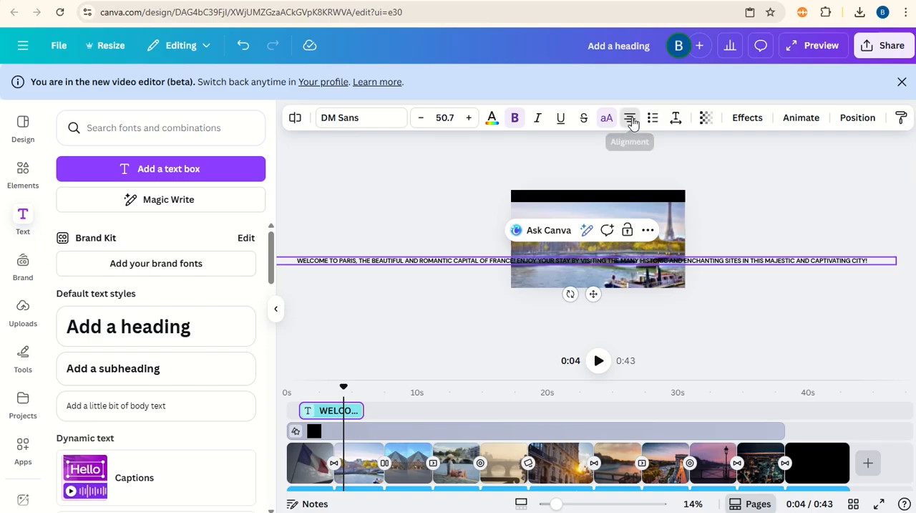
left_click(630, 117)
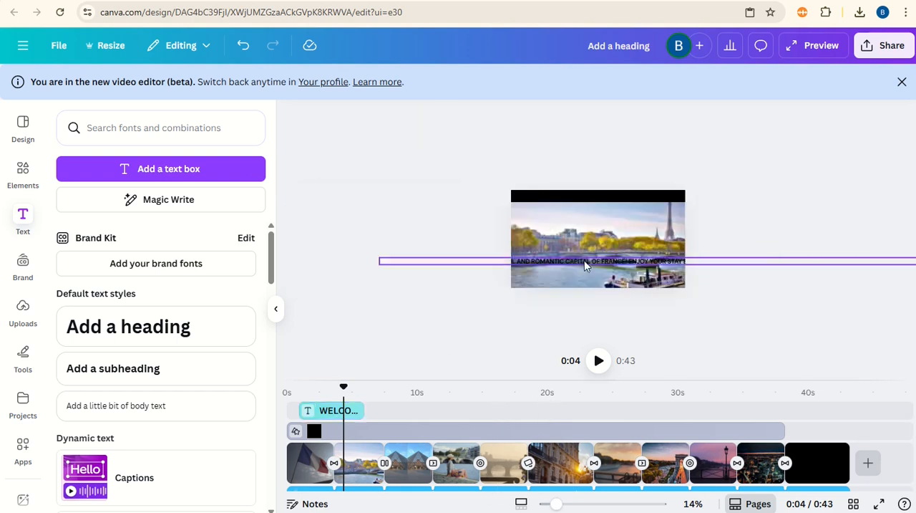
left_click(598, 261)
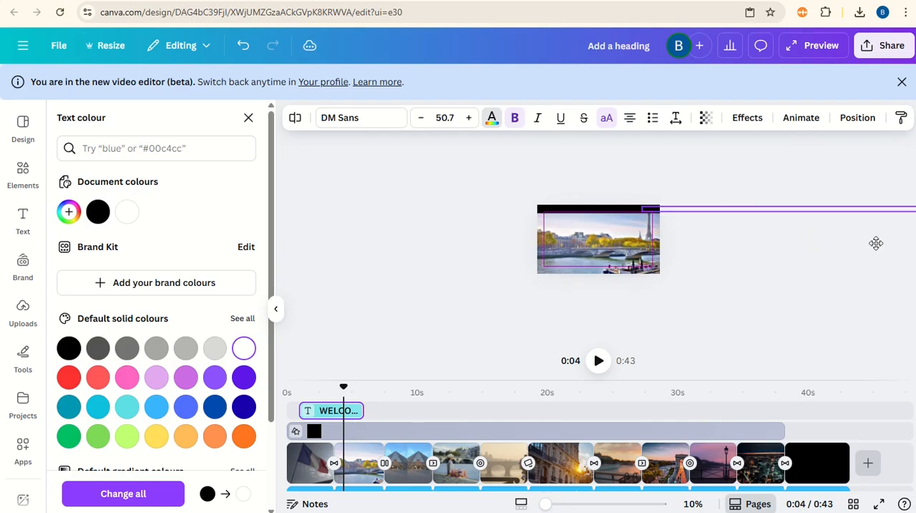
Stretch the caption clip across the whole video timeline and start a custom motion animation
left_click(598, 237)
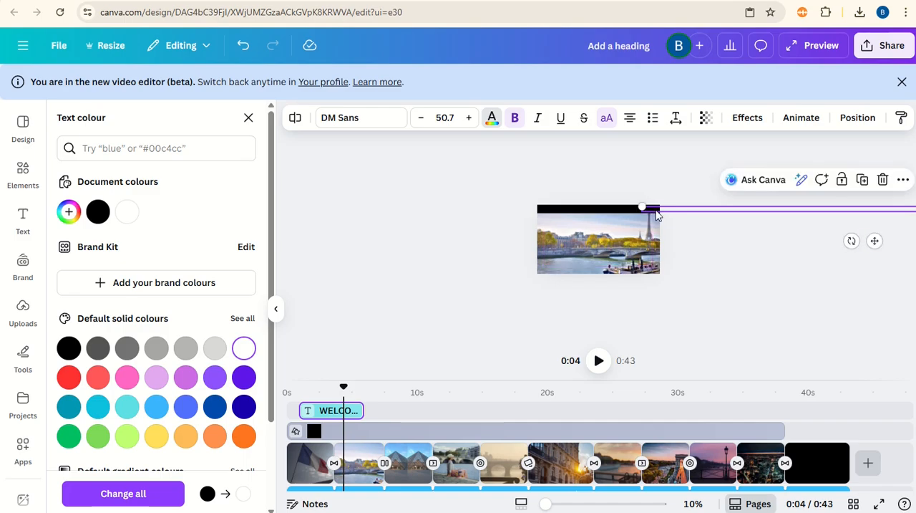
mouse_move(650, 215)
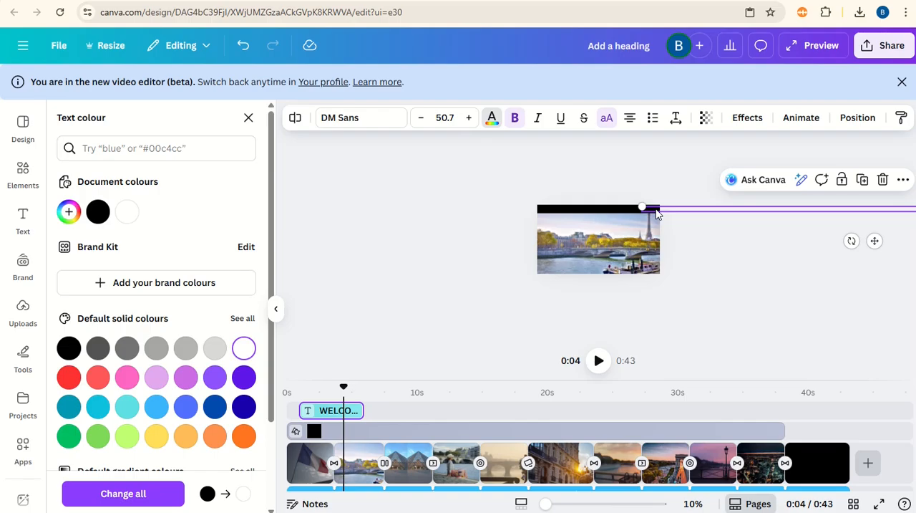
mouse_move(444, 359)
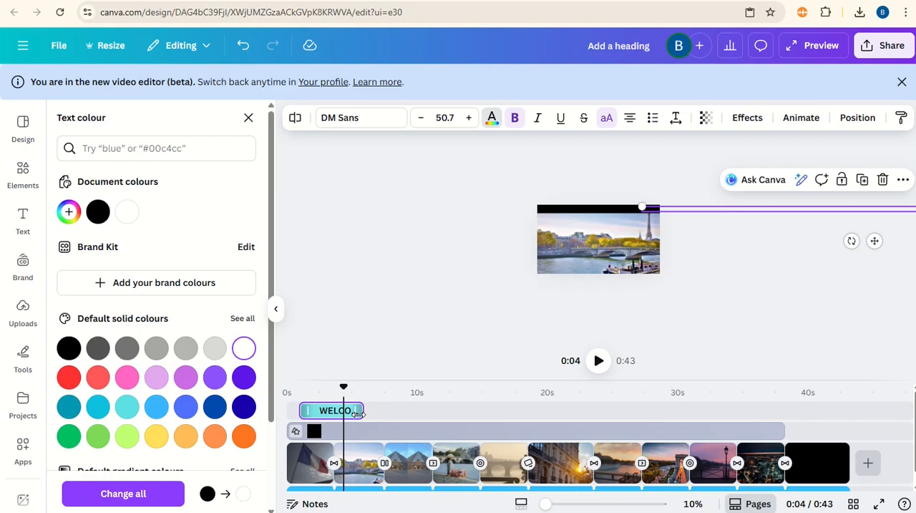
left_click_drag(360, 410, 673, 410)
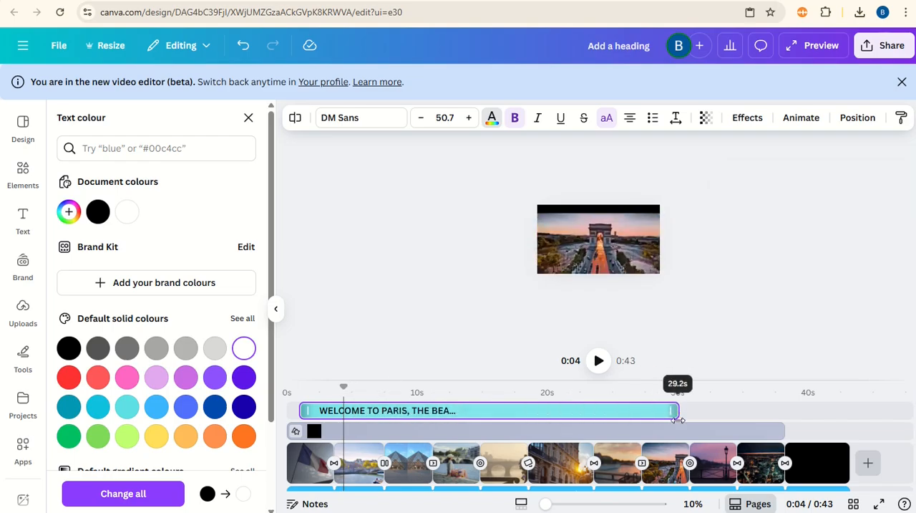
left_click_drag(673, 410, 780, 410)
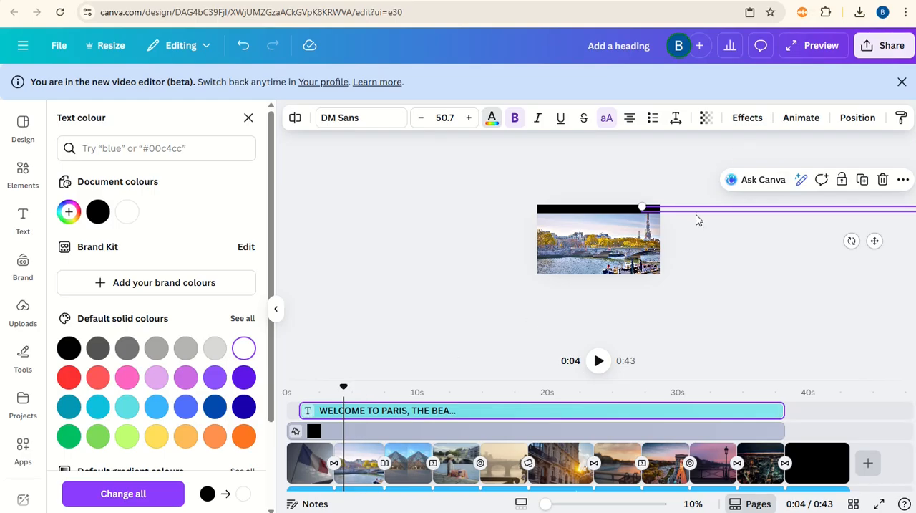
left_click(802, 118)
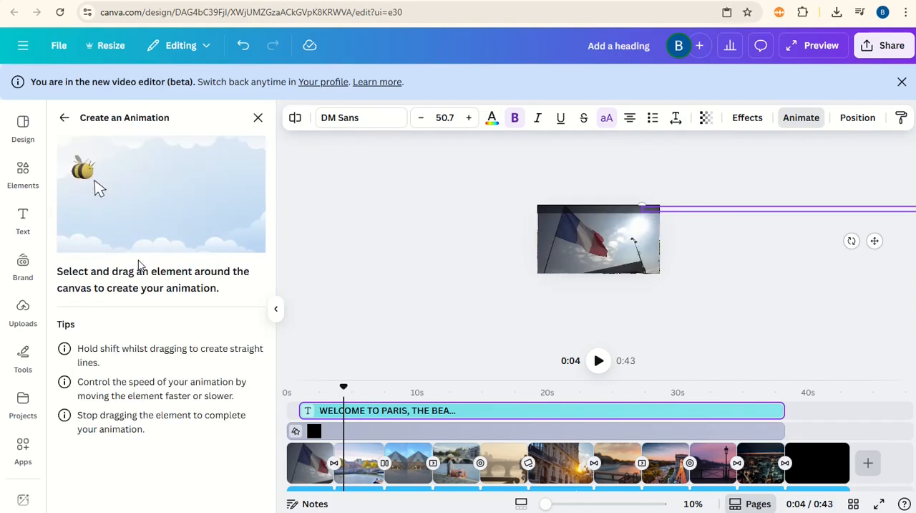
Hand-trace a custom motion path for the caption by dragging it around the frame
left_click_drag(83, 169, 109, 212)
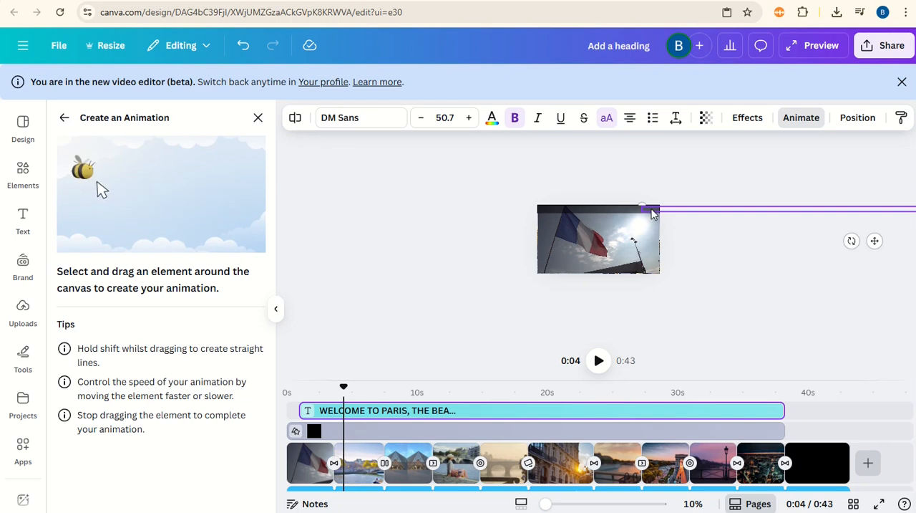
left_click_drag(83, 169, 106, 204)
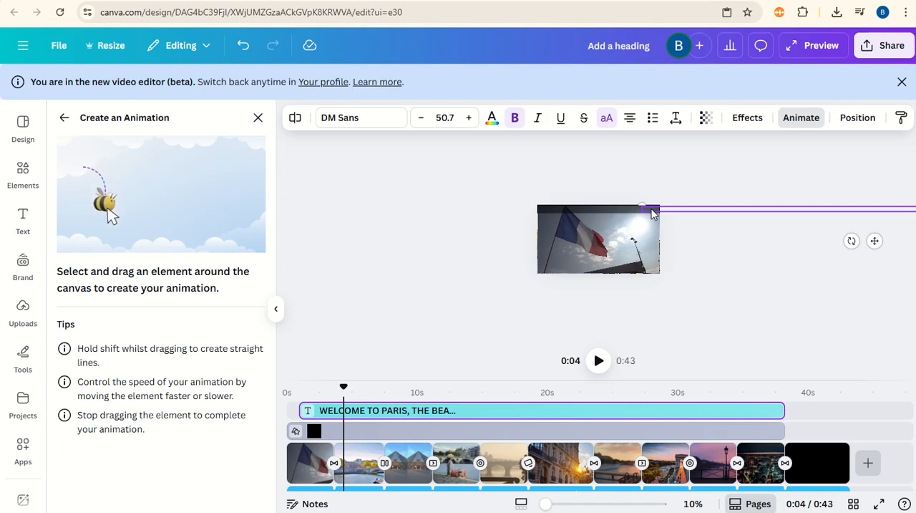
left_click_drag(108, 208, 240, 201)
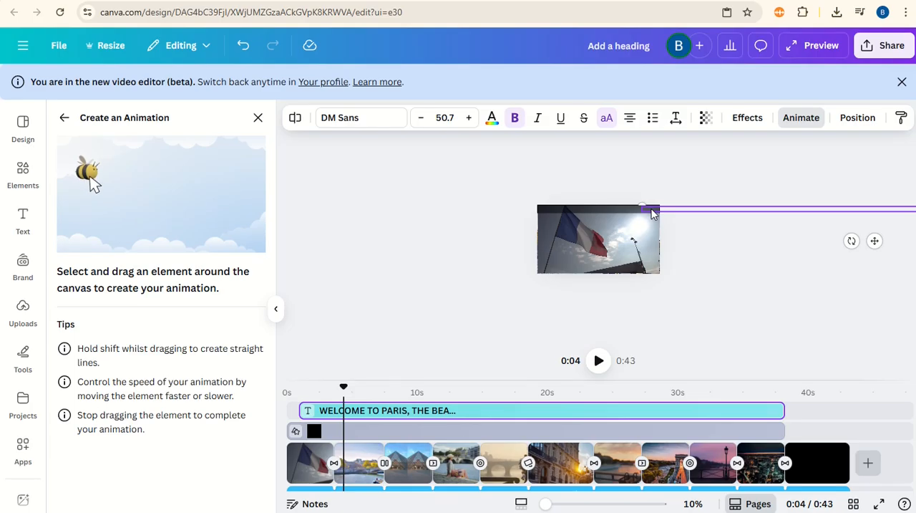
left_click_drag(89, 172, 169, 222)
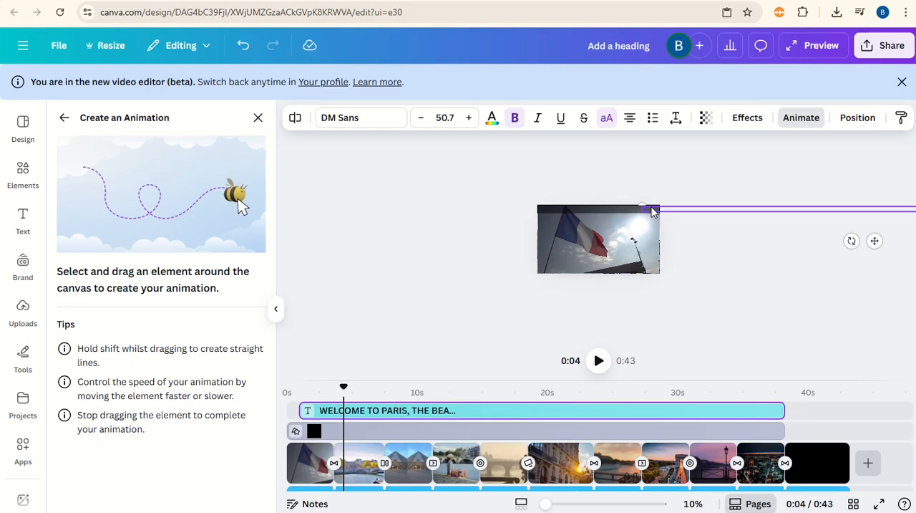
left_click_drag(241, 200, 186, 226)
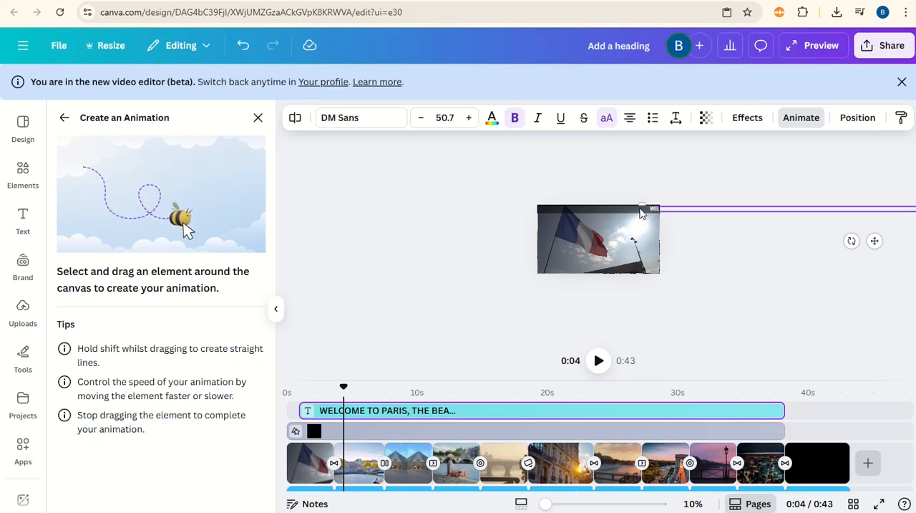
left_click_drag(186, 222, 241, 203)
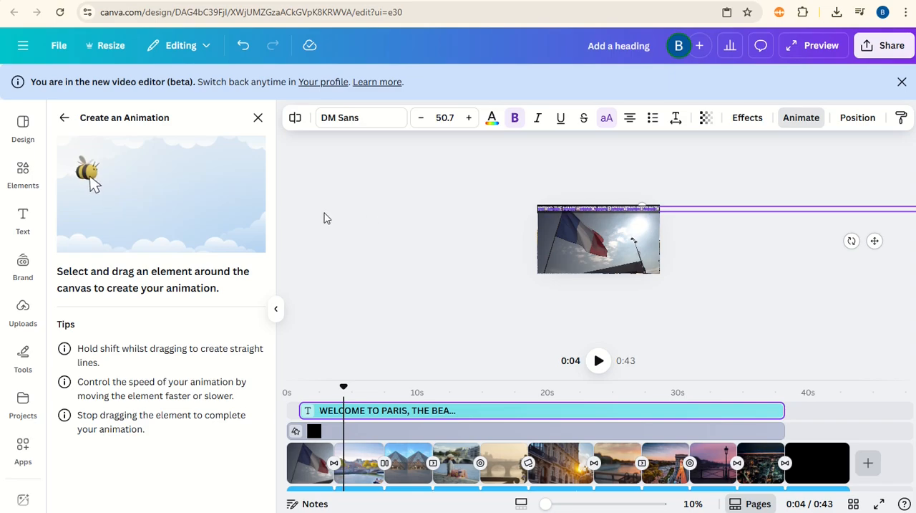
left_click_drag(89, 171, 174, 226)
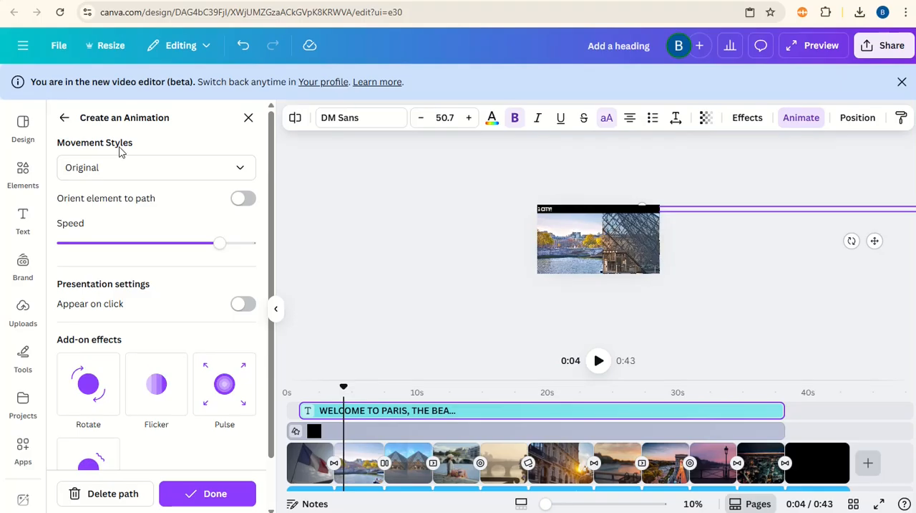
Set the caption's movement style to Smooth at the slowest speed and apply the animation
left_click(154, 166)
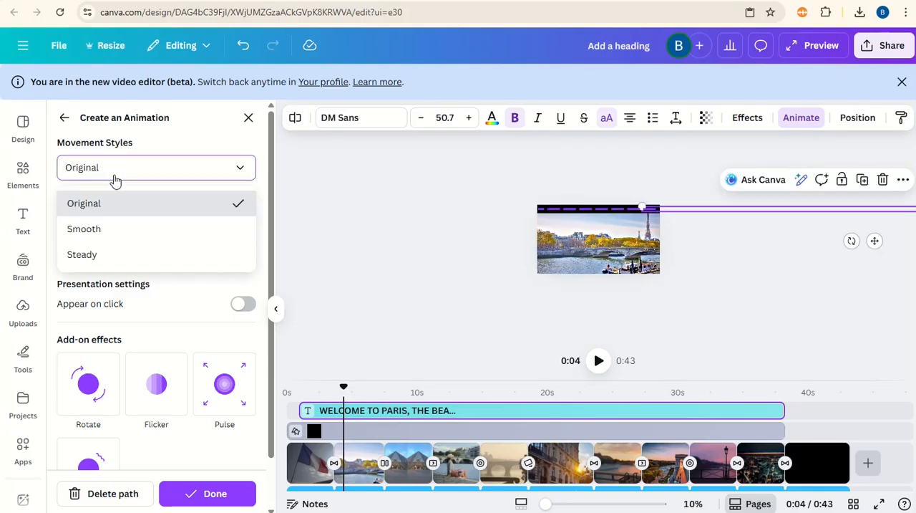
left_click(83, 229)
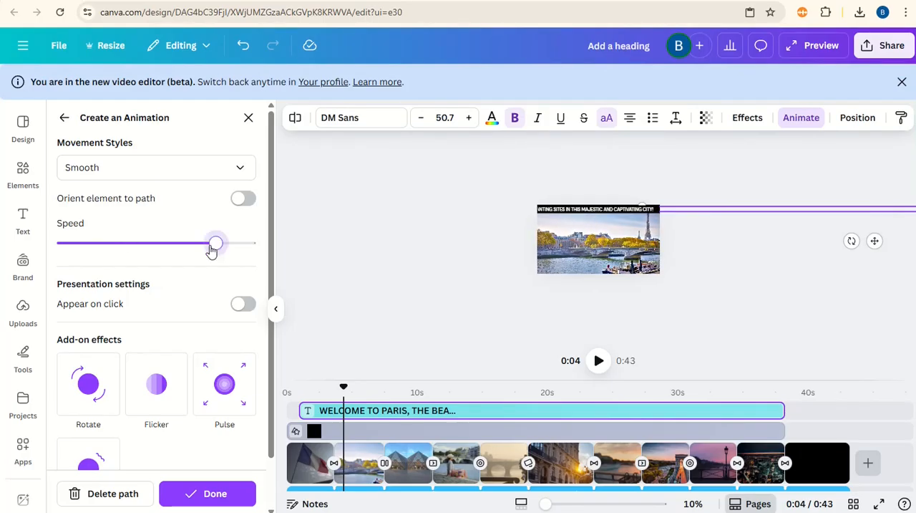
left_click_drag(215, 243, 63, 243)
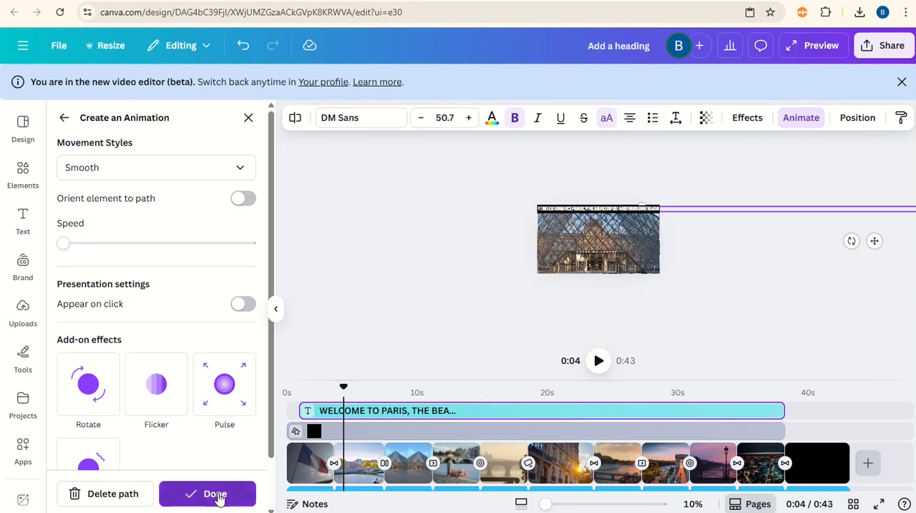
left_click(215, 492)
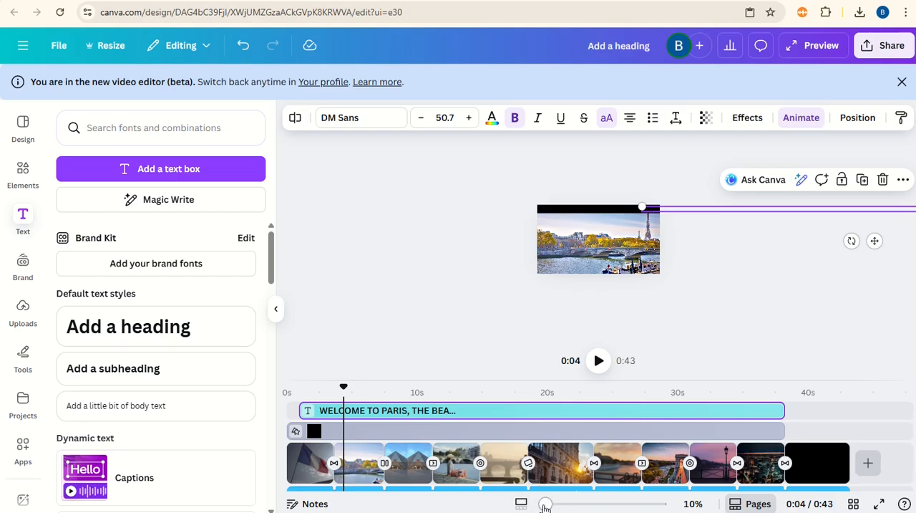
Zoom the video frame to about 34% and show the shapes collection of the elements library
left_click_drag(546, 504, 581, 504)
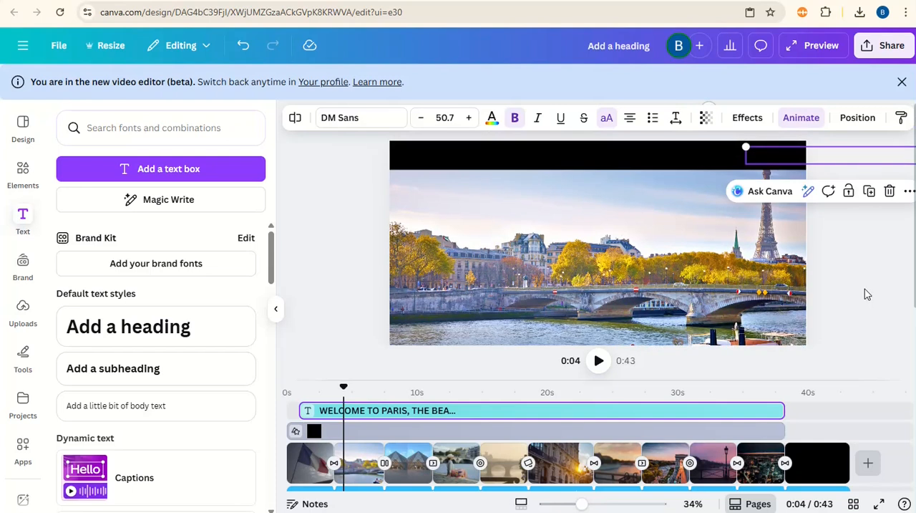
mouse_move(868, 280)
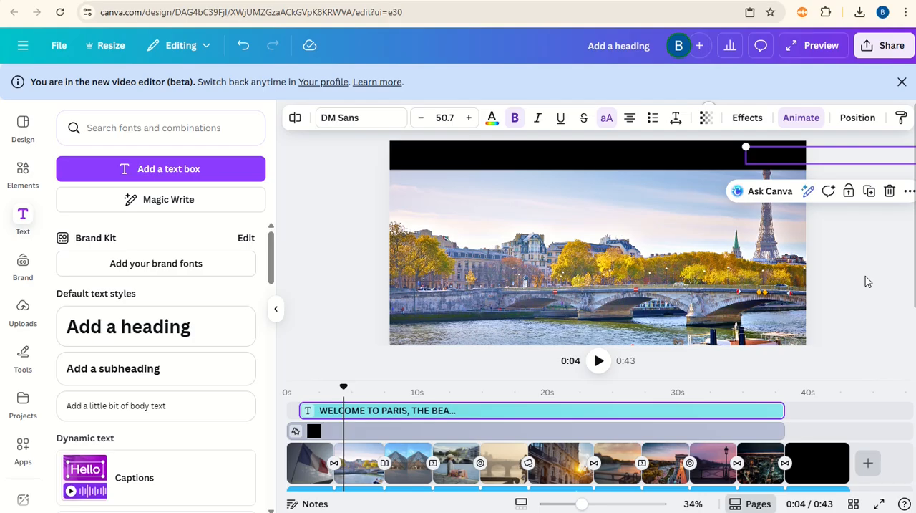
left_click(23, 172)
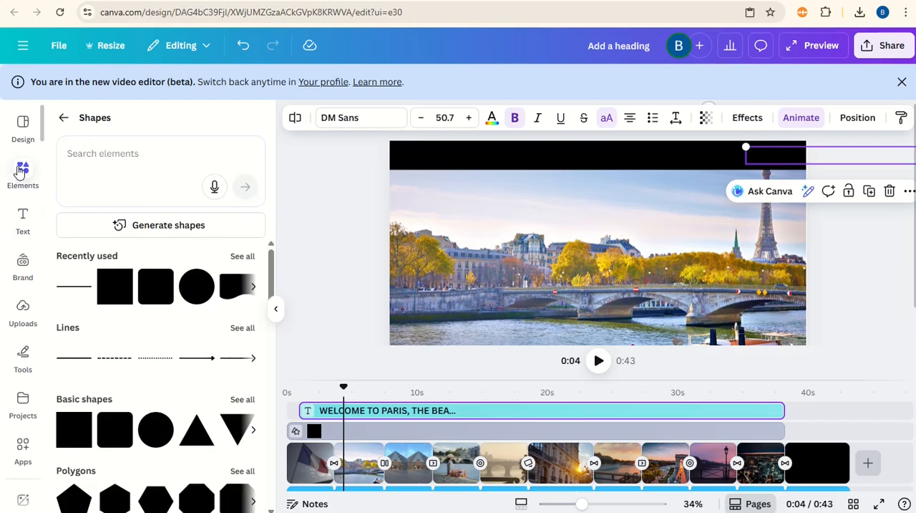
Search Graphics for 'bird', filter to animated, and add the purple bird to the video
left_click(63, 117)
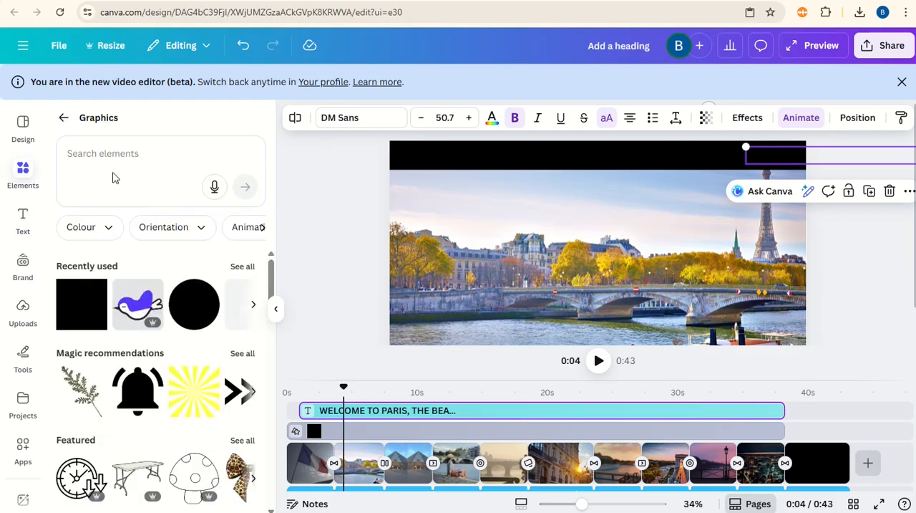
type("b")
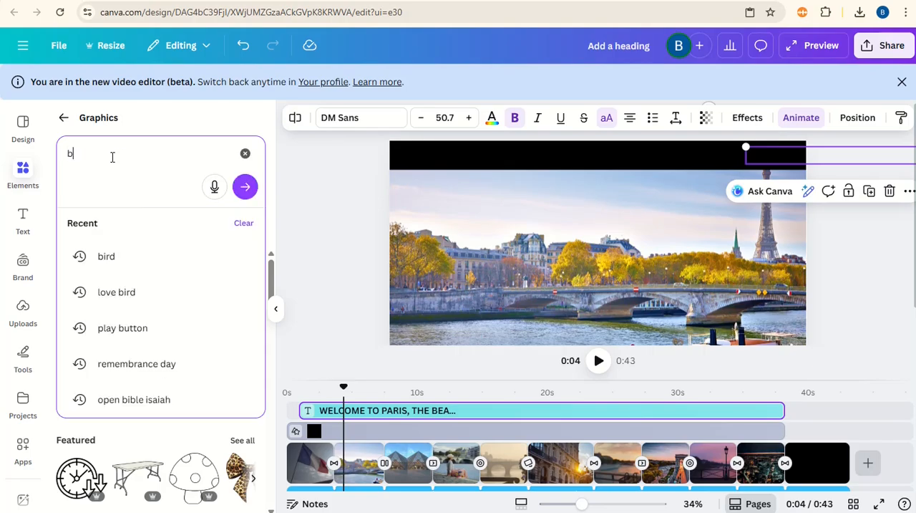
type("ird")
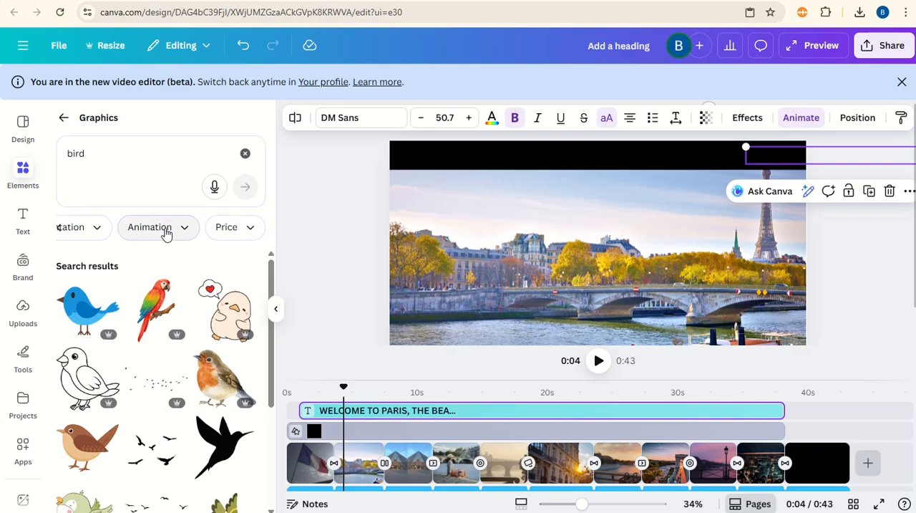
left_click(158, 226)
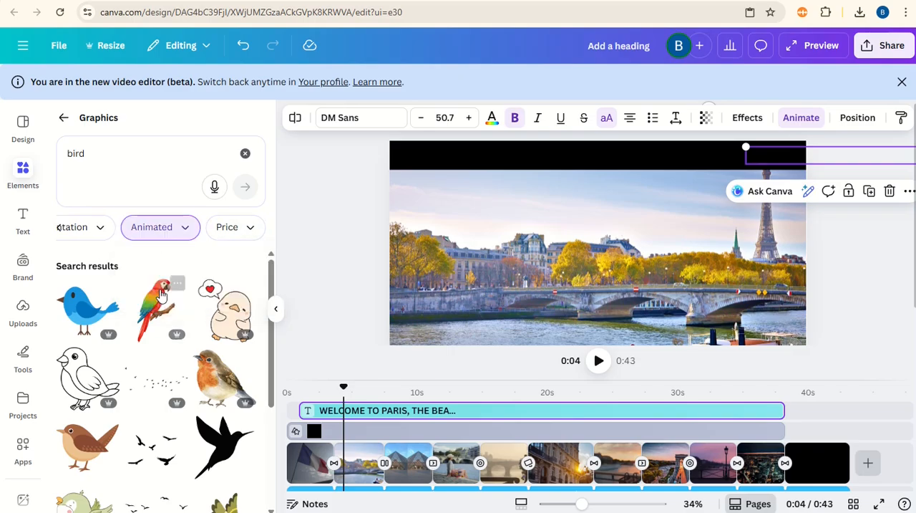
scroll("down", 3)
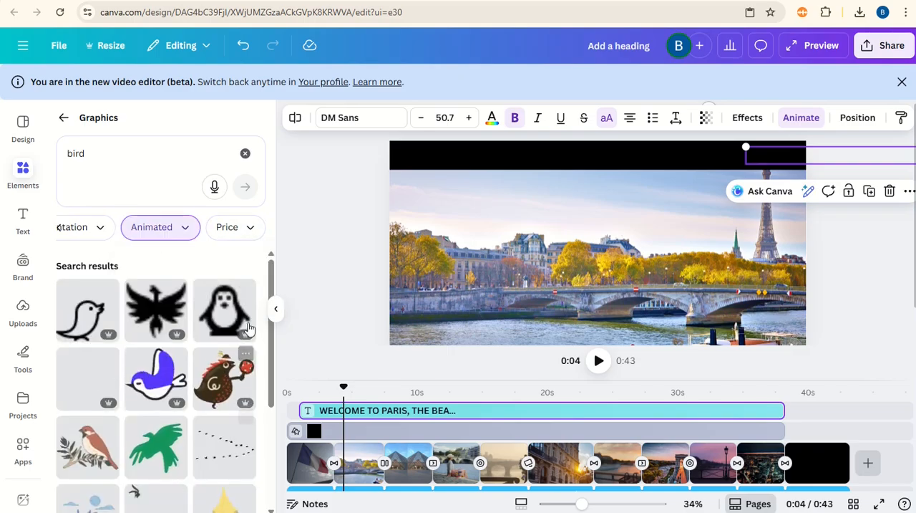
scroll("down", 3)
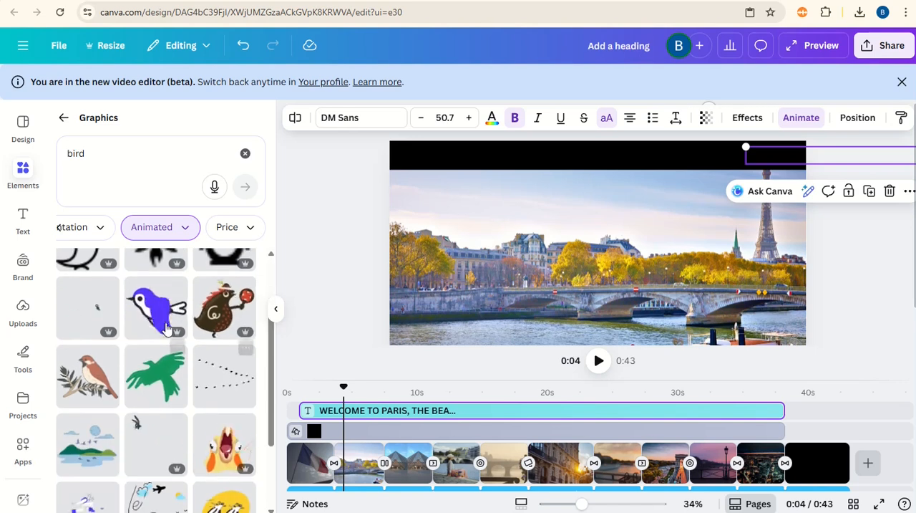
left_click(155, 308)
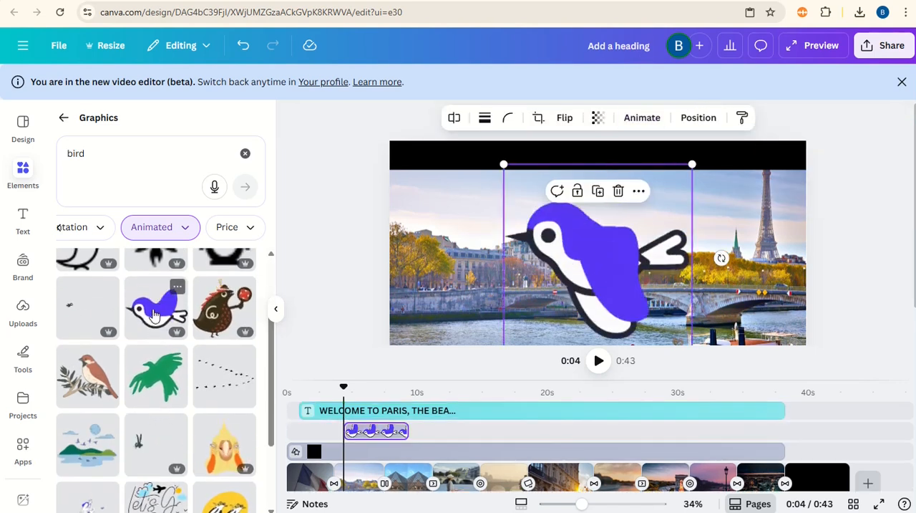
Flip the bird to face the other way and park it small at the frame's left edge
left_click(564, 117)
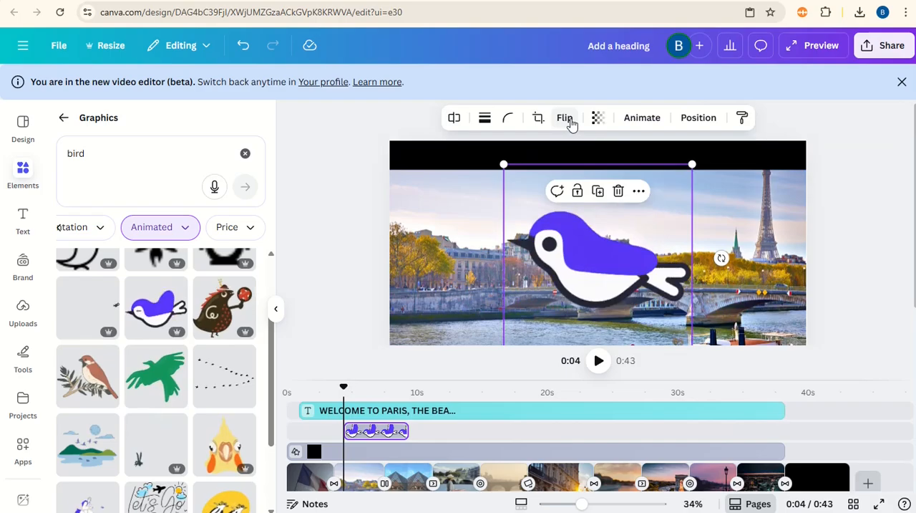
left_click(564, 117)
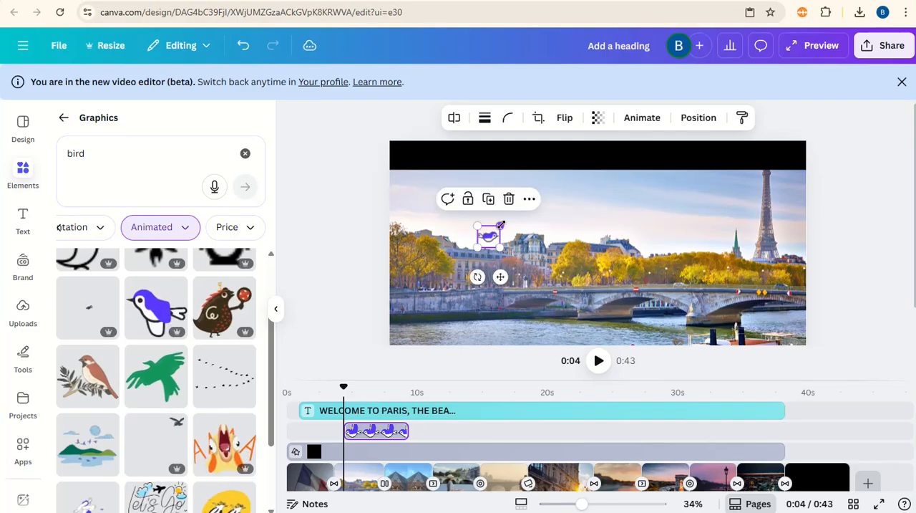
left_click_drag(490, 237, 390, 181)
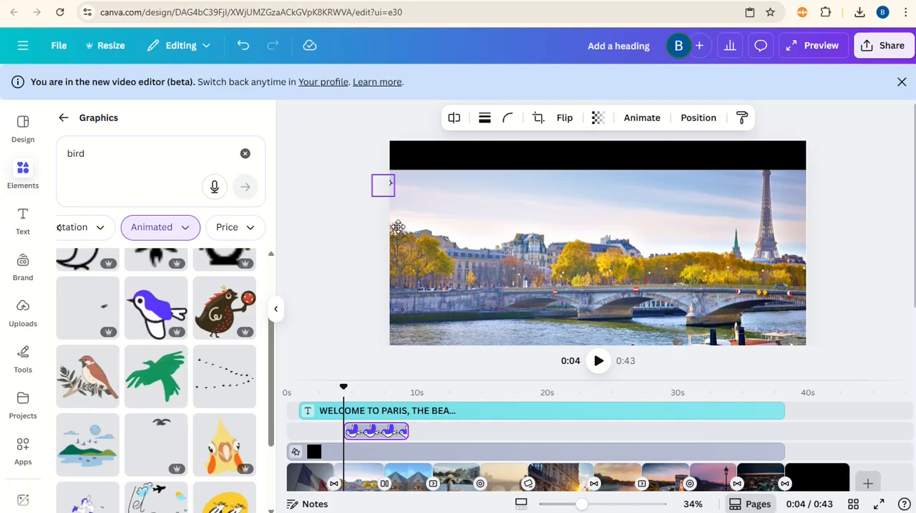
left_click(384, 185)
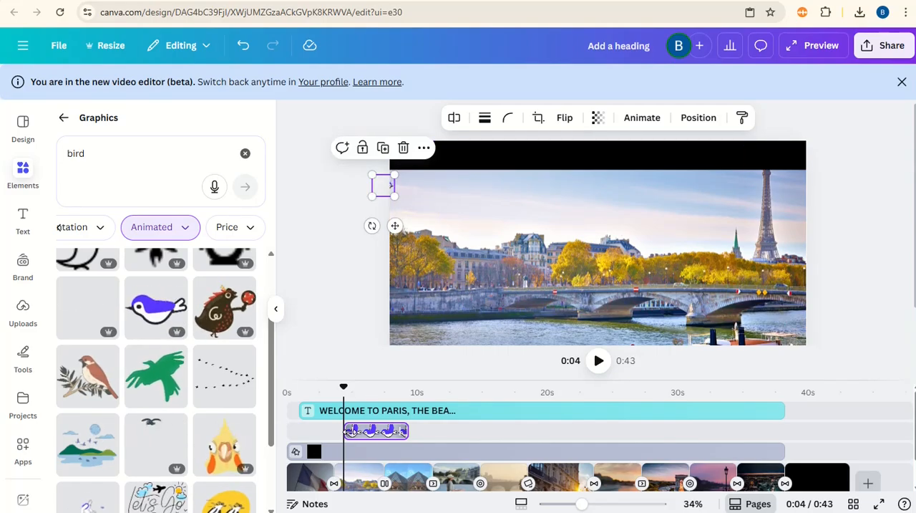
Lengthen the bird's timeline clip from about 7 seconds and show its animation choices
left_click(383, 387)
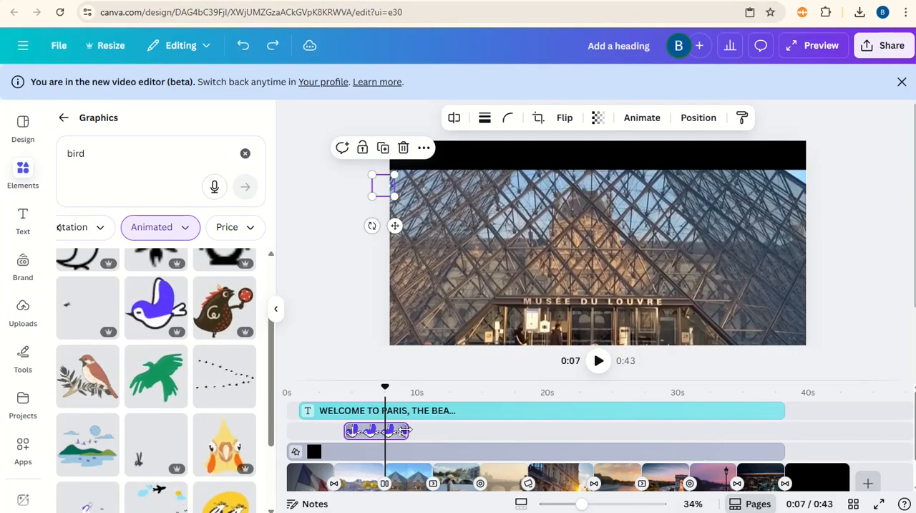
left_click_drag(411, 430, 577, 429)
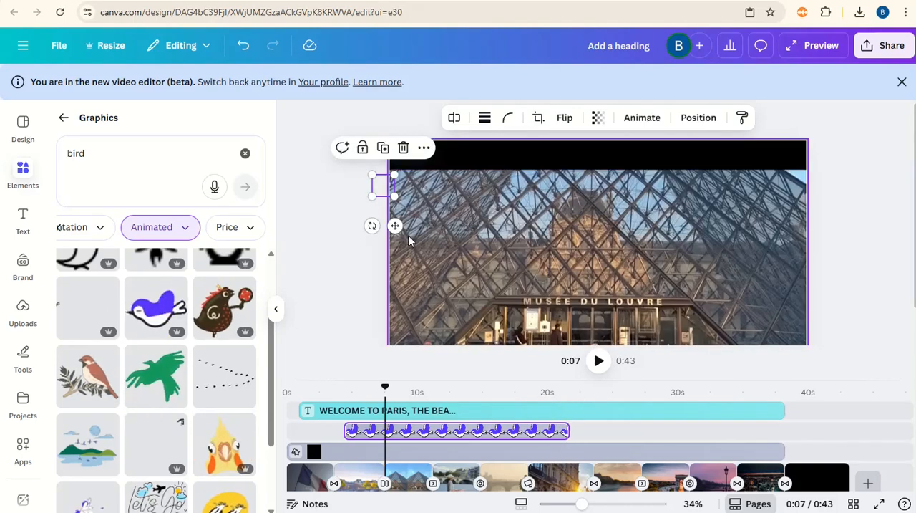
left_click(642, 117)
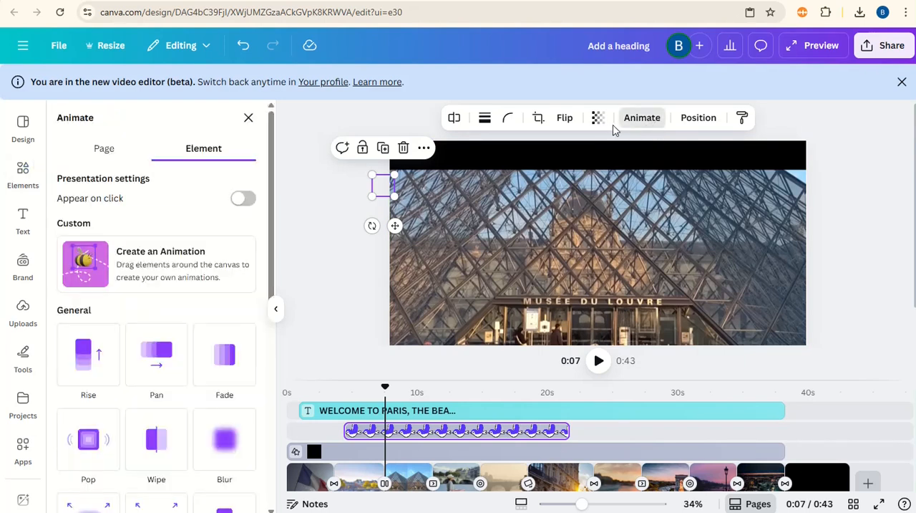
mouse_move(186, 271)
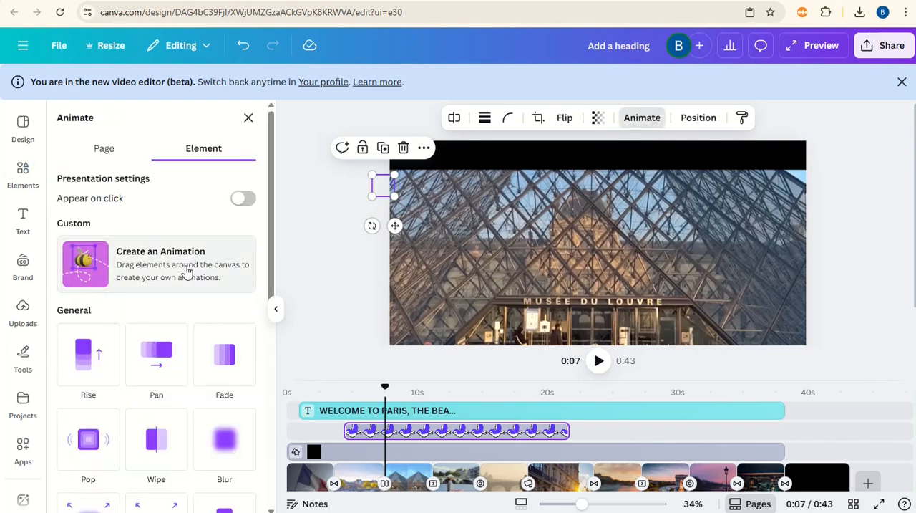
Create a custom animation tracing the bird's path from the upper left toward the clip centre
left_click(161, 263)
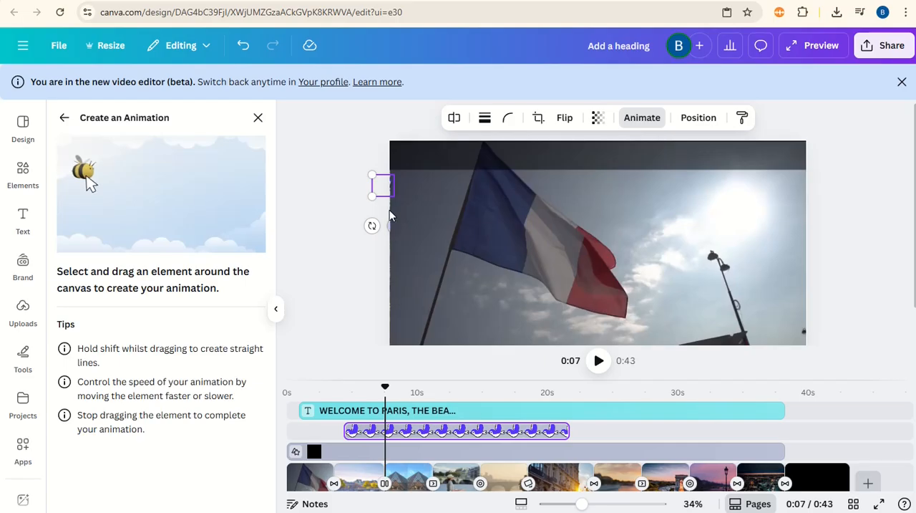
left_click_drag(85, 171, 150, 215)
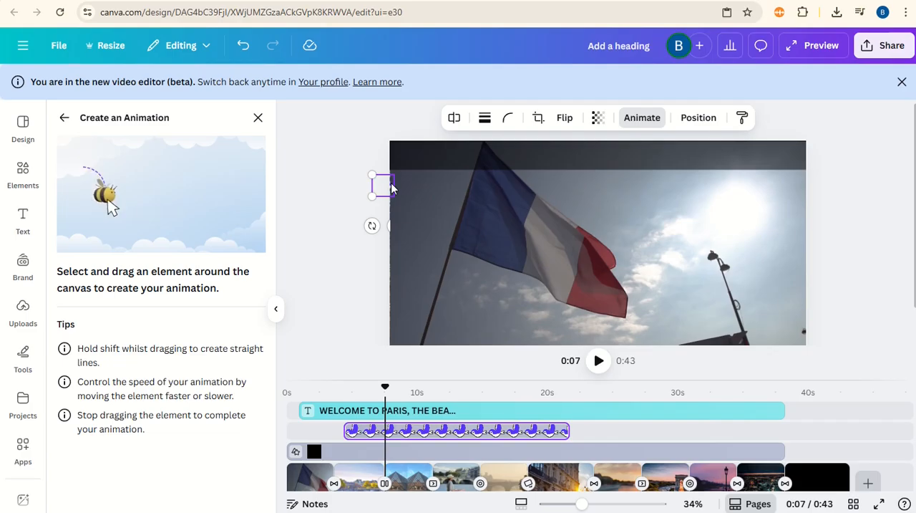
left_click_drag(384, 184, 401, 203)
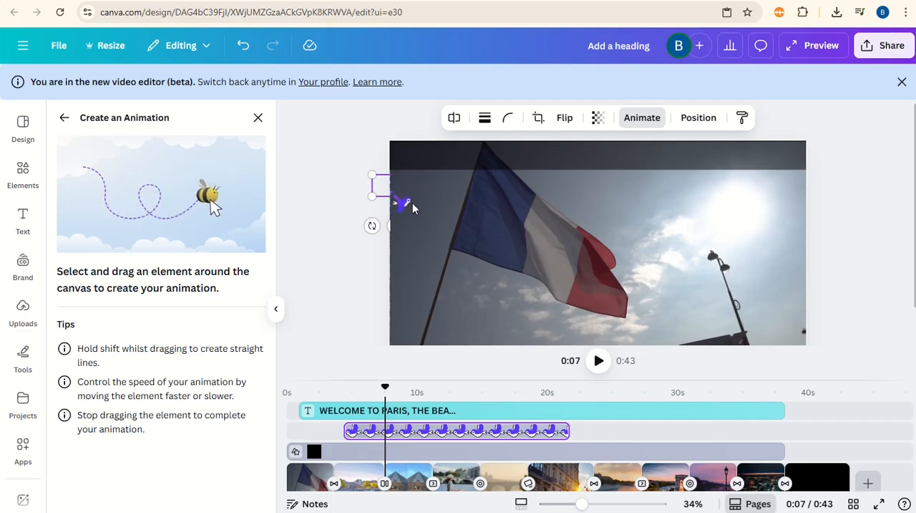
left_click_drag(390, 201, 501, 201)
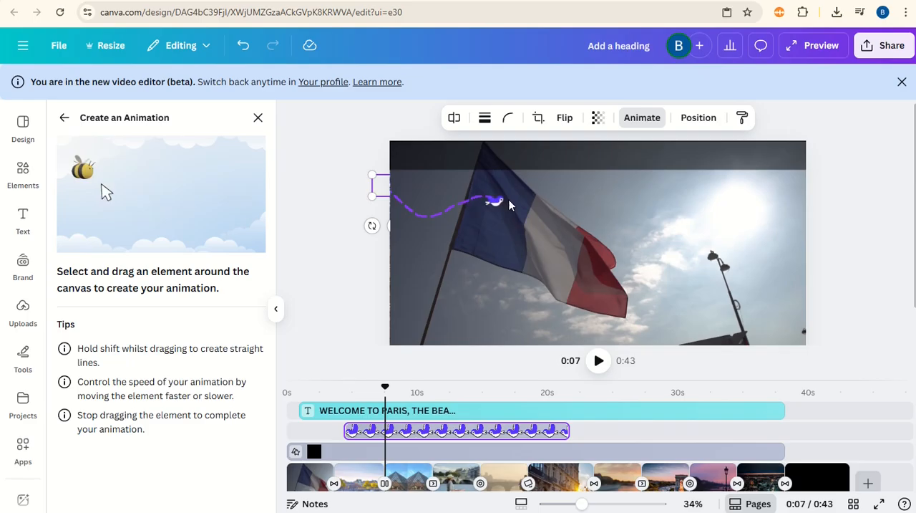
left_click_drag(494, 203, 618, 198)
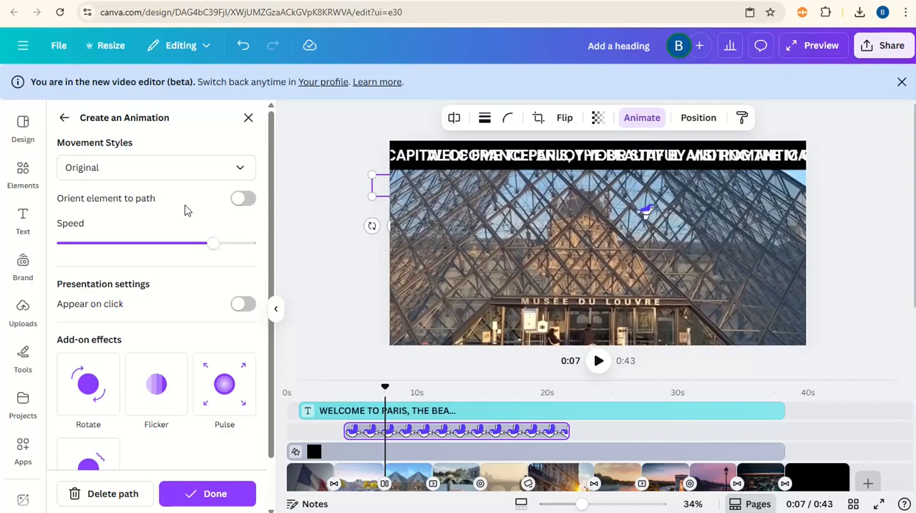
Give the bird's motion the Steady style and drag its speed down to the minimum
left_click(155, 166)
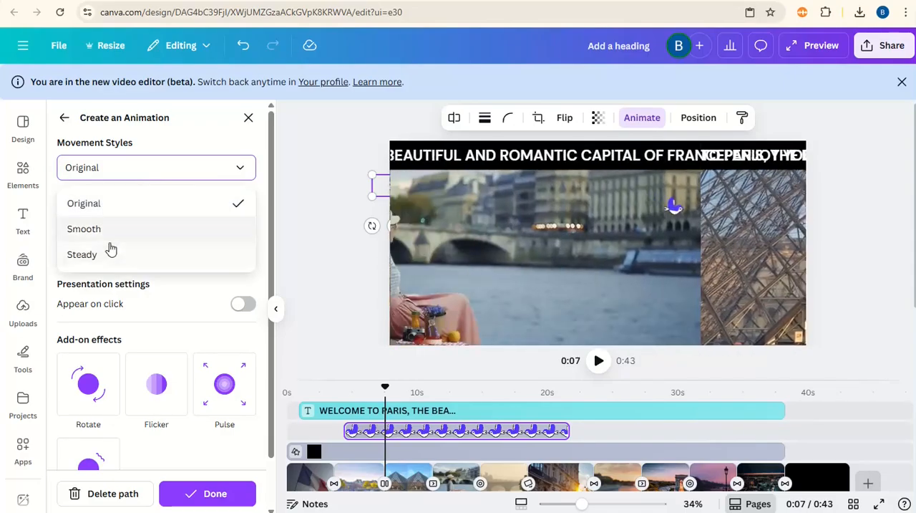
left_click(82, 255)
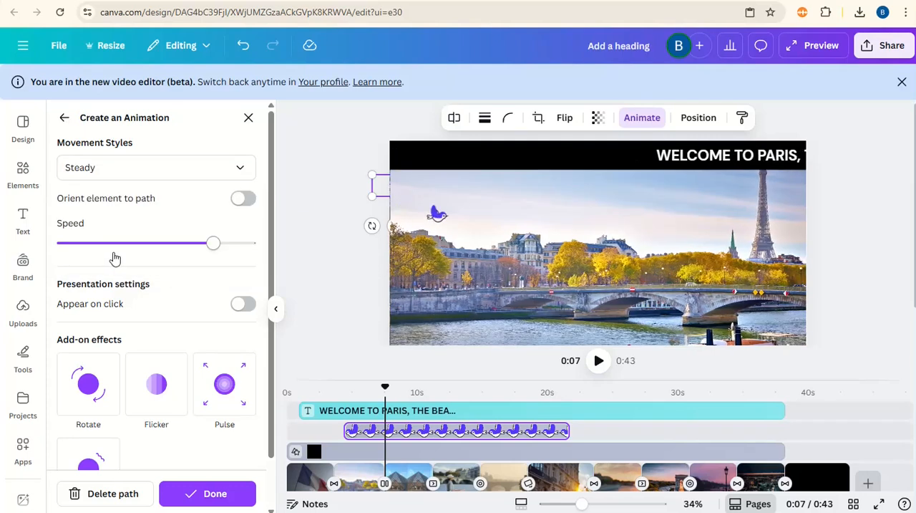
left_click_drag(213, 243, 215, 243)
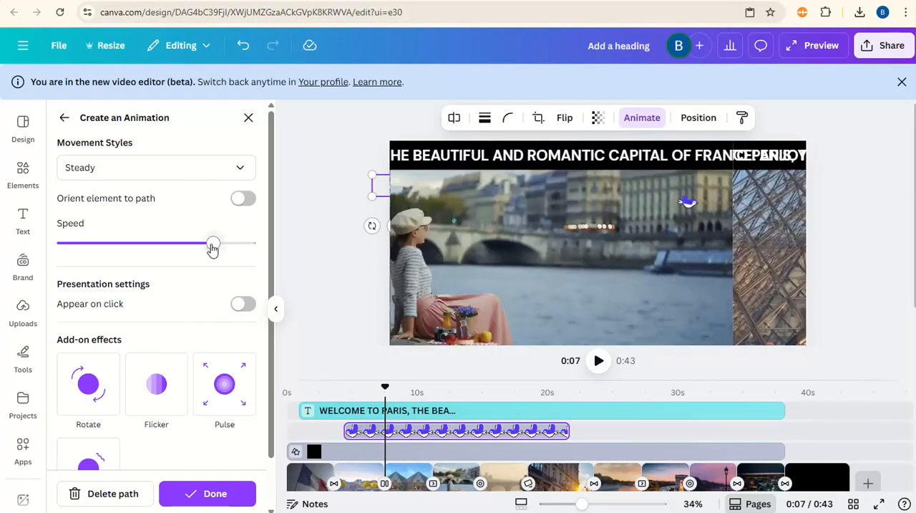
left_click_drag(212, 243, 63, 244)
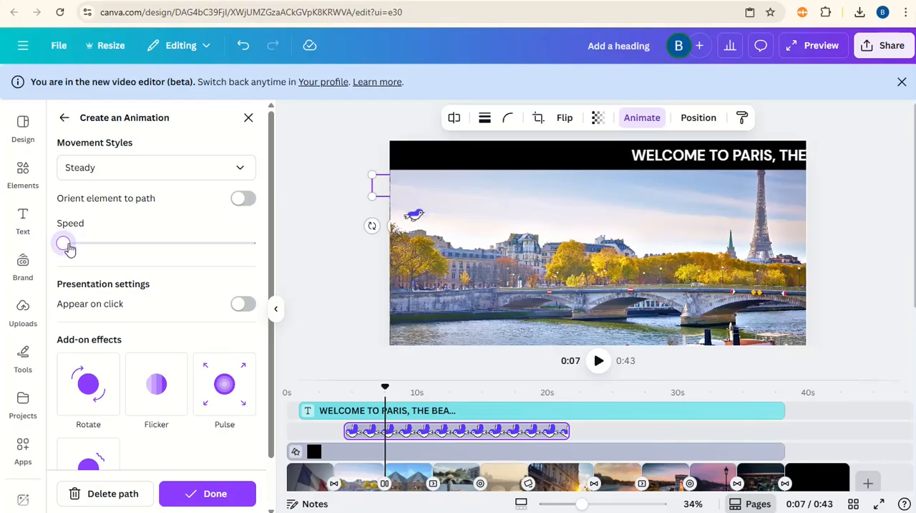
left_click_drag(65, 243, 82, 243)
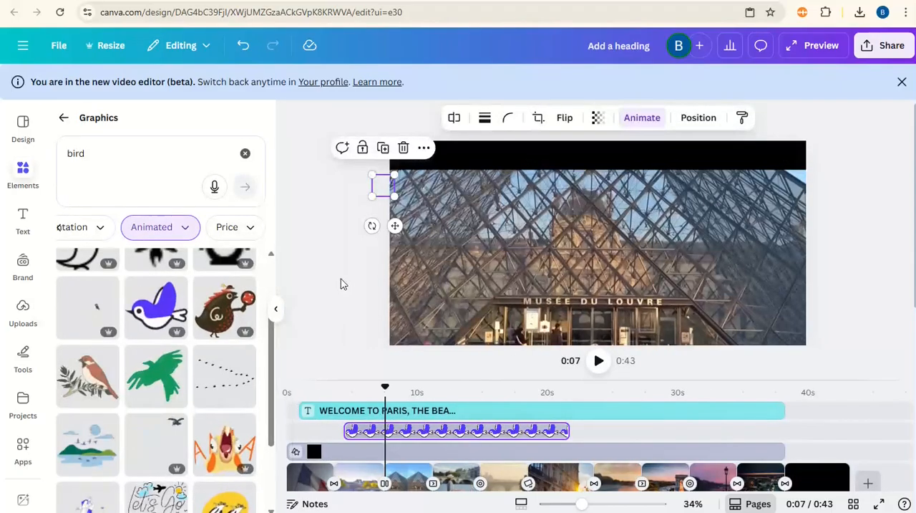
Deselect the bird and bring up the text styles panel for the opening flag clip
left_click(351, 296)
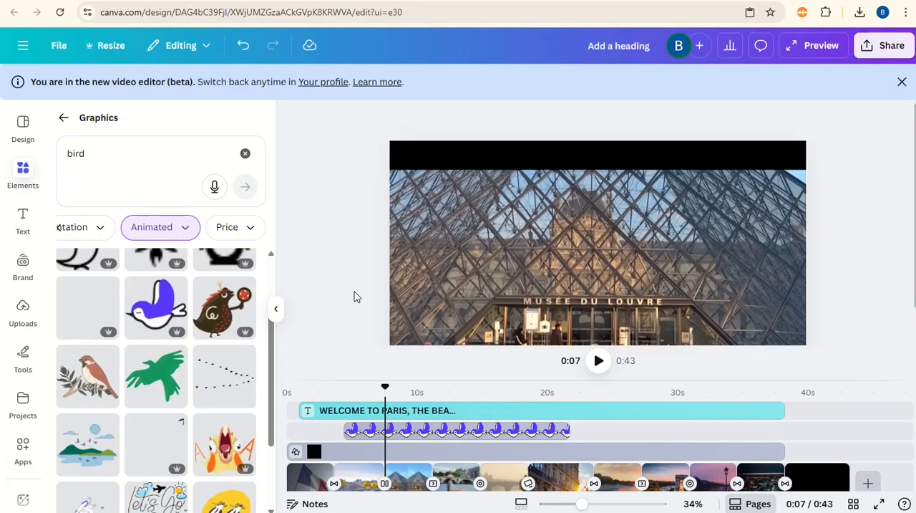
mouse_move(301, 394)
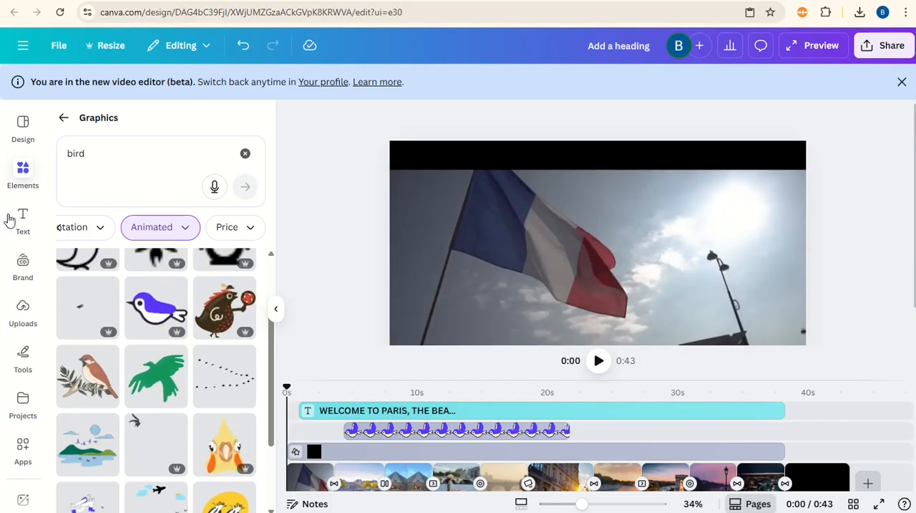
left_click(23, 217)
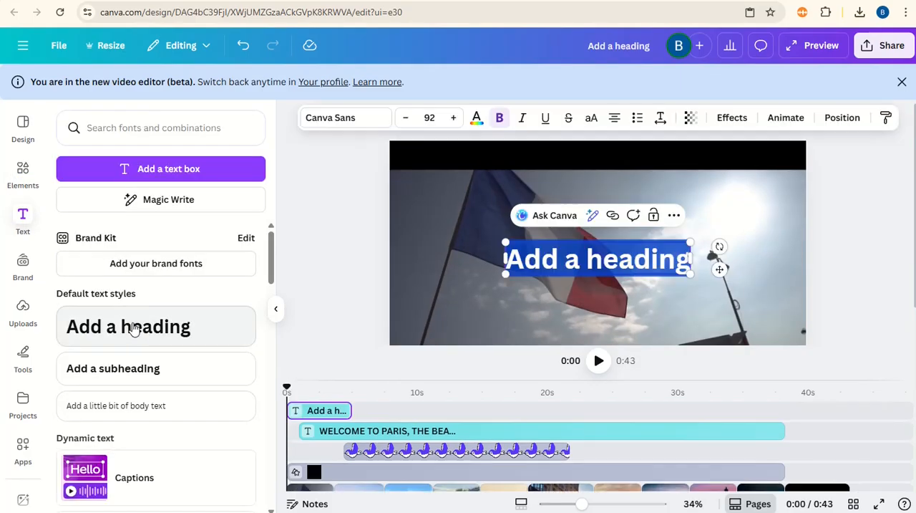
Add a heading reading 'Paris' in Higuen Elegant Serif on the flag clip
left_click(345, 118)
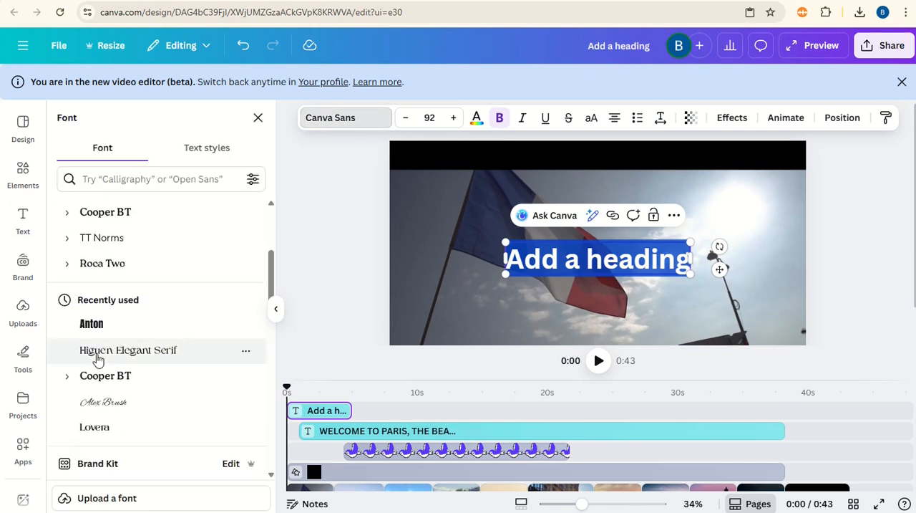
left_click(128, 349)
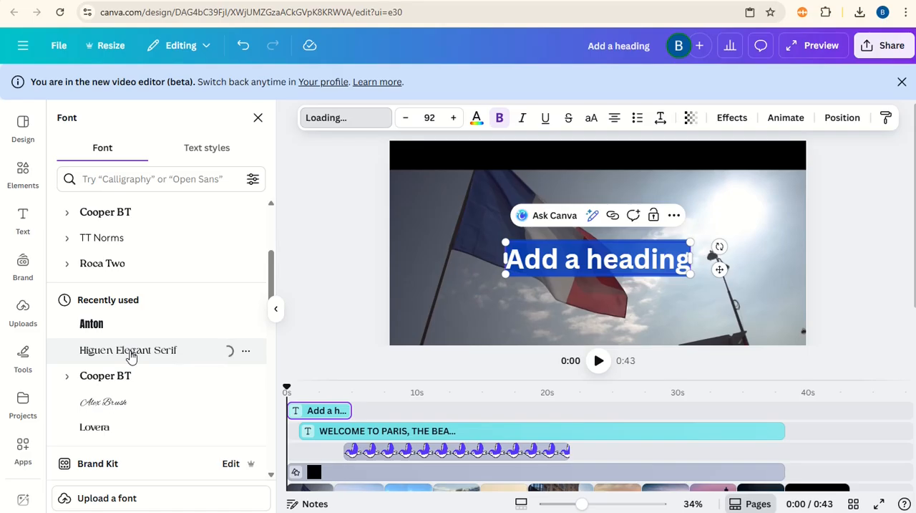
left_click(129, 349)
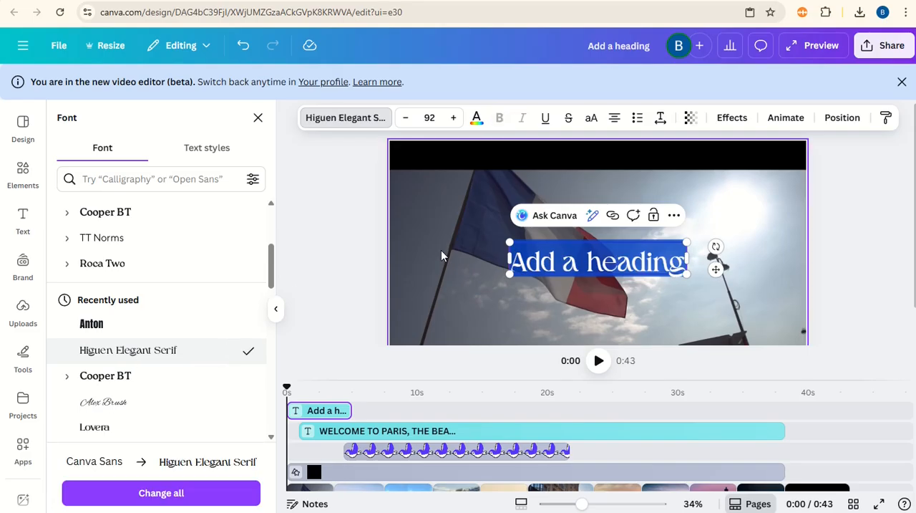
type("Paris")
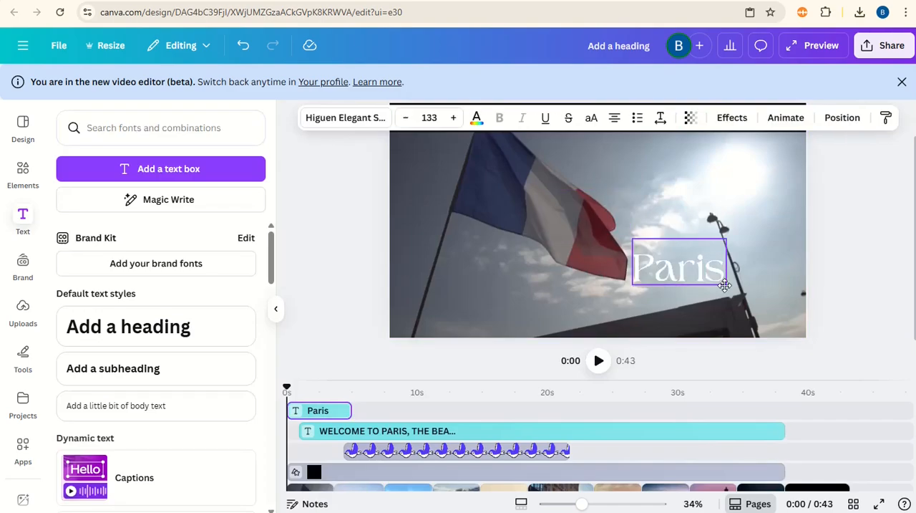
Place the Paris heading at the lower right and give it the Lift effect
left_click_drag(679, 264, 744, 308)
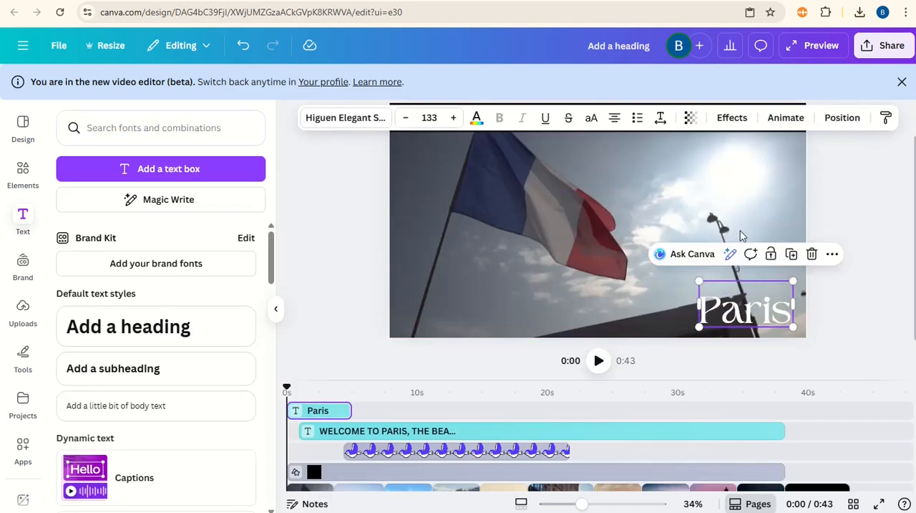
left_click(731, 118)
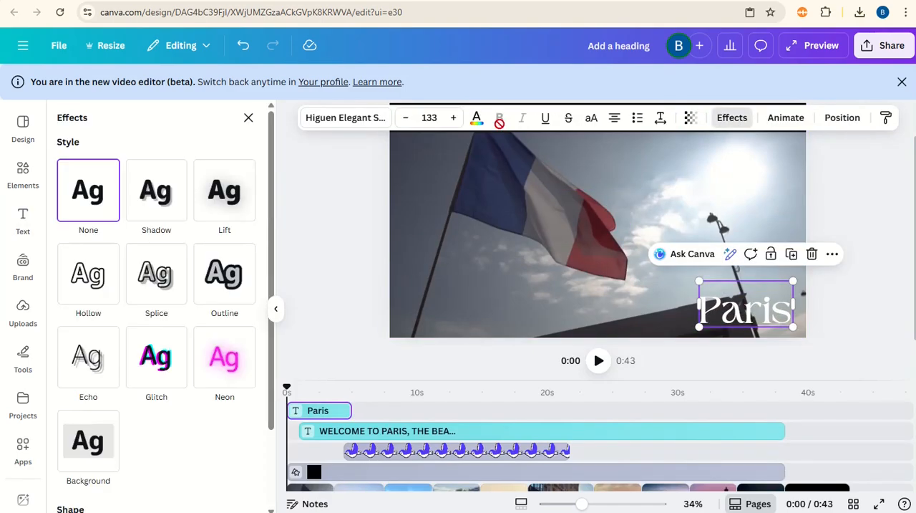
left_click(224, 189)
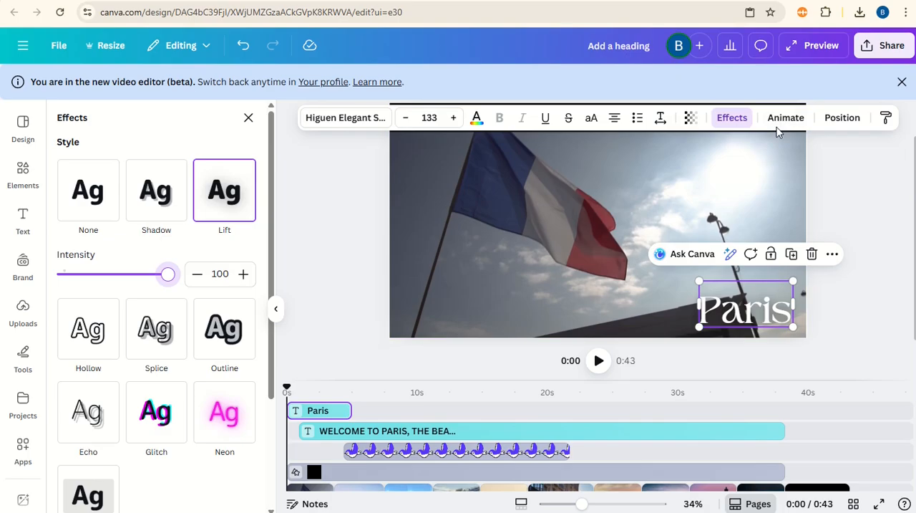
Animate the Paris heading with Clarify on both entry and exit at maximum speed
left_click(785, 117)
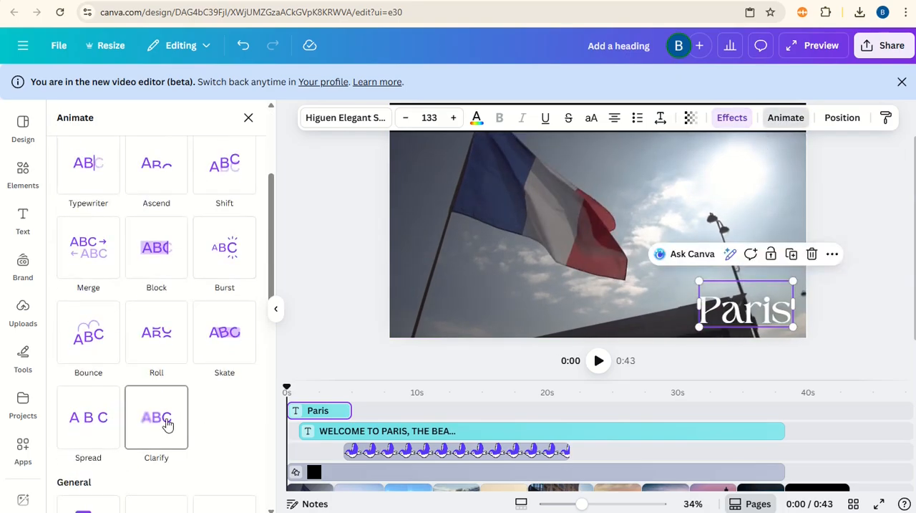
left_click(156, 417)
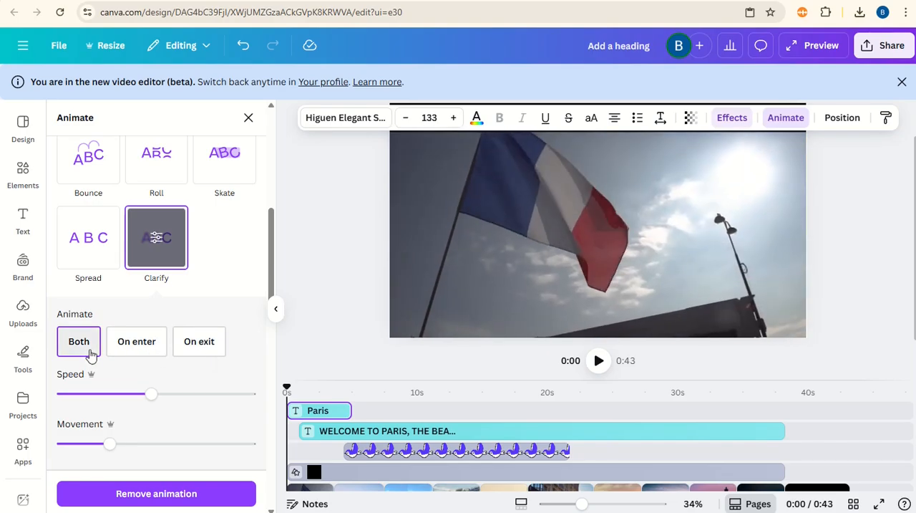
left_click_drag(151, 393, 158, 395)
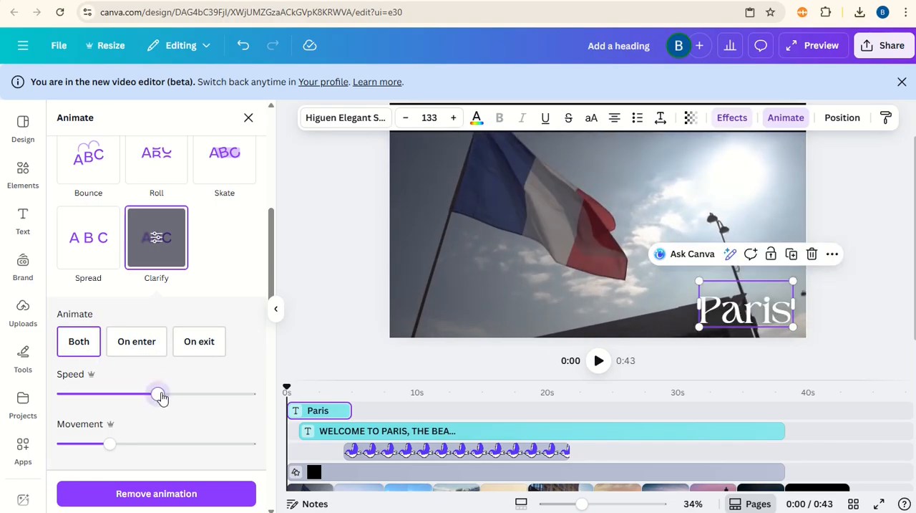
left_click_drag(159, 394, 250, 393)
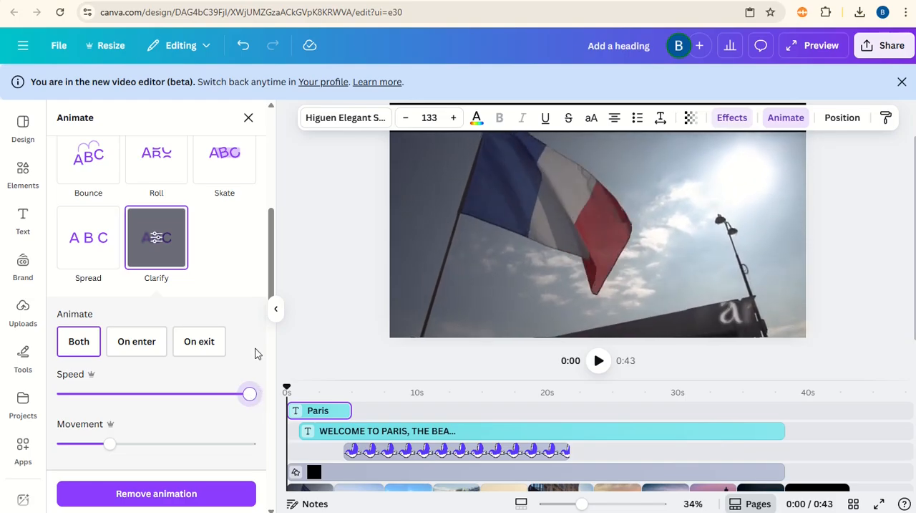
Deselect the heading and play the video back from the start
left_click(744, 308)
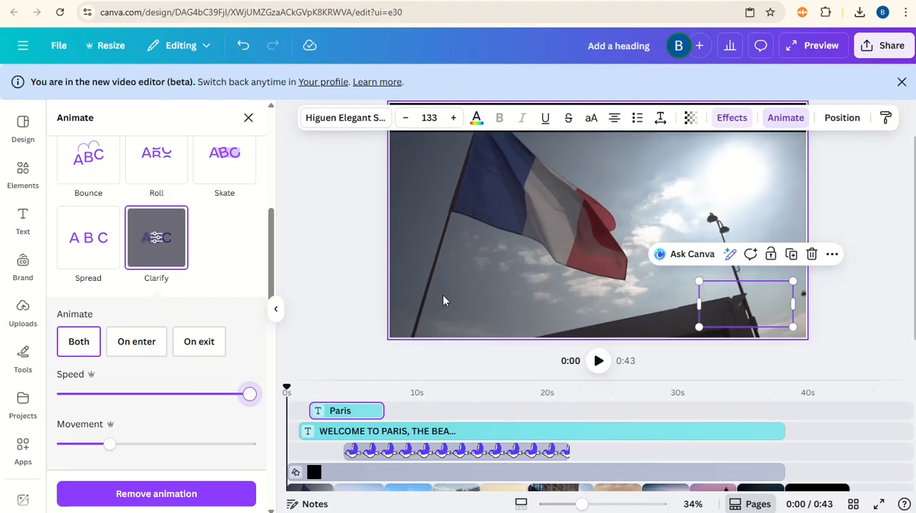
mouse_move(512, 375)
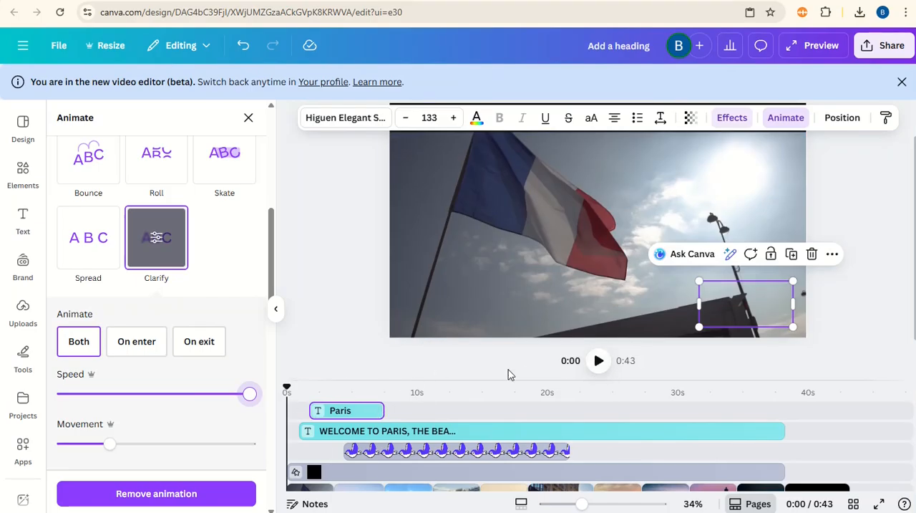
left_click(599, 360)
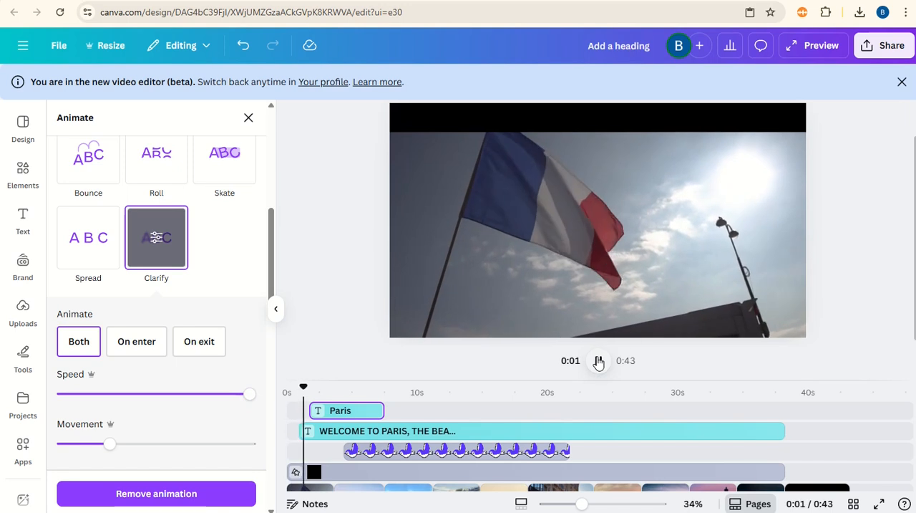
left_click(599, 361)
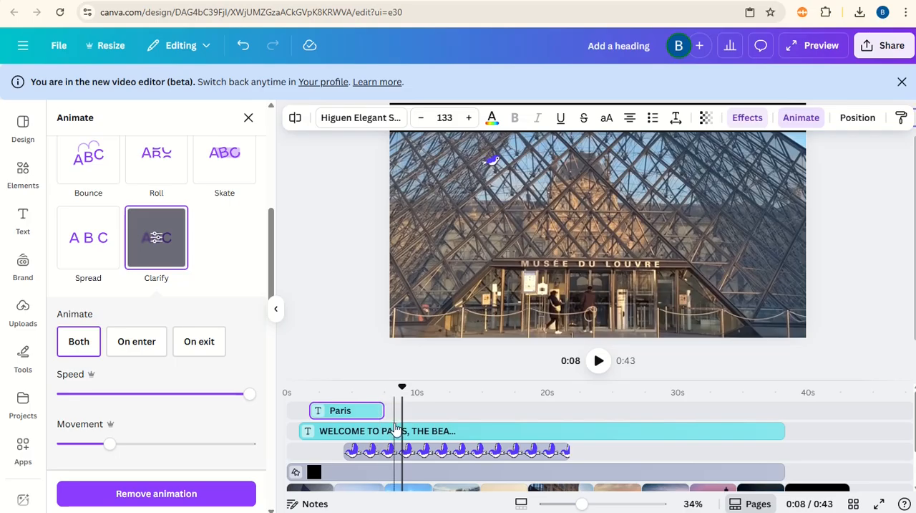
Make the Louvre clip heading read 'Experience the sites!' in Higuen Elegant Serif
left_click_drag(401, 386, 401, 387)
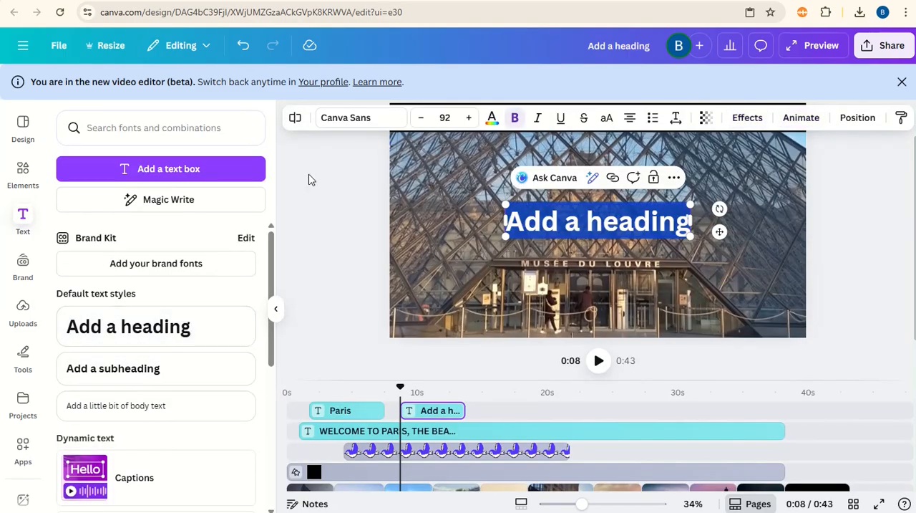
left_click(361, 117)
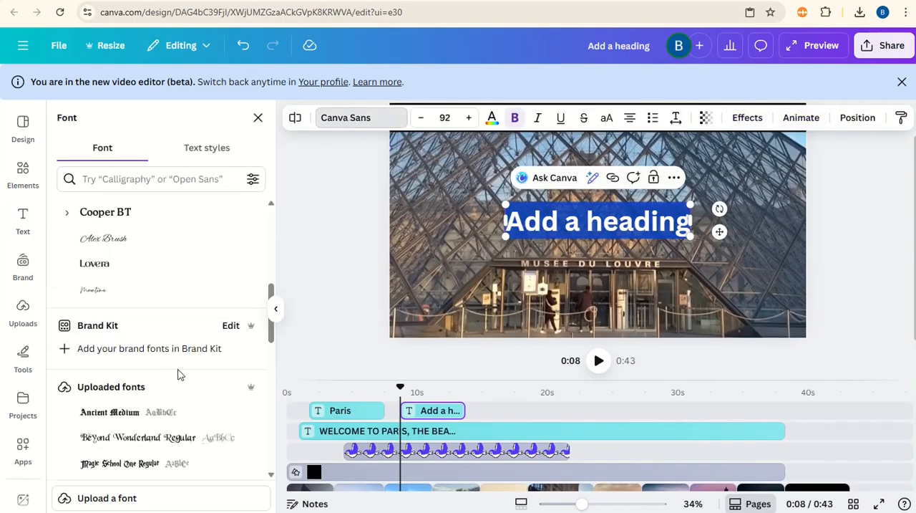
scroll("down", 3)
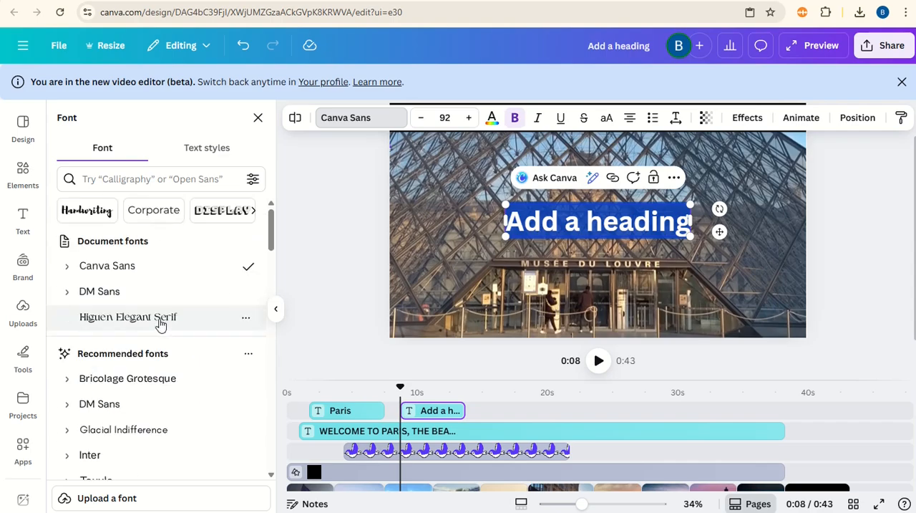
left_click(129, 316)
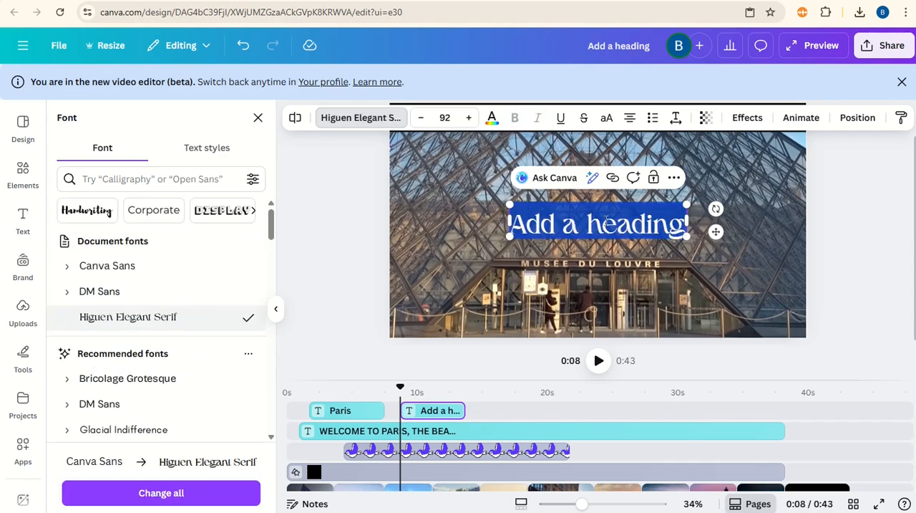
type("Experience the sites!")
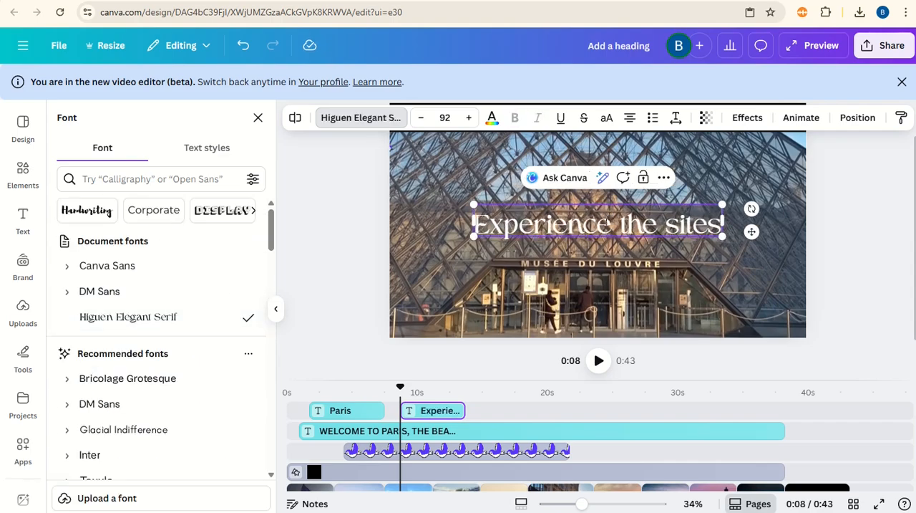
Move the caption to the top of the clip and raise its Lift intensity to 100
left_click_drag(598, 224, 636, 270)
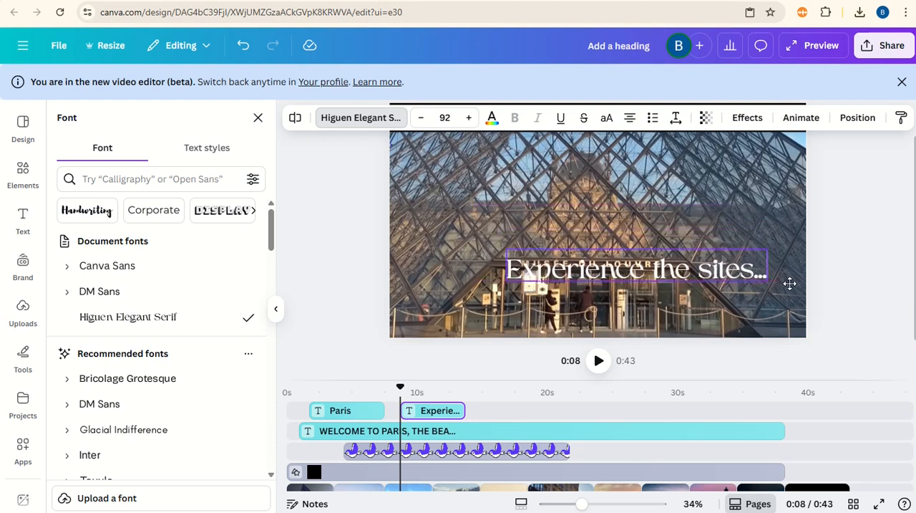
left_click_drag(636, 269, 661, 201)
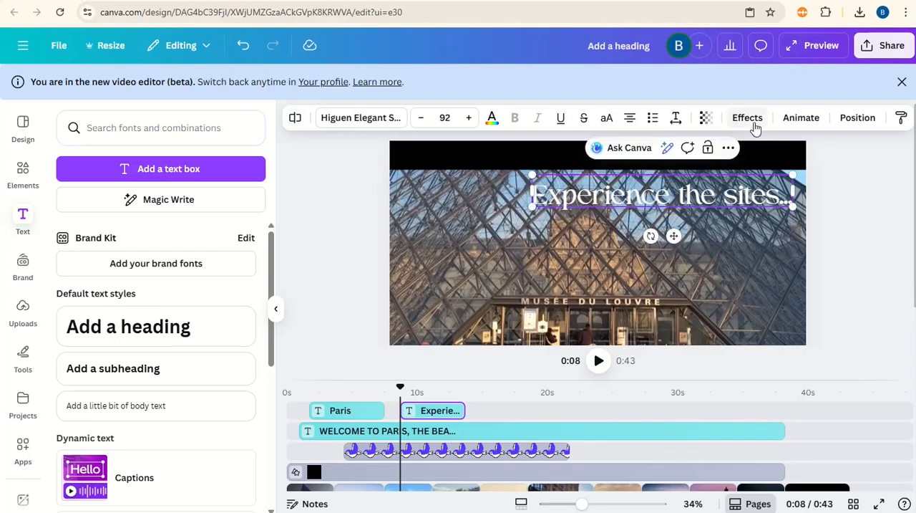
left_click(748, 117)
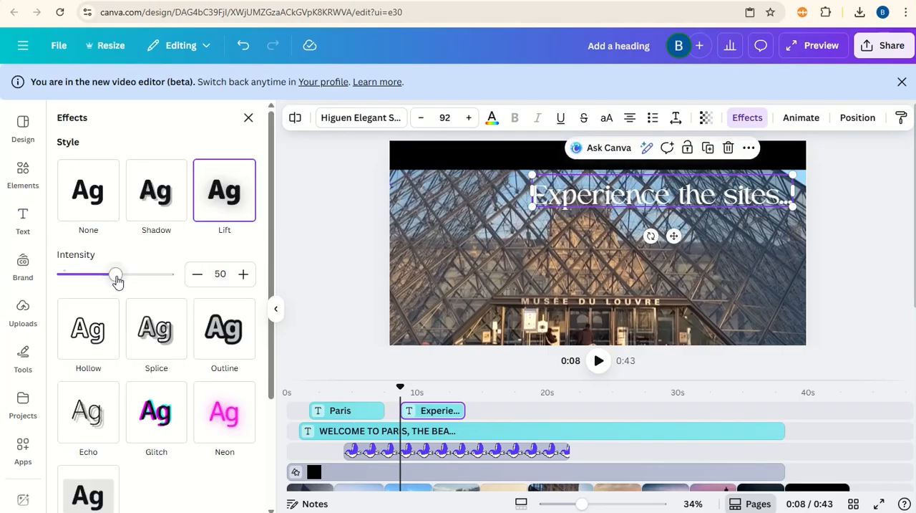
left_click_drag(116, 273, 168, 273)
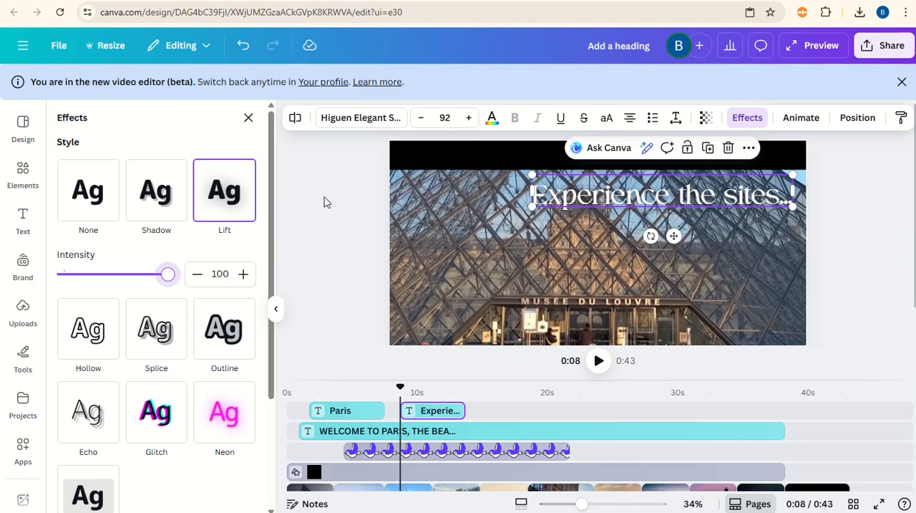
left_click(800, 118)
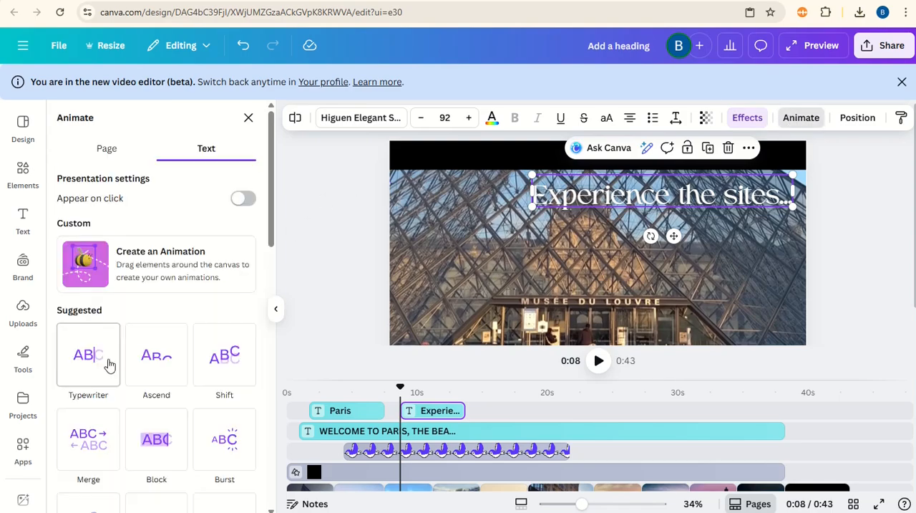
Animate the caption with Shift character by character at top speed and lengthen its clip
scroll("down", 3)
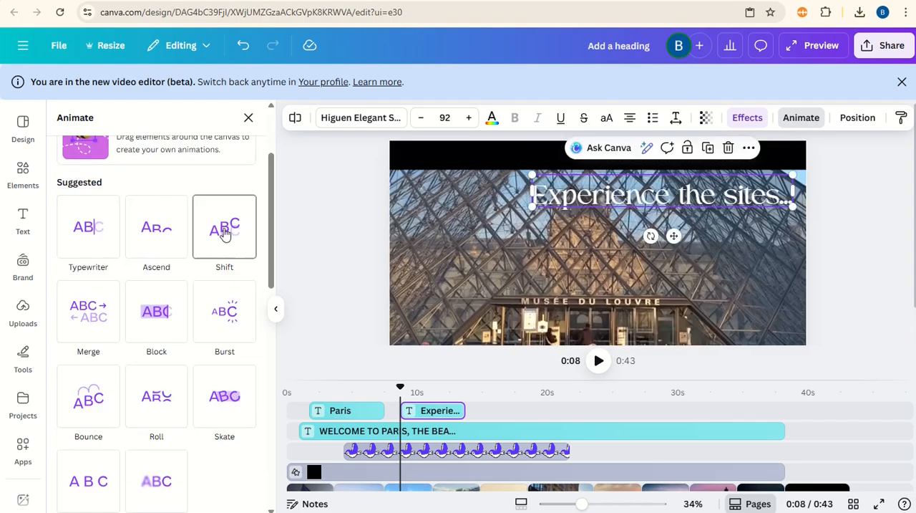
left_click(223, 226)
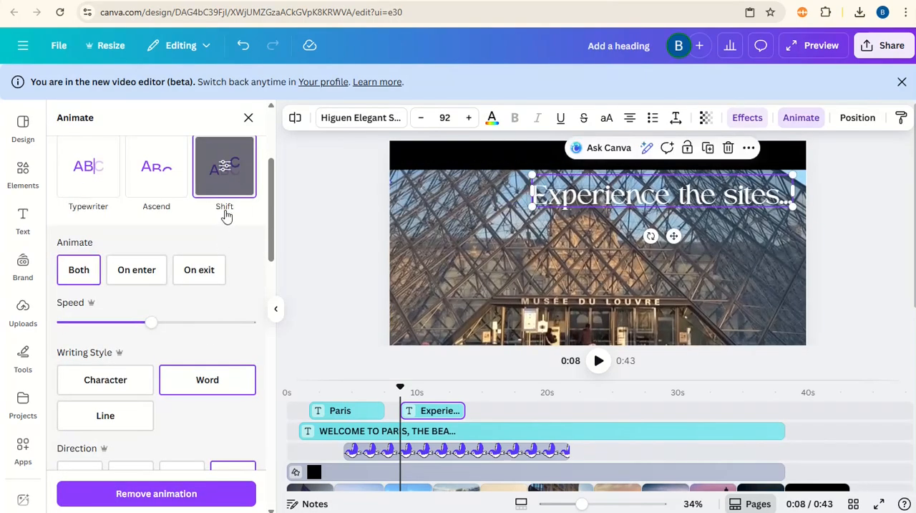
left_click(106, 379)
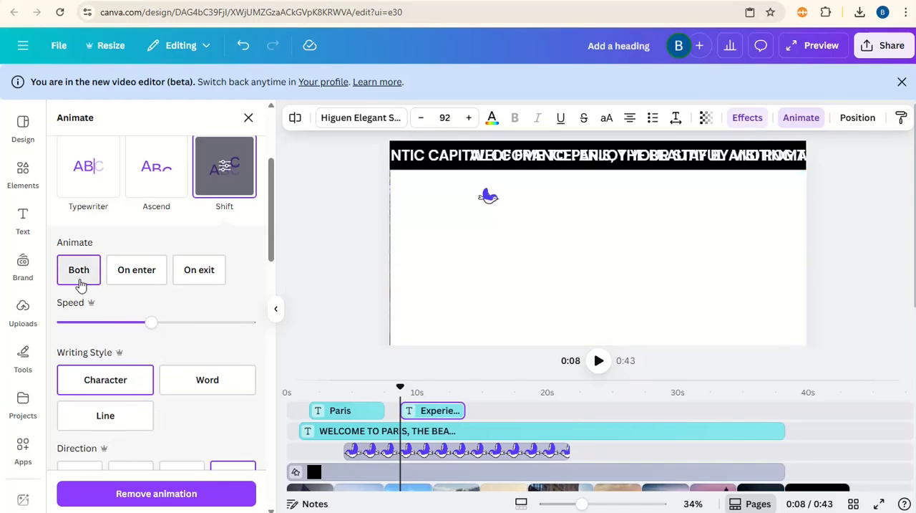
left_click_drag(150, 322, 249, 322)
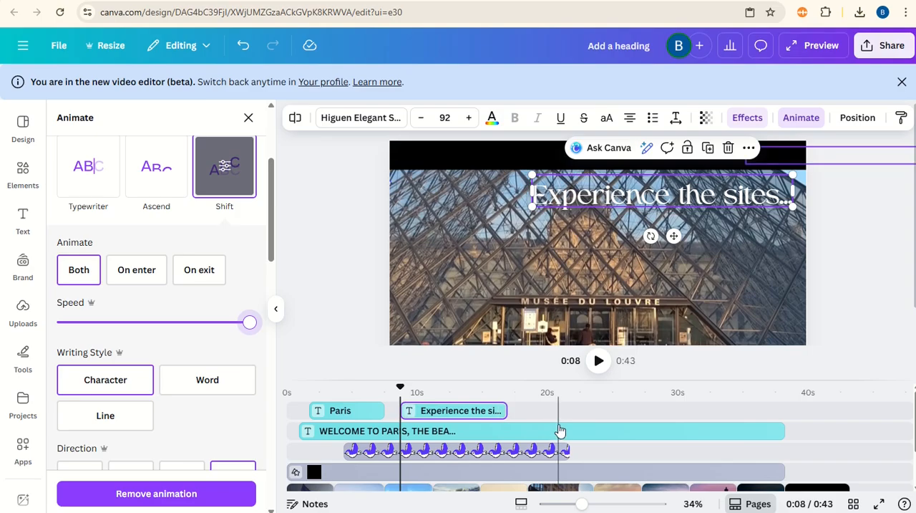
mouse_move(564, 421)
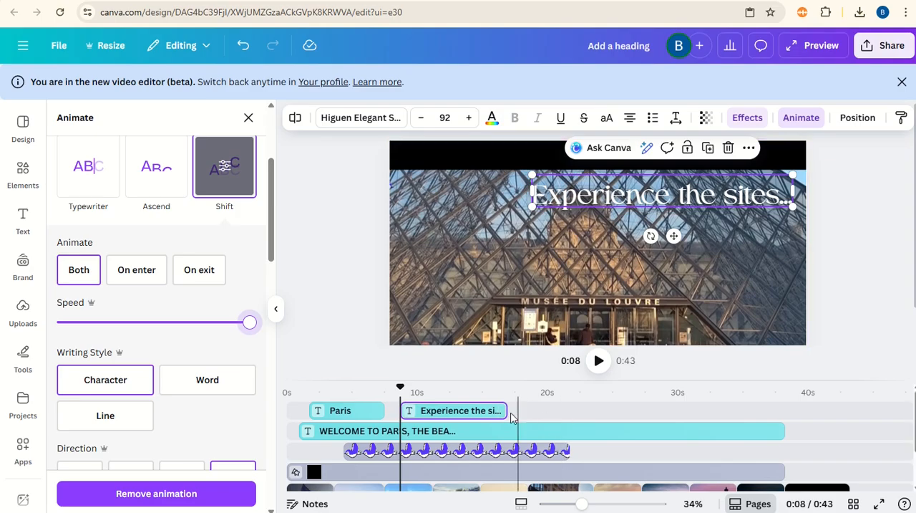
mouse_move(533, 418)
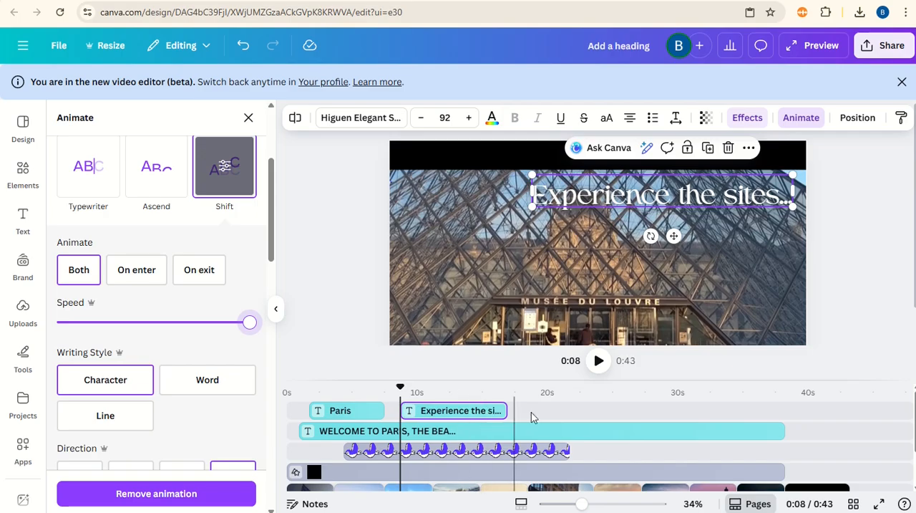
left_click_drag(400, 386, 537, 387)
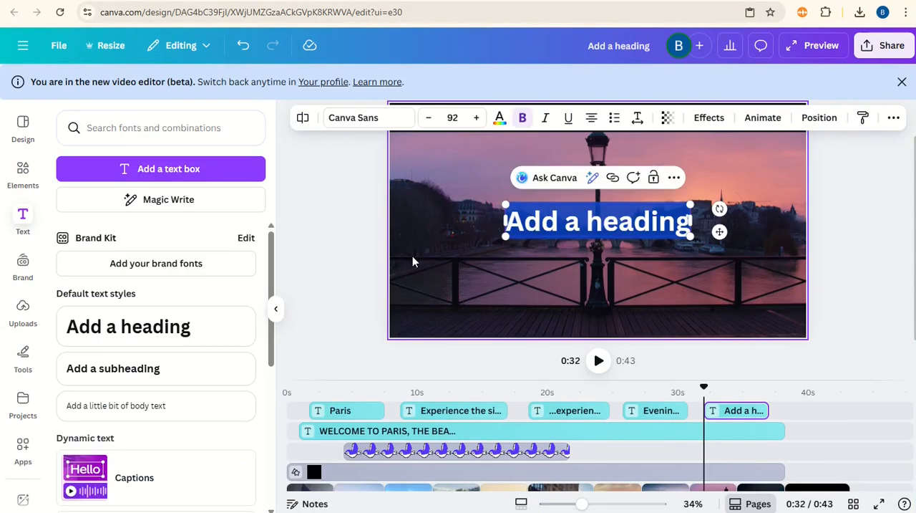
Select the heading over the sunset bridge clip to edit it
left_click(762, 118)
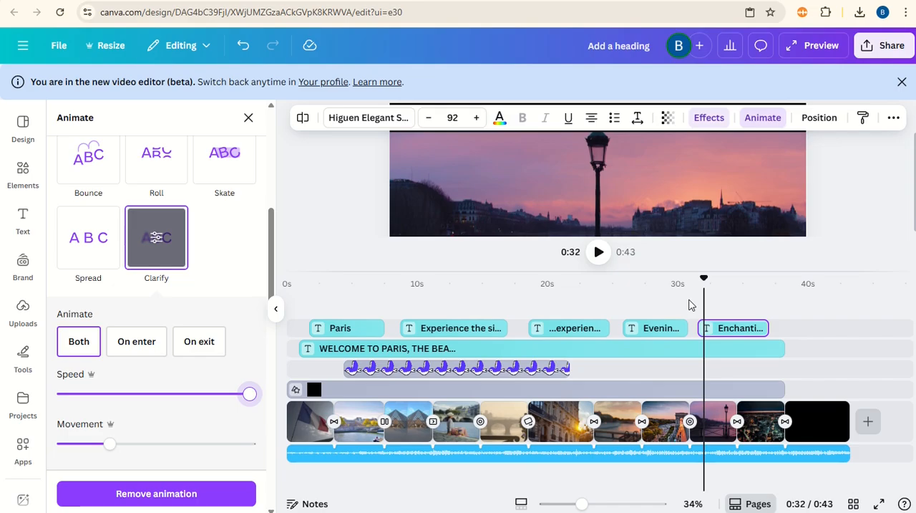
mouse_move(708, 372)
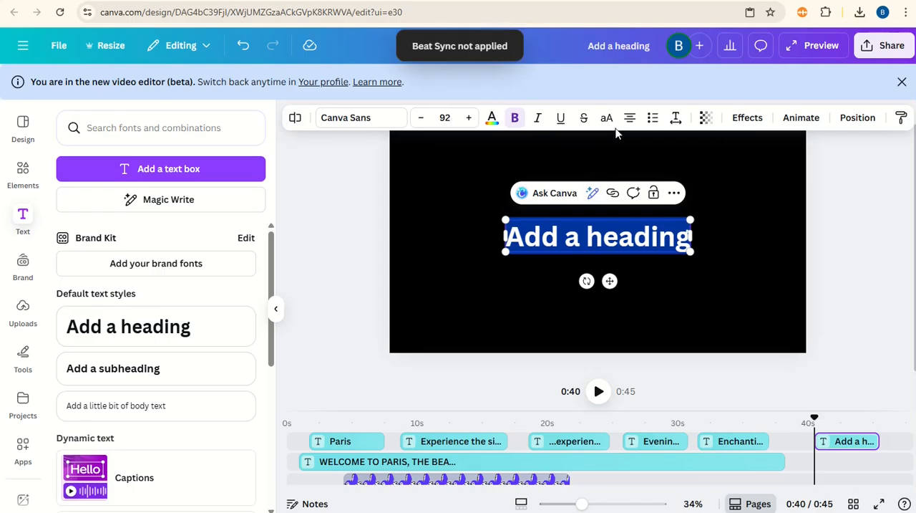
Write 'BOOK NOW' in all-capitals Anton at size 124 on the black end clip
left_click(607, 118)
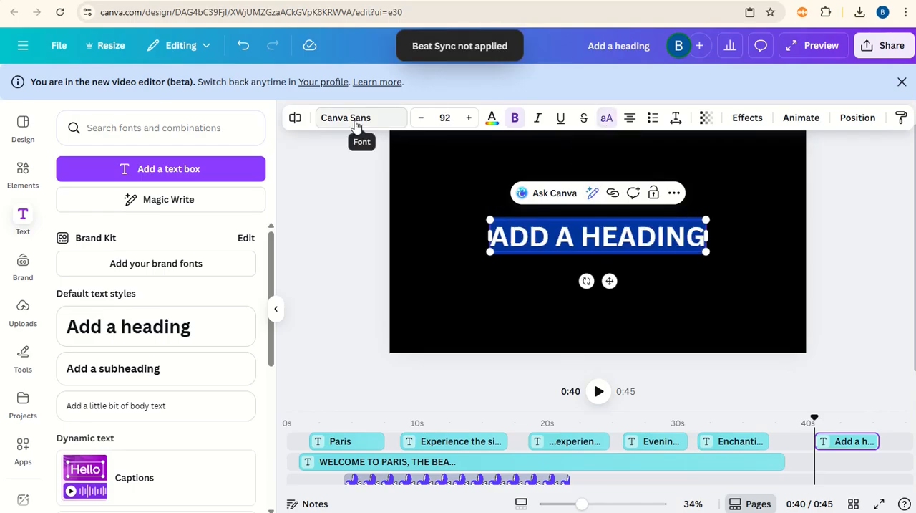
left_click(361, 117)
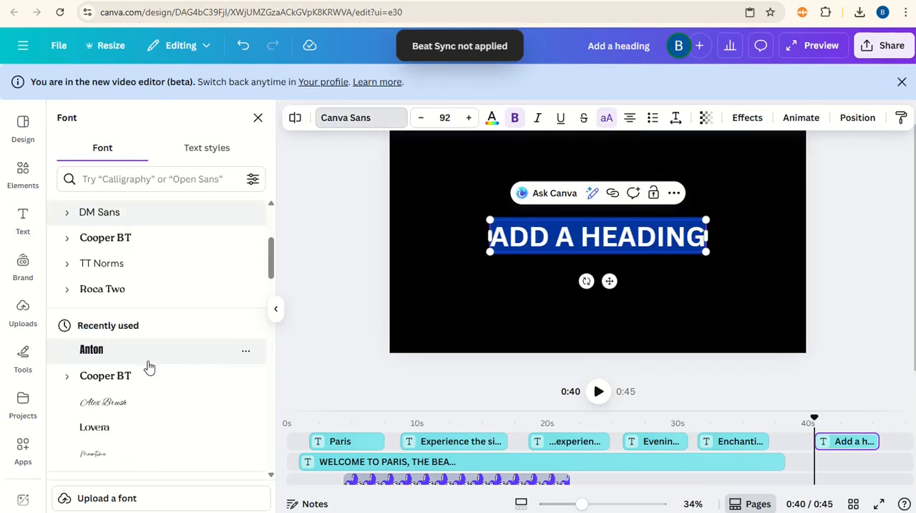
left_click(91, 350)
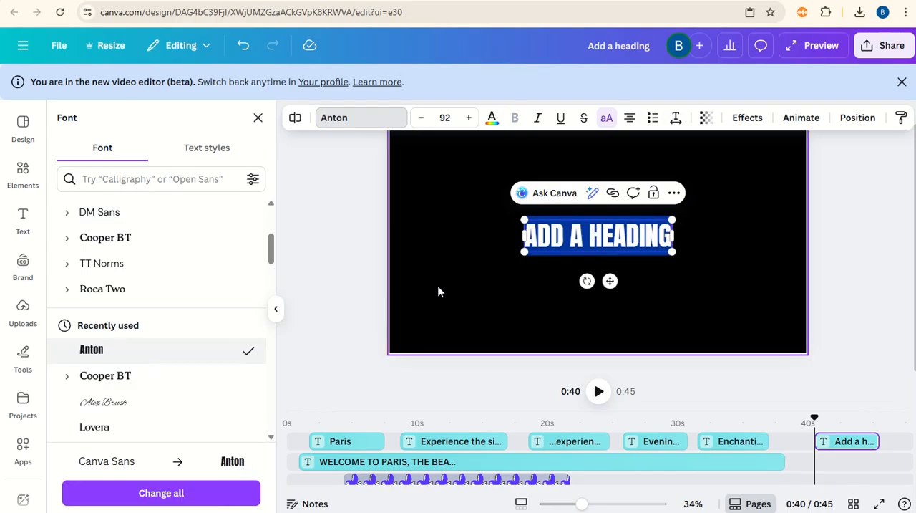
type("BOOK")
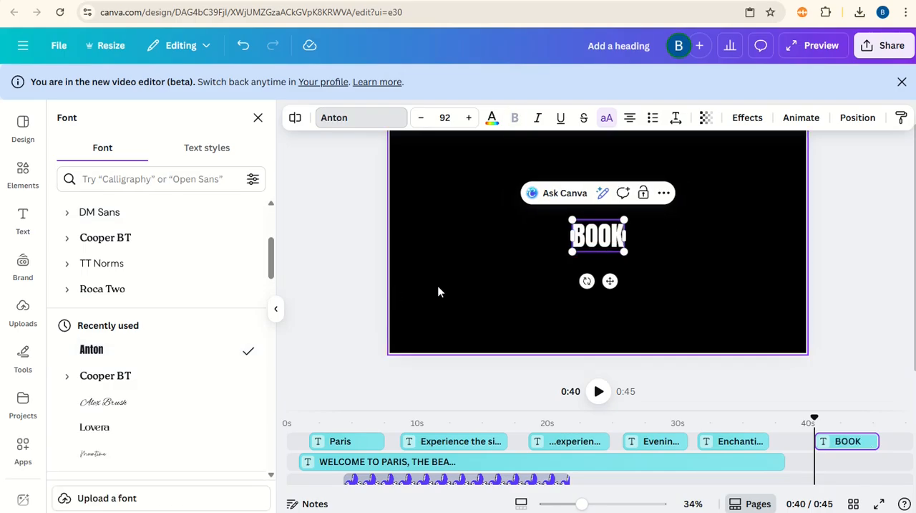
type("NOW")
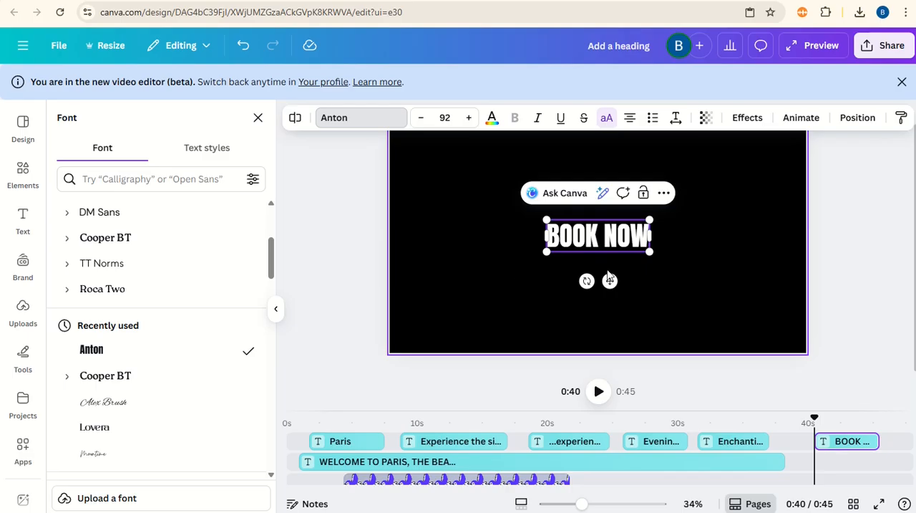
left_click(469, 117)
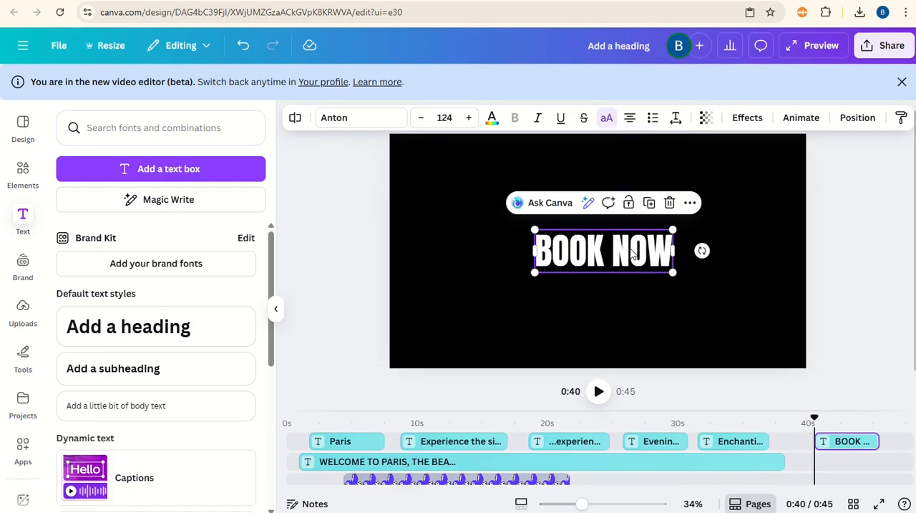
Apply the Spread animation to the BOOK NOW title, set to animate on enter
left_click(802, 117)
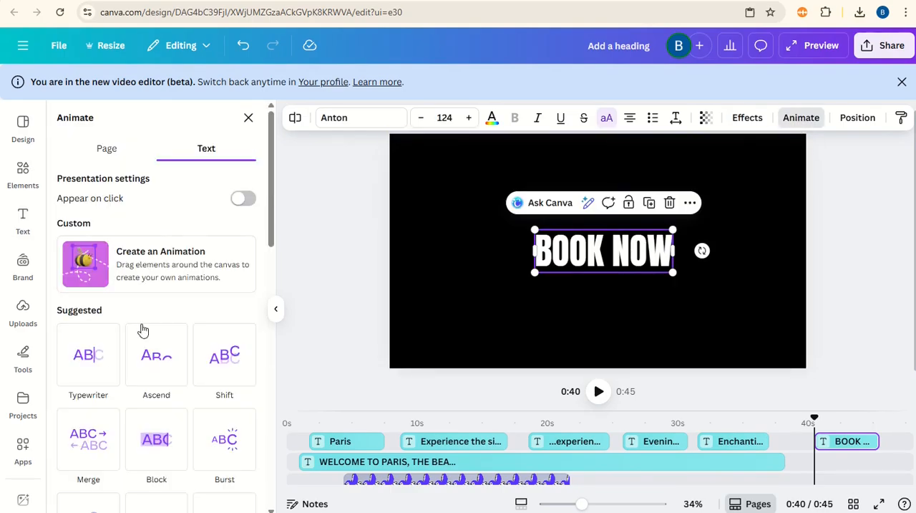
scroll("down", 3)
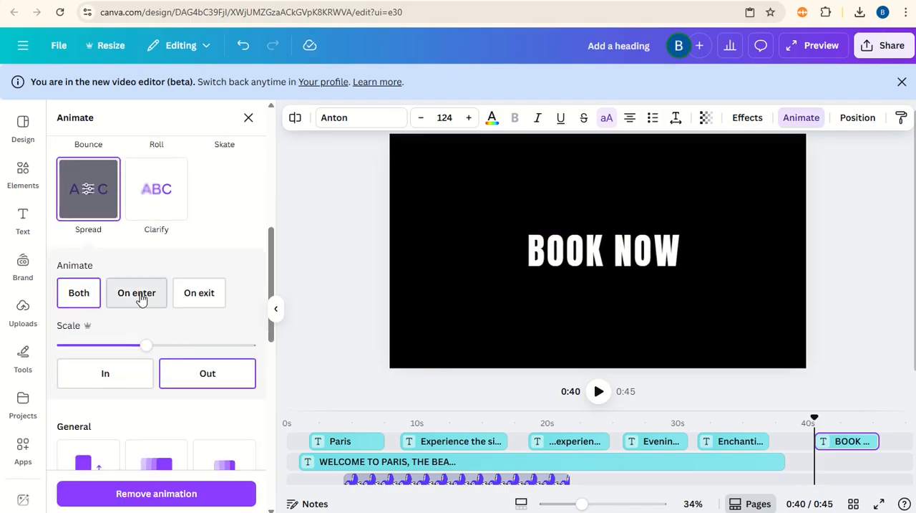
left_click(136, 292)
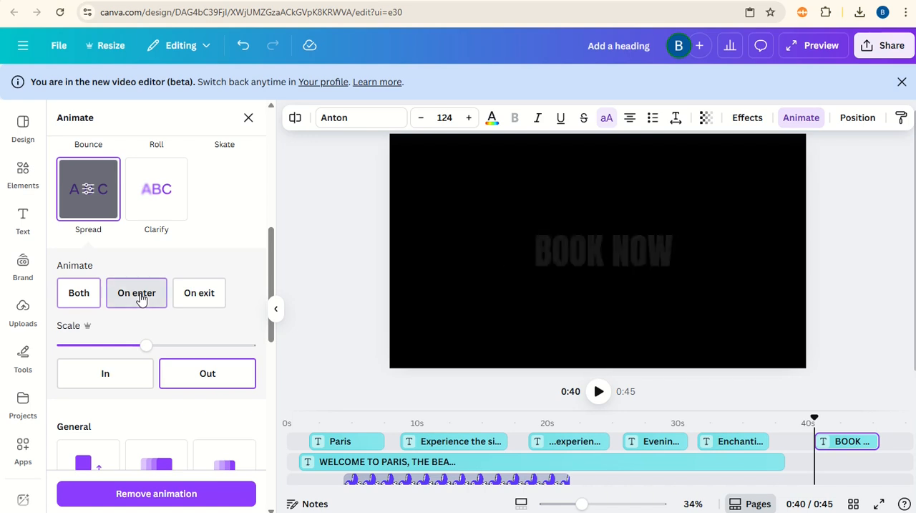
left_click(136, 292)
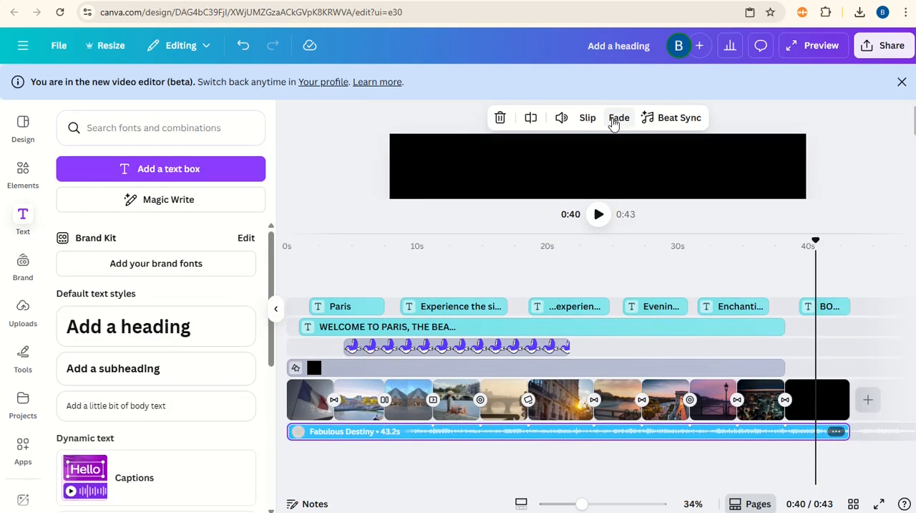
Add a fade-out to the background music track
left_click(619, 118)
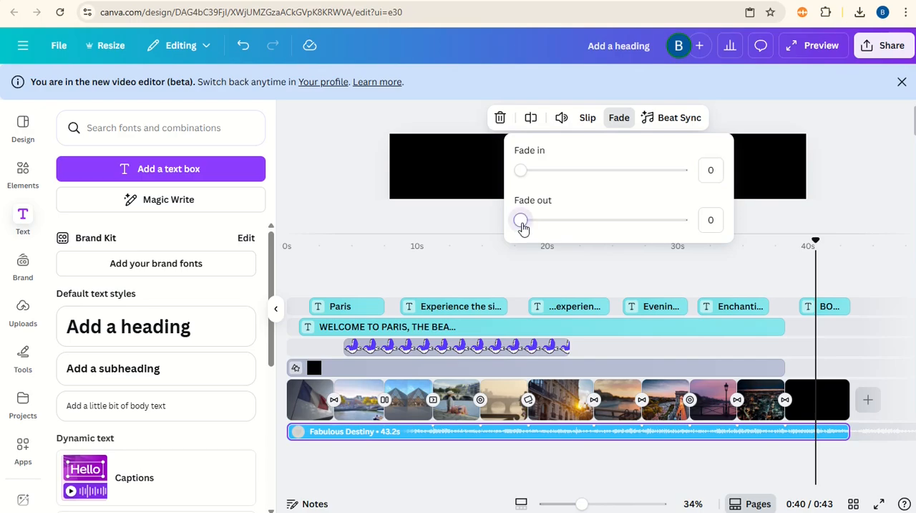
left_click_drag(521, 220, 592, 221)
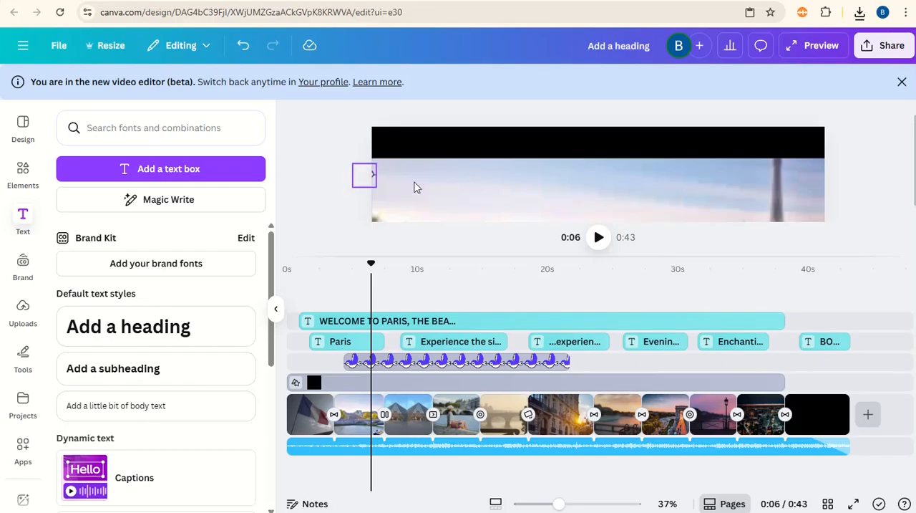
Bring up the download settings from Share, showing MP4 Video at 1080p
left_click(891, 46)
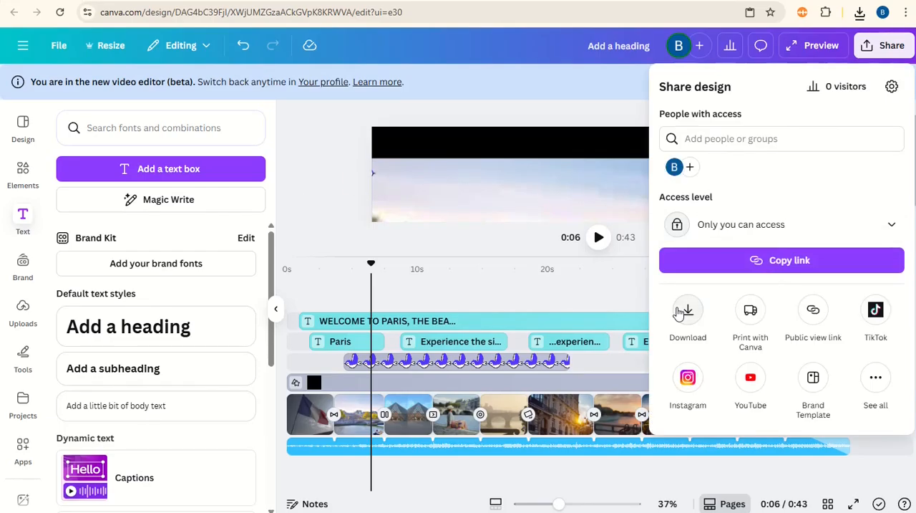
left_click(688, 315)
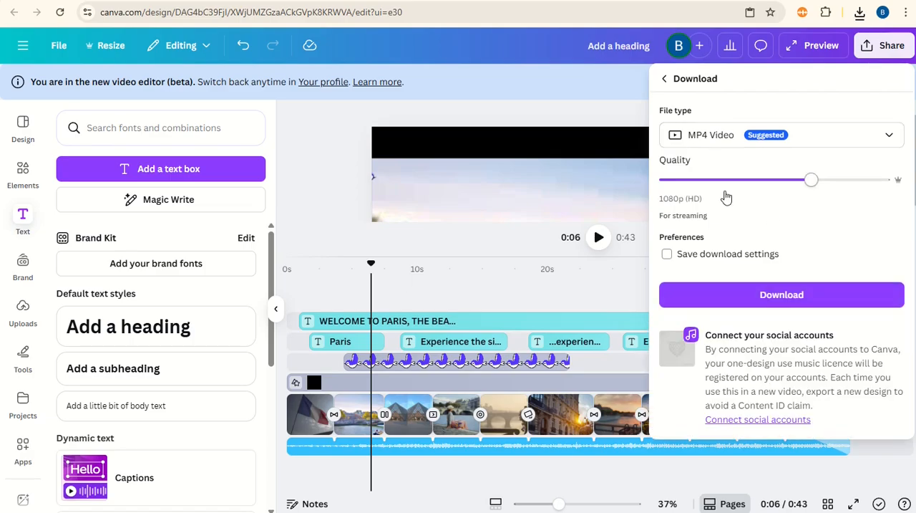